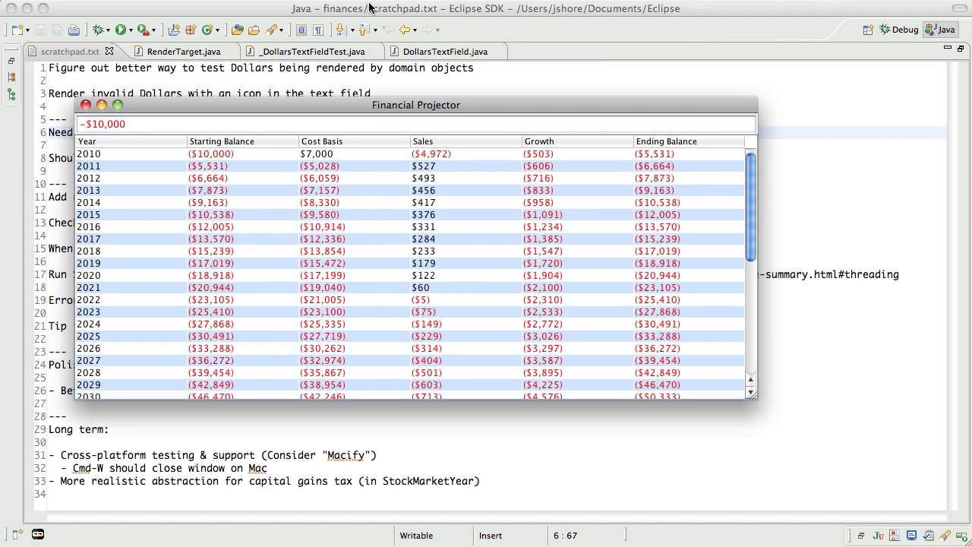
- Set the starting balance to -100, watch the projections recalculate, then close Financial Projector
{"action": "scroll", "scroll_direction": "down", "scroll_amount": 3}
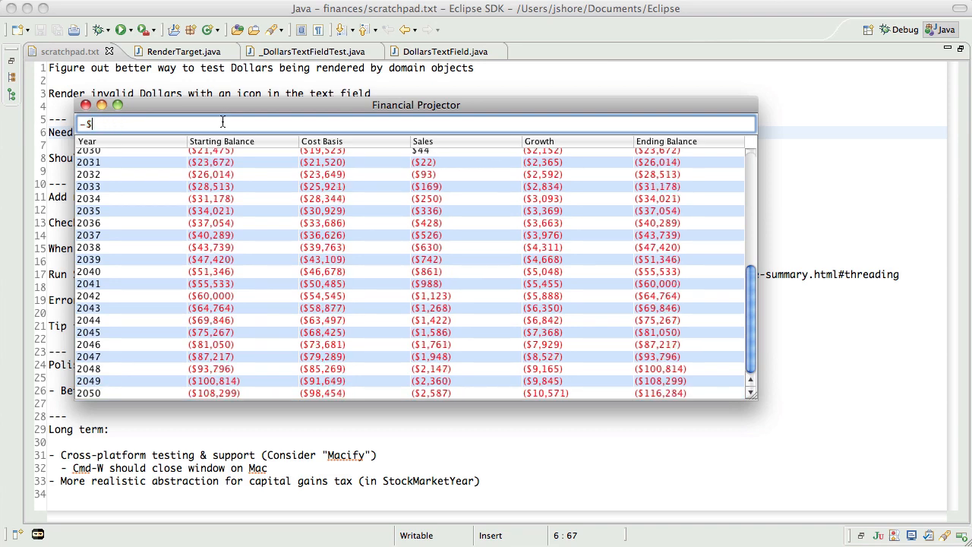
{"action": "type", "text": "100"}
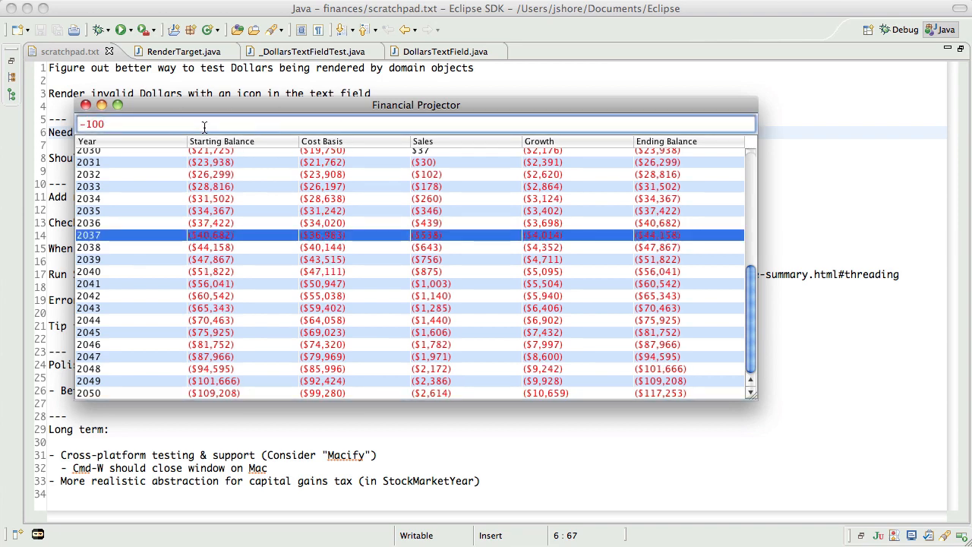
{"action": "left_click", "coordinate": [85, 105]}
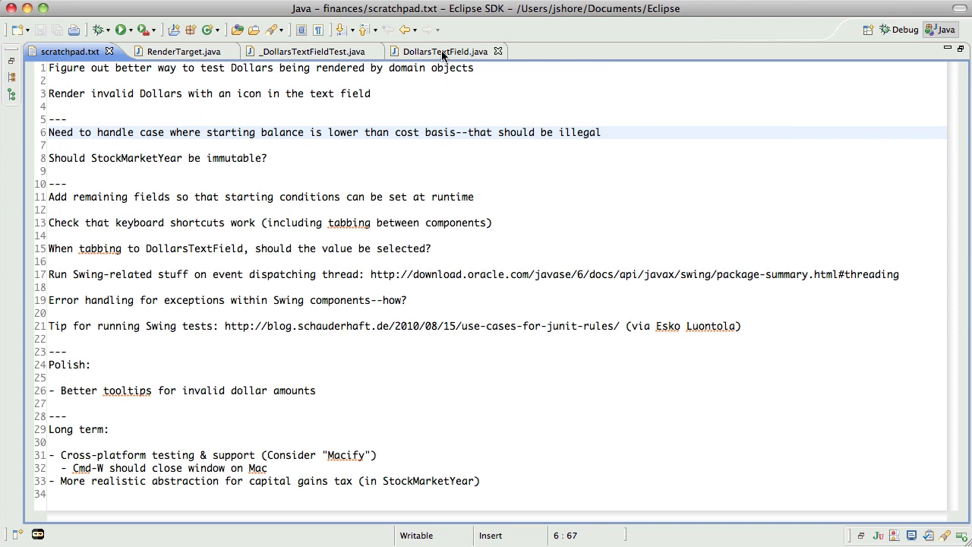
- Switch to DollarsTextField.java and restore the editor so Package Explorer and JUnit reappear
{"action": "left_click", "coordinate": [440, 51]}
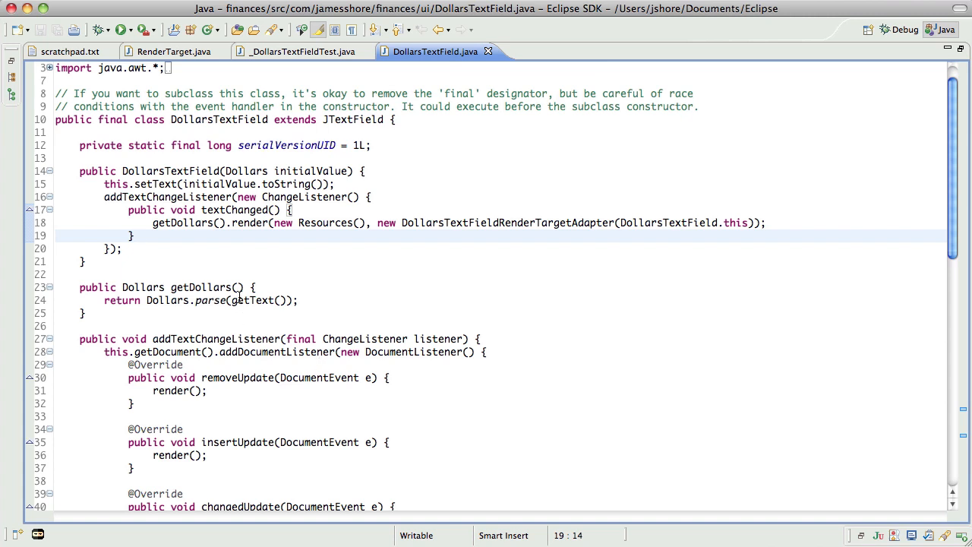
{"action": "left_click", "coordinate": [134, 236]}
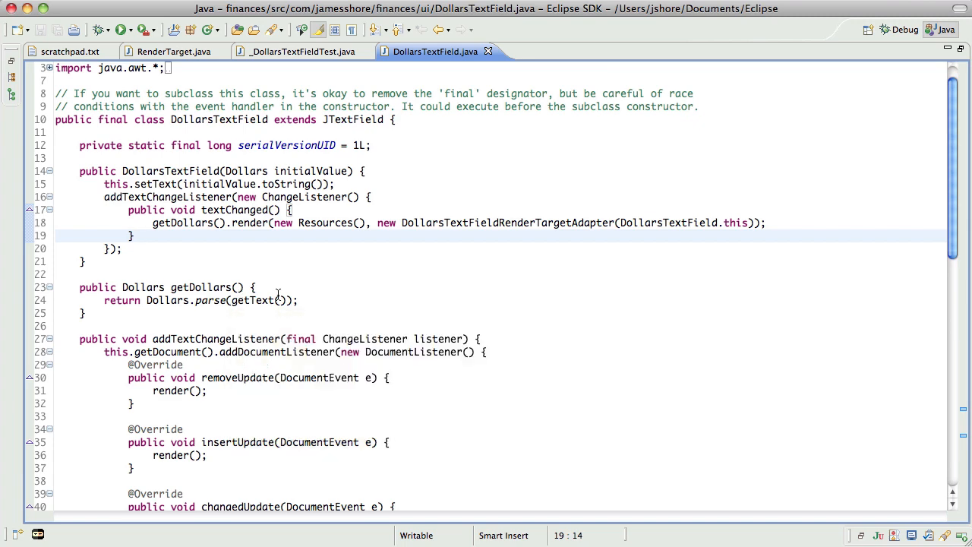
{"action": "mouse_move", "coordinate": [438, 71]}
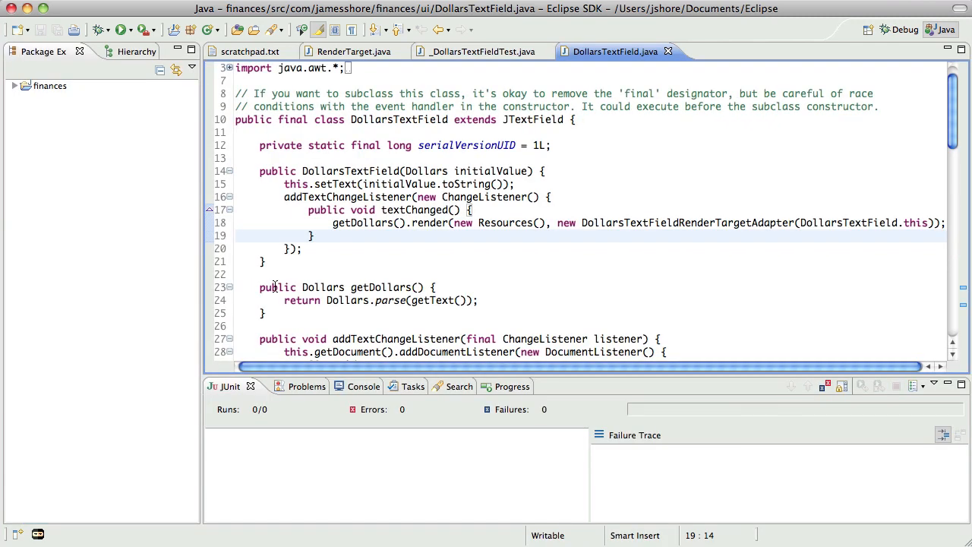
- Expand finances, src and com.jamesshore to reveal the domain, ui, util packages and Application.java
{"action": "scroll", "scroll_direction": "down", "scroll_amount": 3}
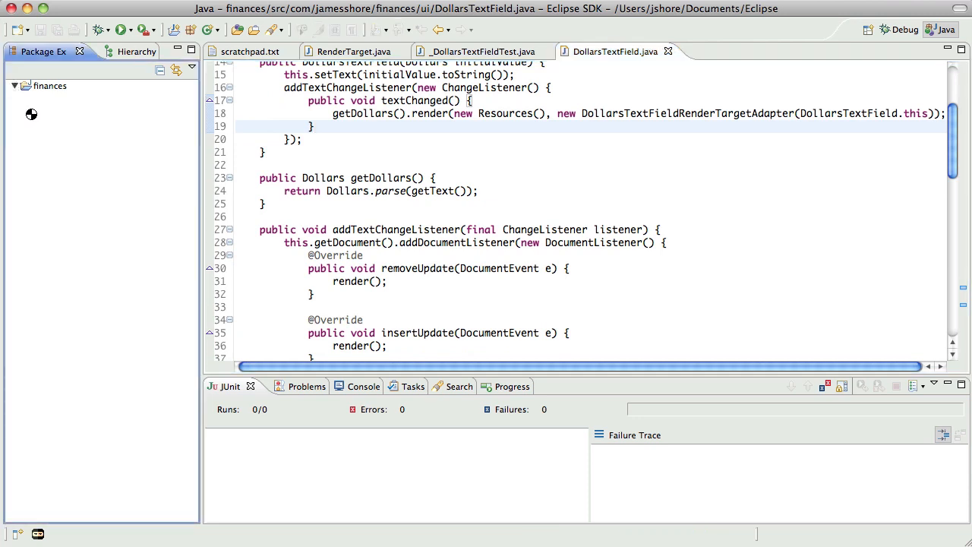
{"action": "left_click", "coordinate": [15, 86]}
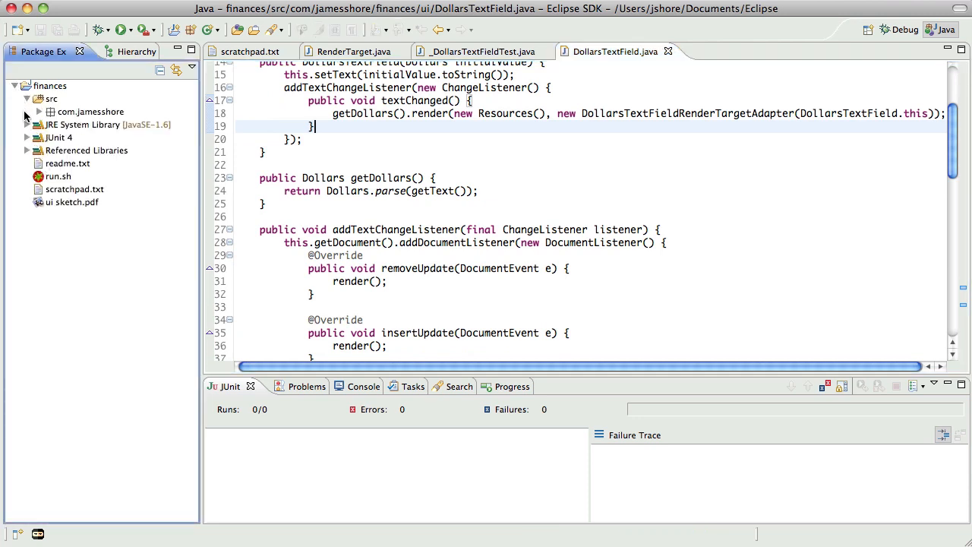
{"action": "left_click", "coordinate": [38, 111]}
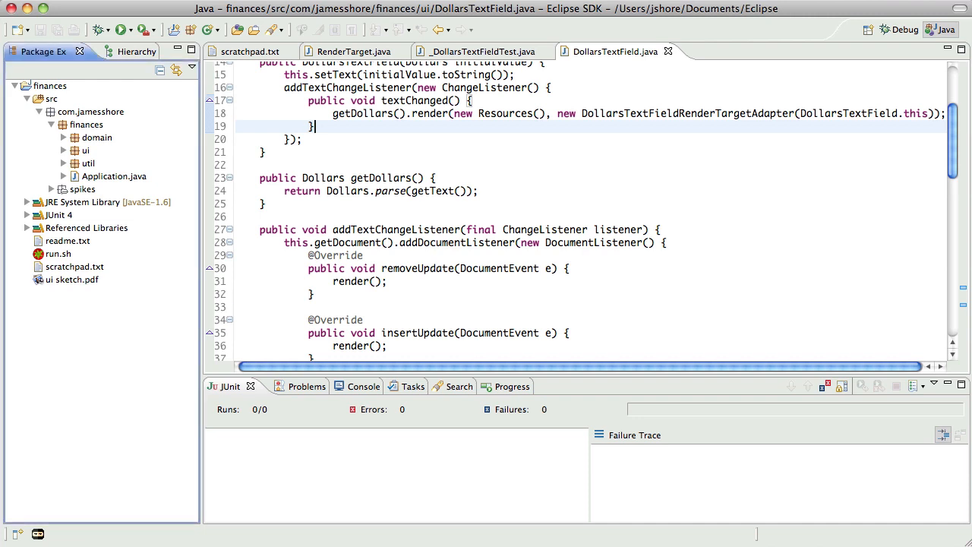
{"action": "left_click", "coordinate": [314, 126]}
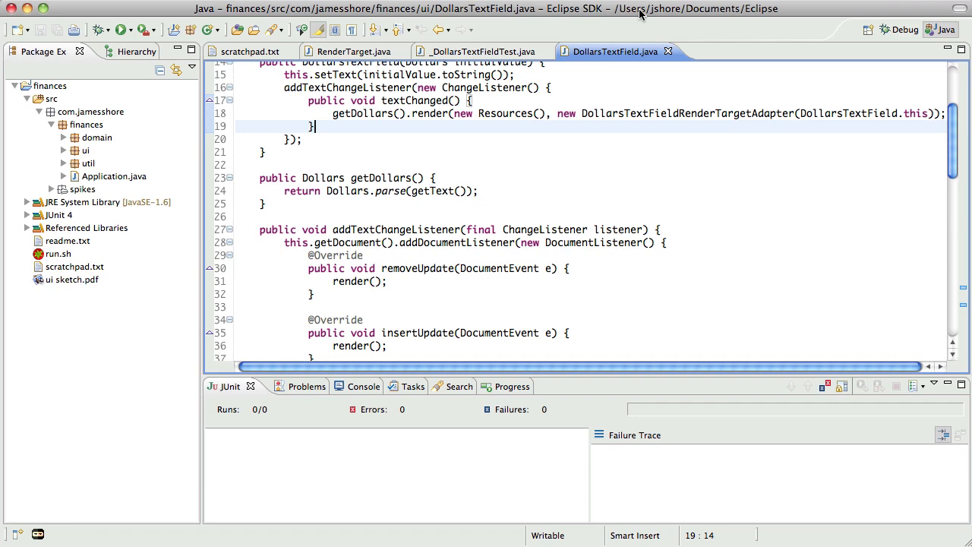
{"action": "scroll", "scroll_direction": "up", "scroll_amount": 3}
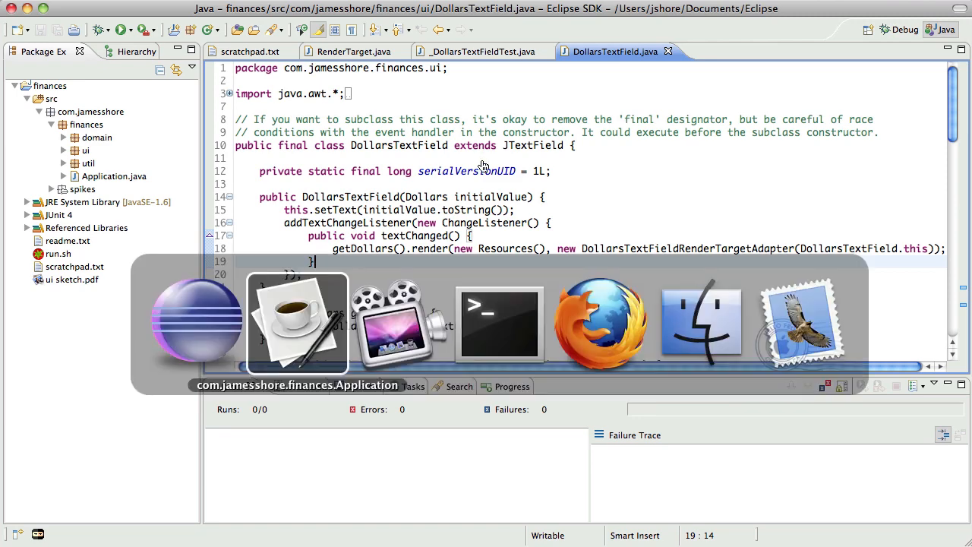
{"action": "left_click", "coordinate": [499, 322]}
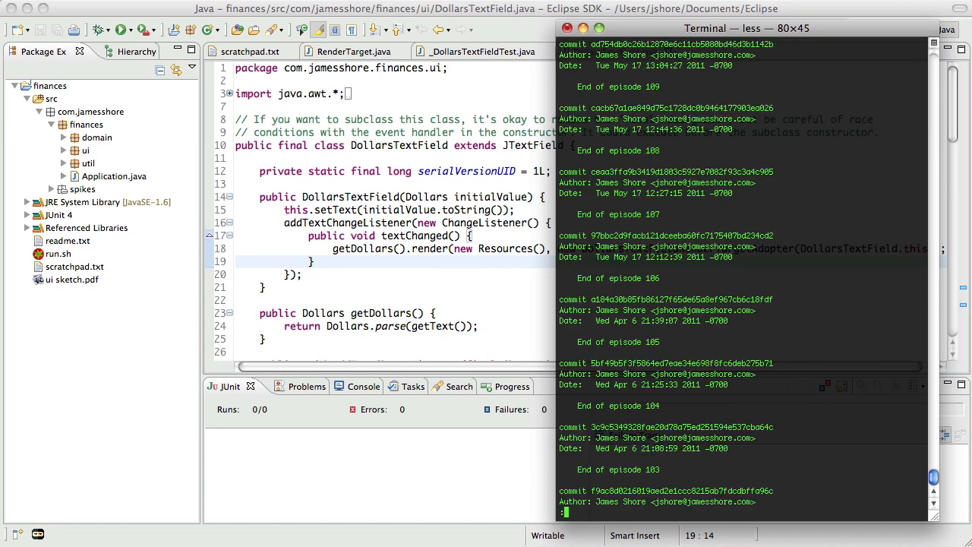
{"action": "key", "text": "q"}
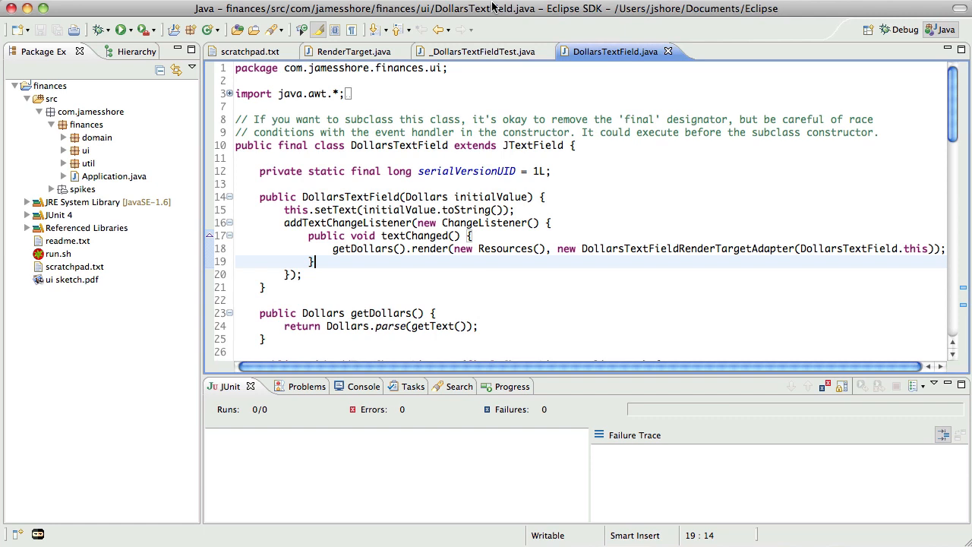
{"action": "mouse_move", "coordinate": [497, 17]}
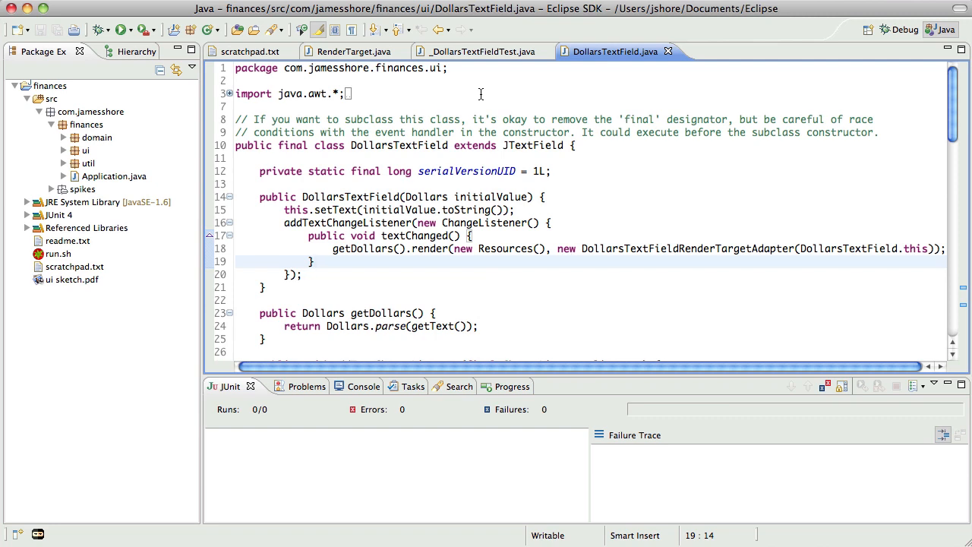
{"action": "left_click", "coordinate": [313, 262]}
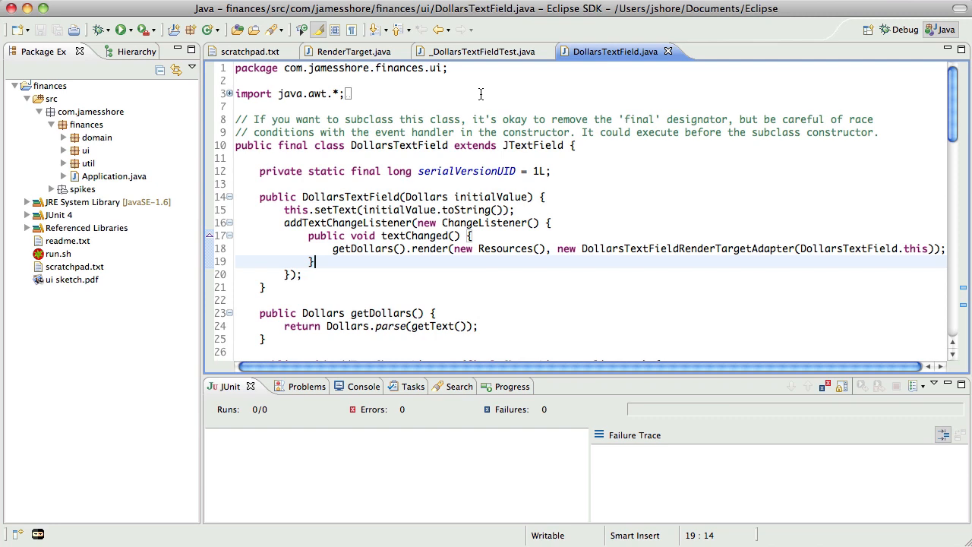
{"action": "mouse_move", "coordinate": [492, 137]}
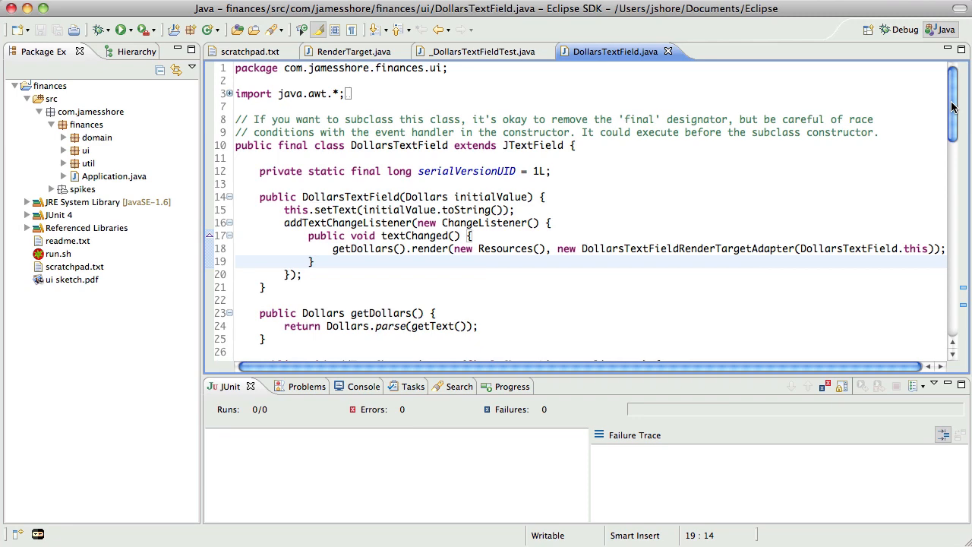
{"action": "scroll", "scroll_direction": "down", "scroll_amount": 3}
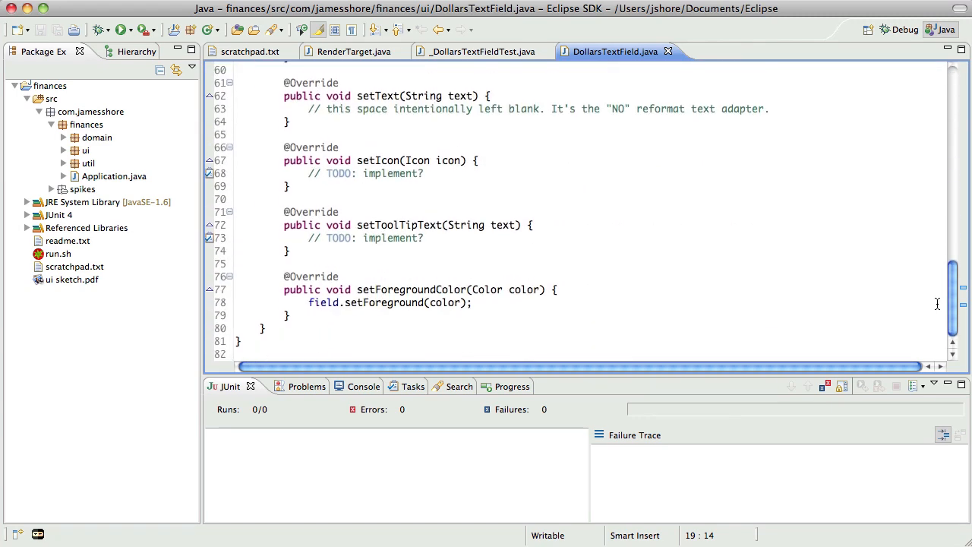
{"action": "mouse_move", "coordinate": [930, 303]}
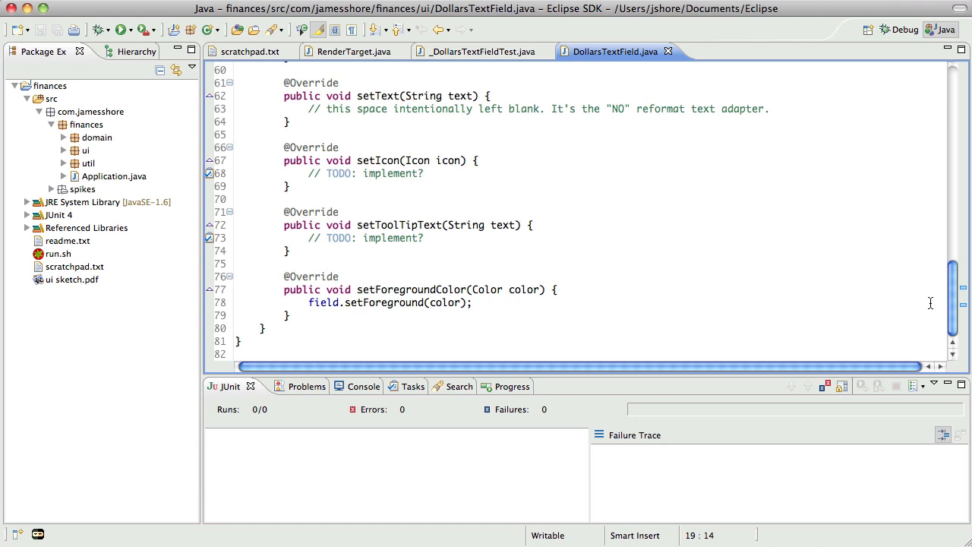
{"action": "mouse_move", "coordinate": [856, 260]}
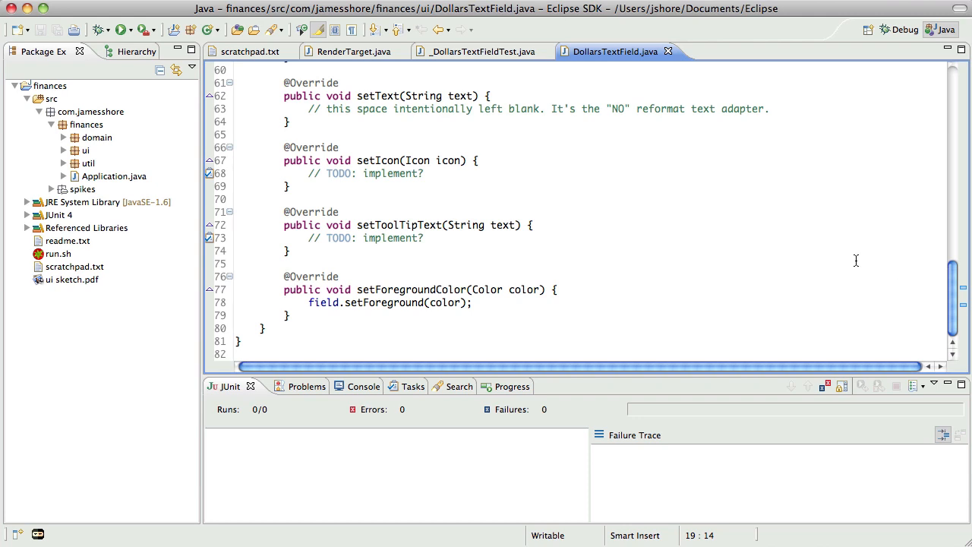
{"action": "scroll", "scroll_direction": "up", "scroll_amount": 3}
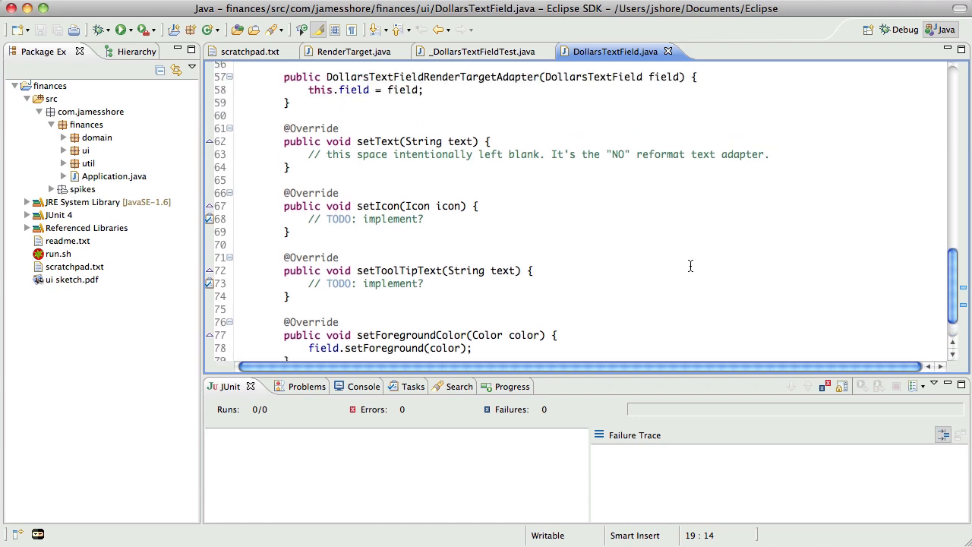
{"action": "scroll", "scroll_direction": "up", "scroll_amount": 3}
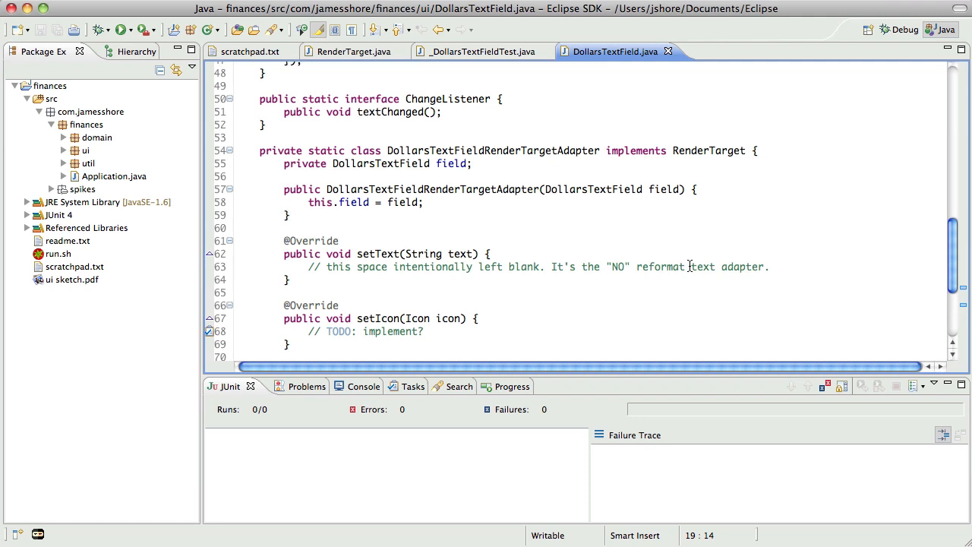
{"action": "scroll", "scroll_direction": "up", "scroll_amount": 3}
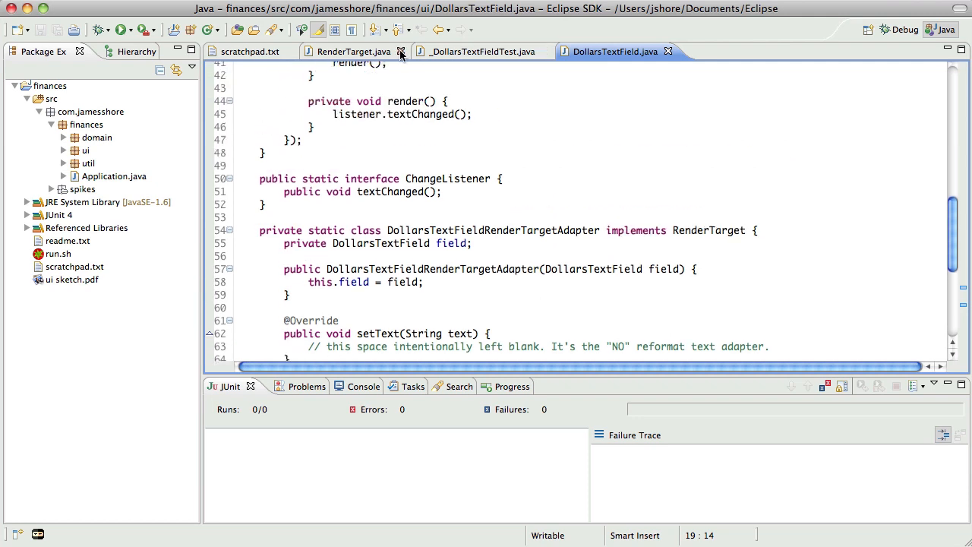
{"action": "mouse_move", "coordinate": [356, 51]}
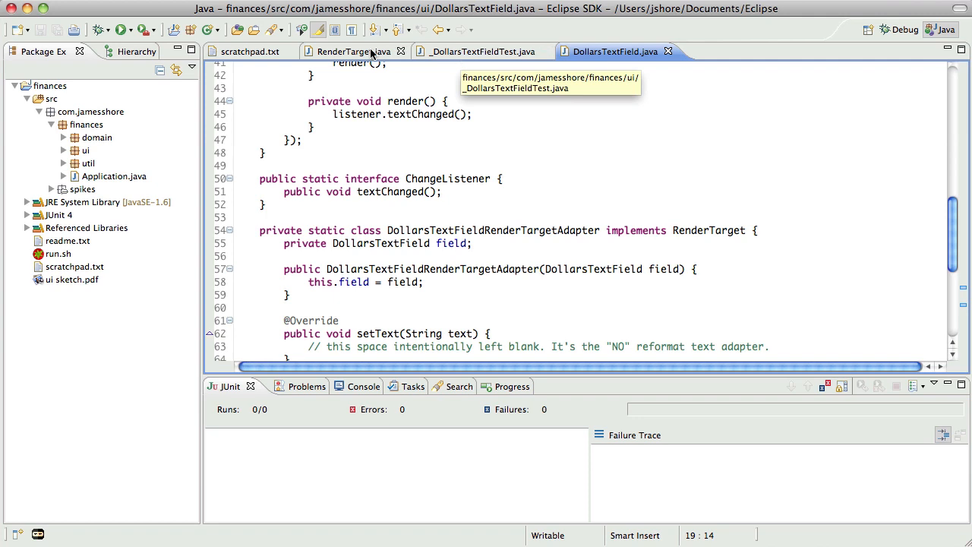
{"action": "mouse_move", "coordinate": [483, 52]}
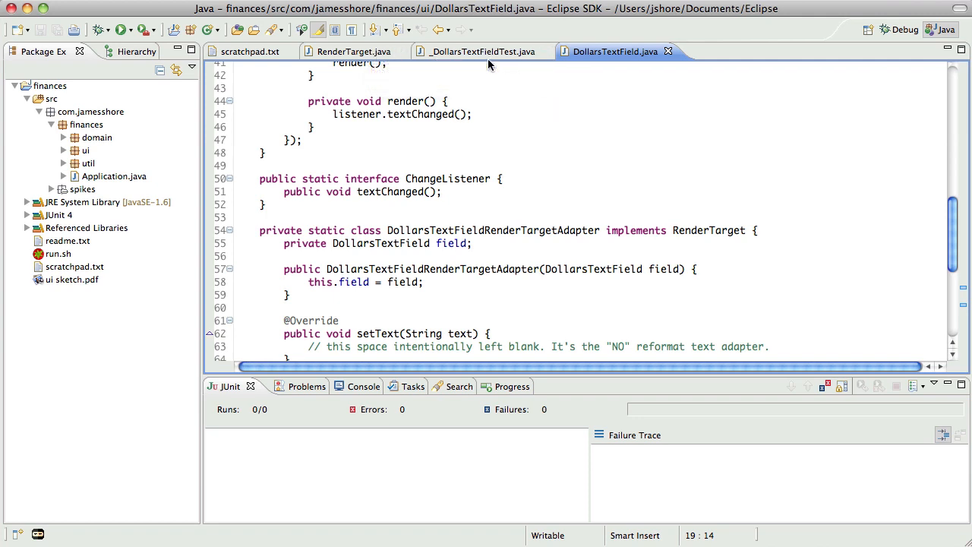
{"action": "mouse_move", "coordinate": [507, 116]}
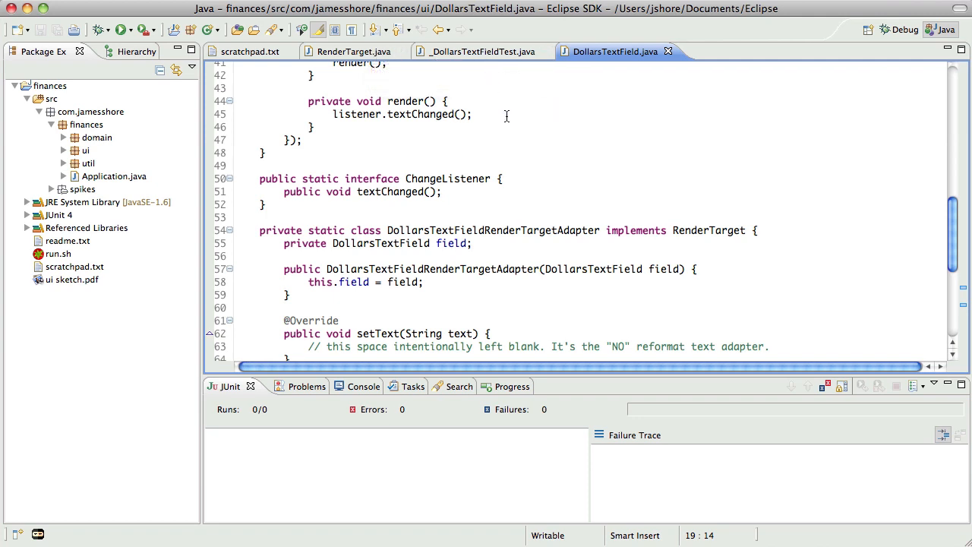
- Expand the ui package, open ApplicationFrame.java, and inspect its applicationModel call
{"action": "left_click", "coordinate": [86, 150]}
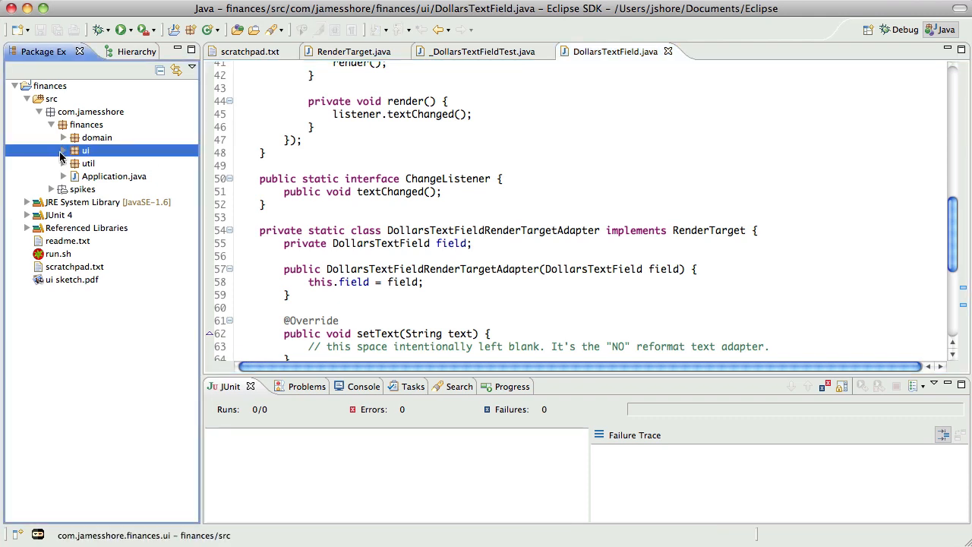
{"action": "left_click", "coordinate": [64, 150]}
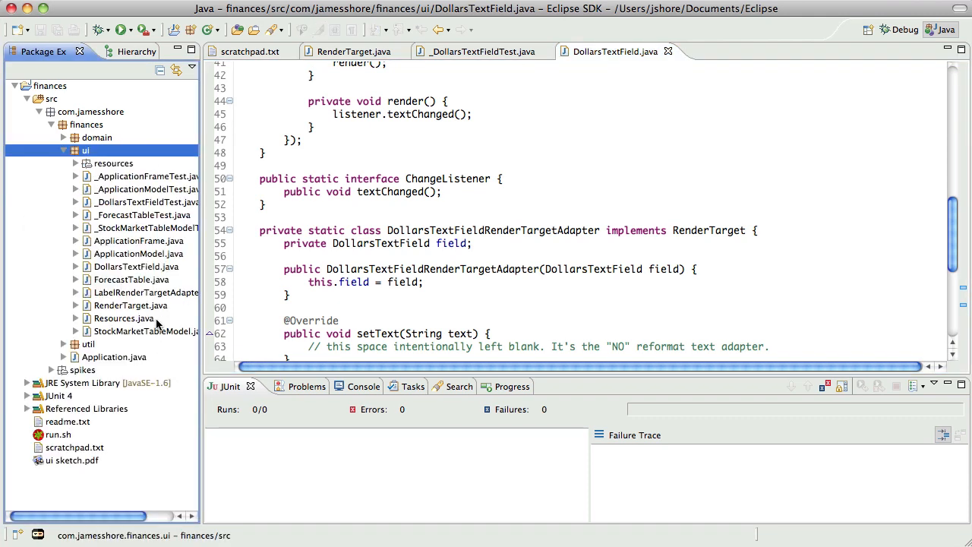
{"action": "mouse_move", "coordinate": [139, 245]}
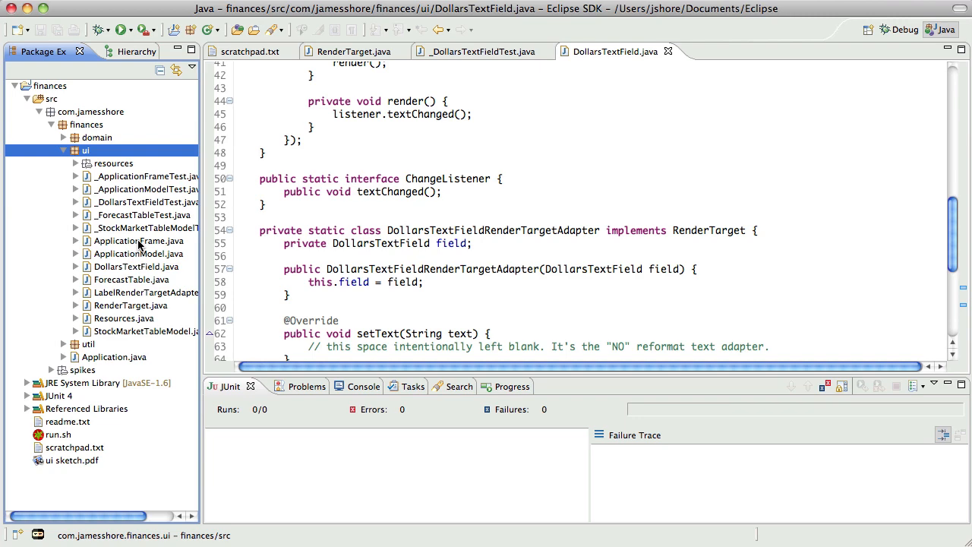
{"action": "double_click", "coordinate": [140, 241]}
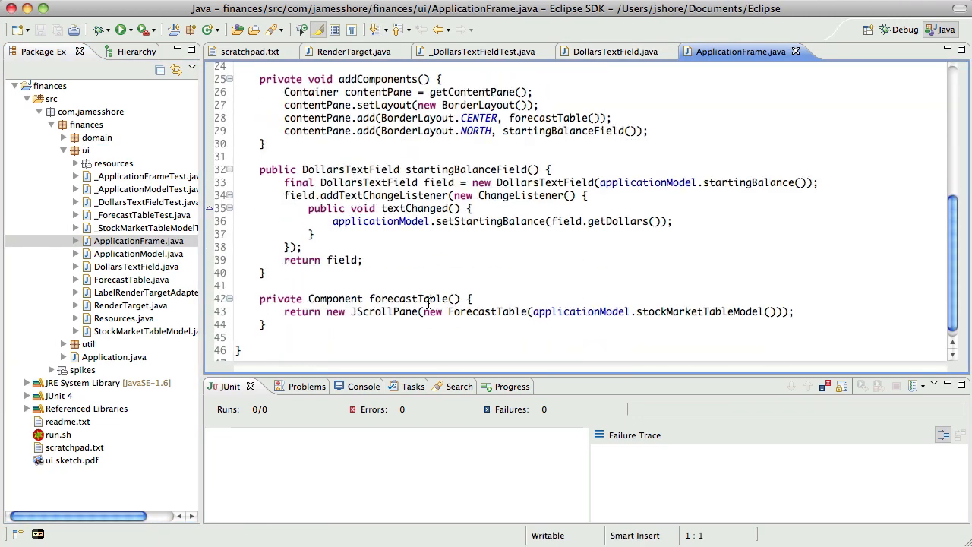
{"action": "scroll", "scroll_direction": "up", "scroll_amount": 3}
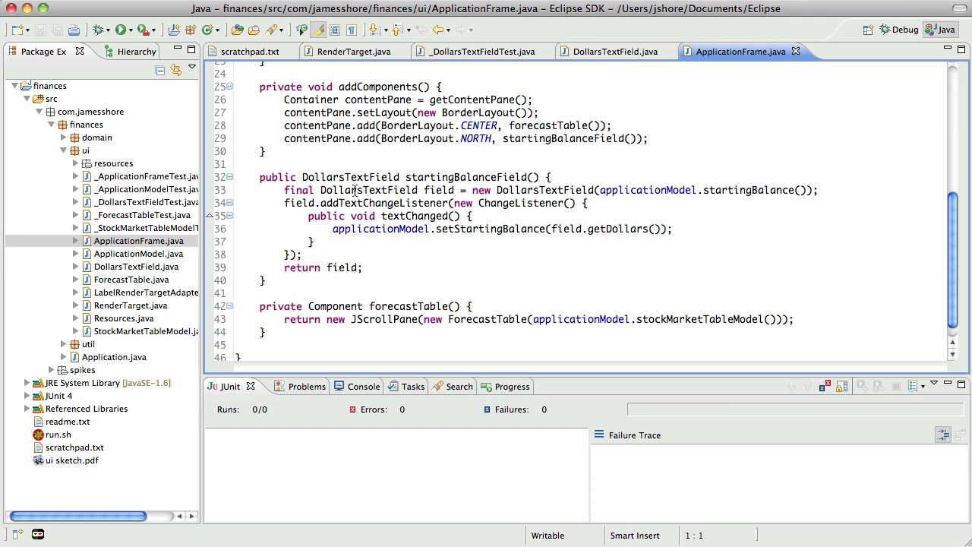
{"action": "mouse_move", "coordinate": [380, 229]}
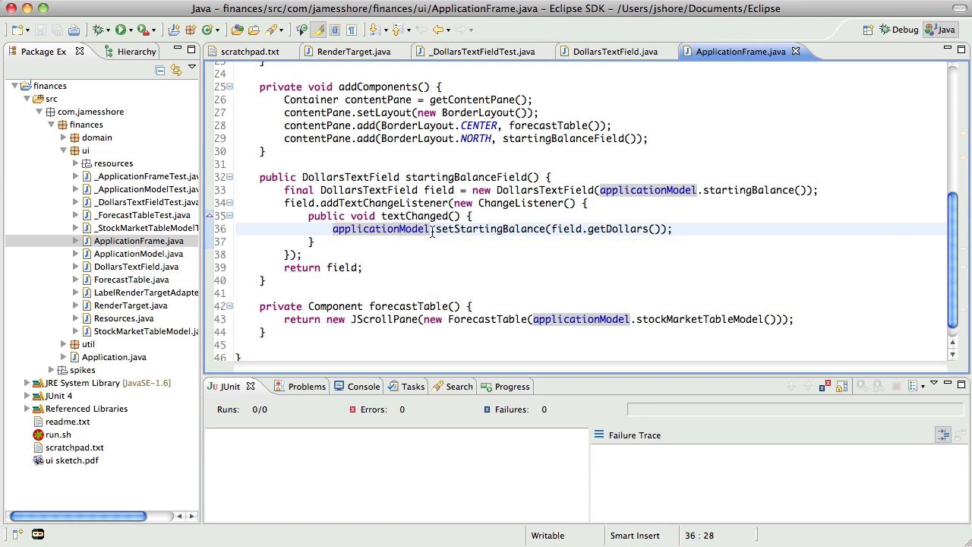
{"action": "left_click", "coordinate": [389, 386]}
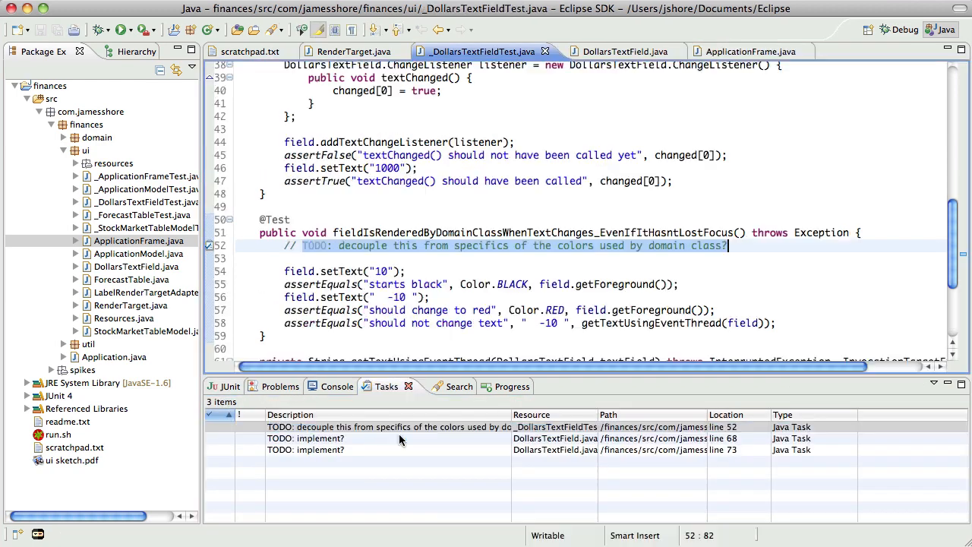
{"action": "mouse_move", "coordinate": [633, 271]}
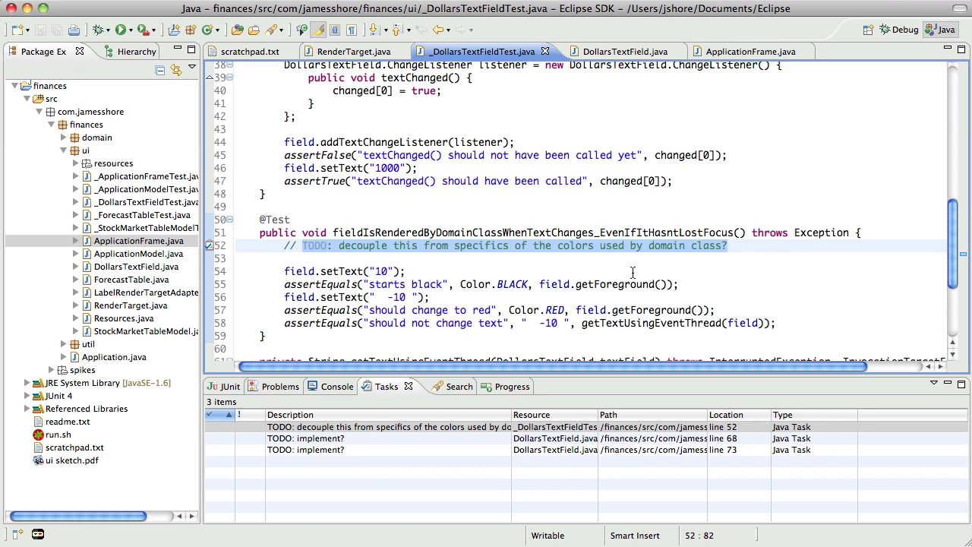
- Place the caret at the start of the decoupling TODO comment on line 52
{"action": "left_click", "coordinate": [235, 246]}
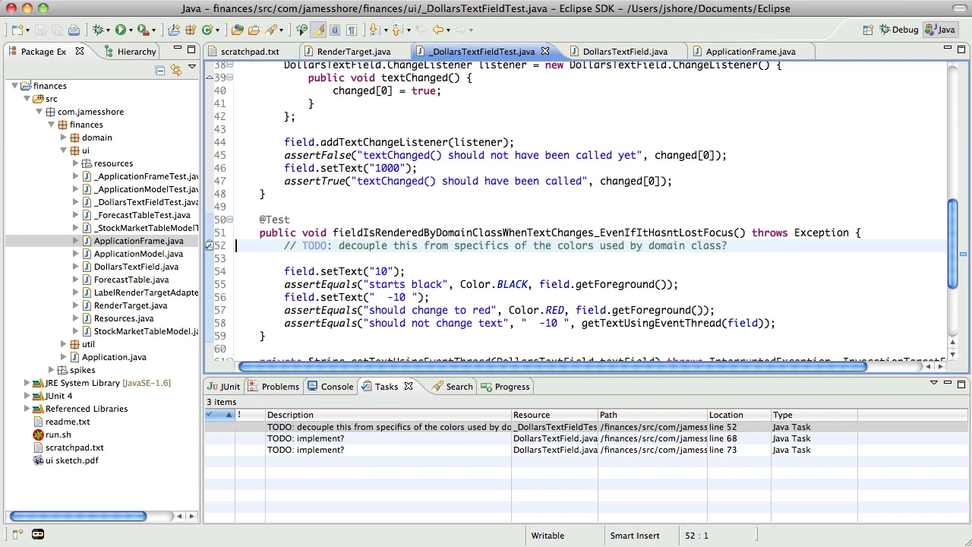
{"action": "mouse_move", "coordinate": [655, 258]}
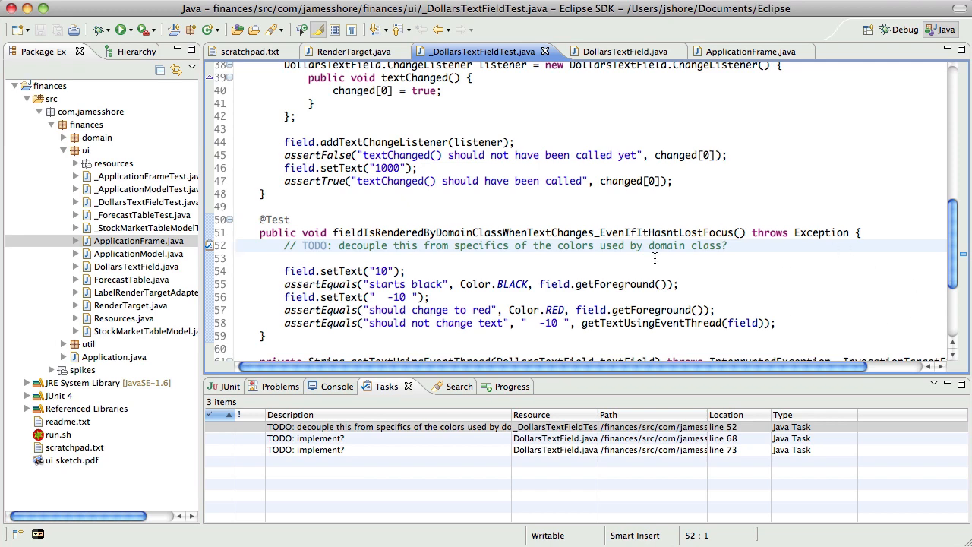
{"action": "mouse_move", "coordinate": [549, 275]}
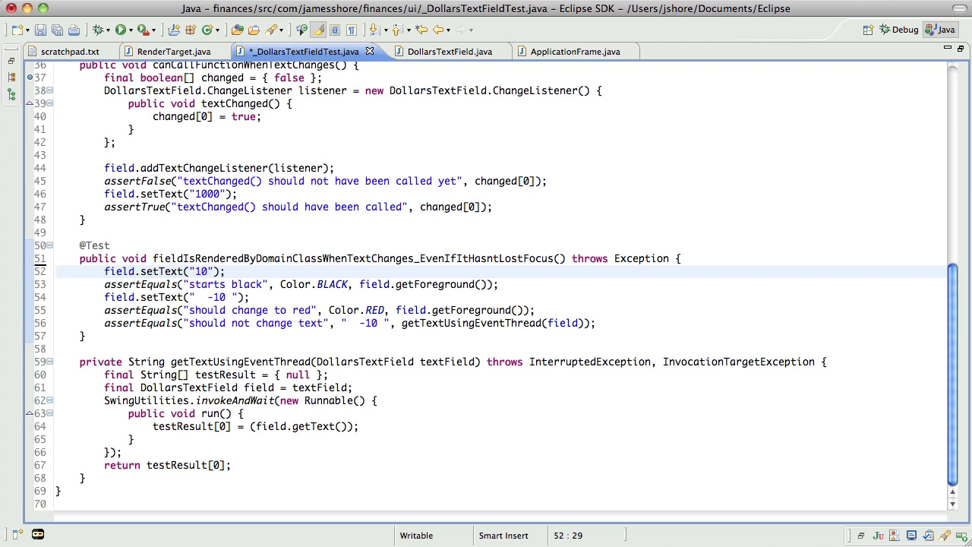
- Save the test file and go to the setIcon TODO in DollarsTextField.java
{"action": "left_click", "coordinate": [56, 271]}
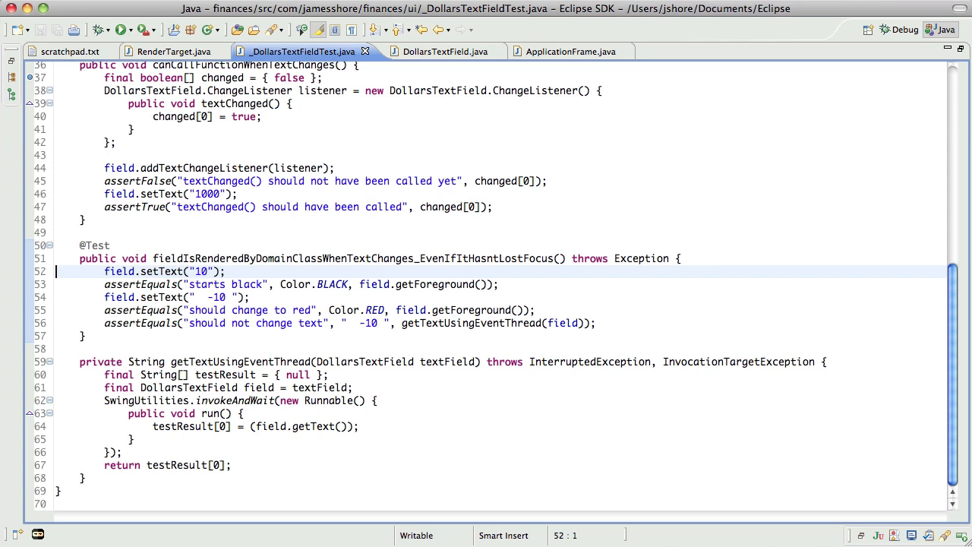
{"action": "mouse_move", "coordinate": [622, 184]}
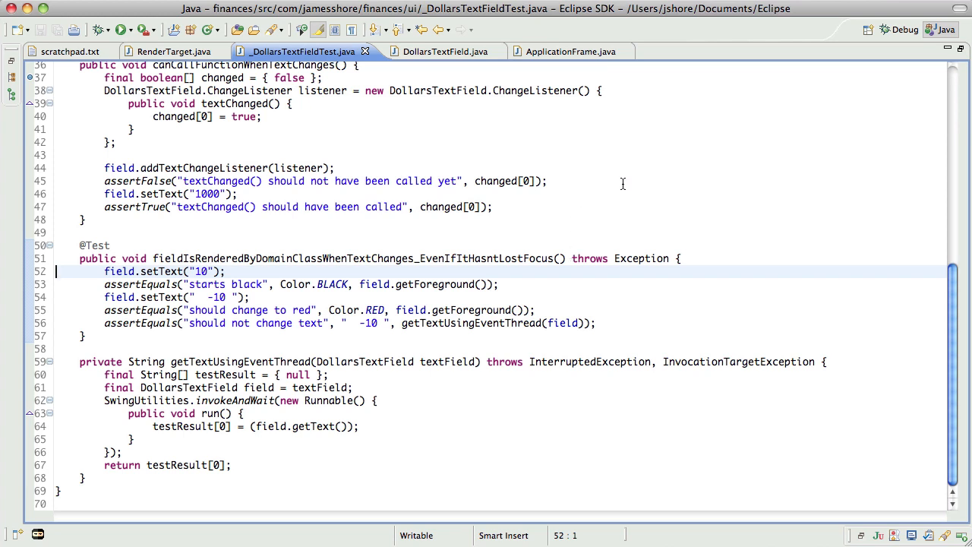
{"action": "mouse_move", "coordinate": [175, 51]}
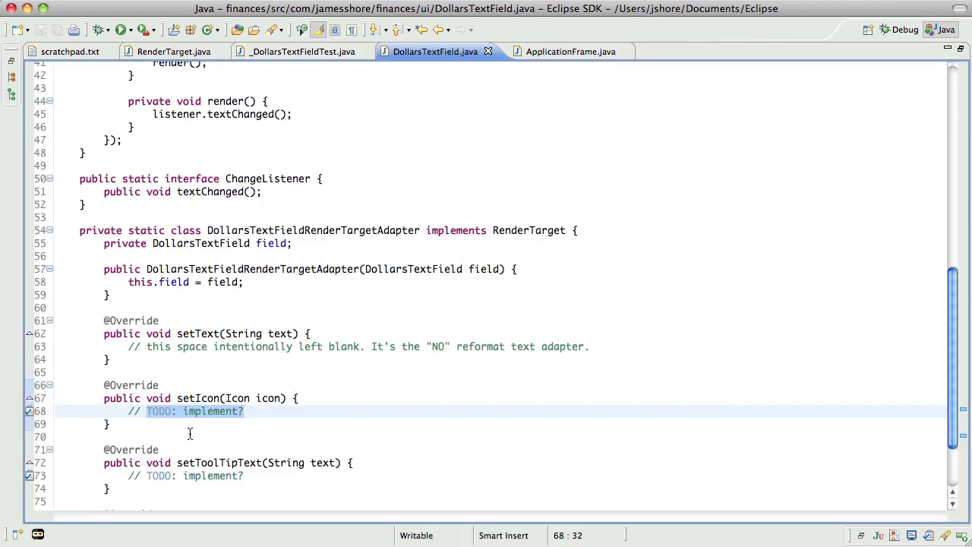
- Locate the domain package in the project tree and open ValidDollars.java
{"action": "scroll", "scroll_direction": "down", "scroll_amount": 3}
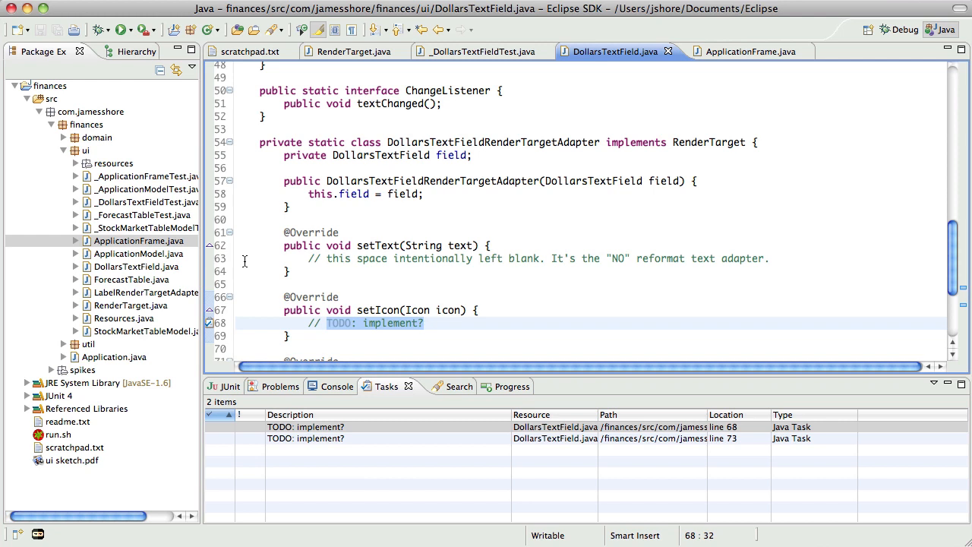
{"action": "mouse_move", "coordinate": [244, 233]}
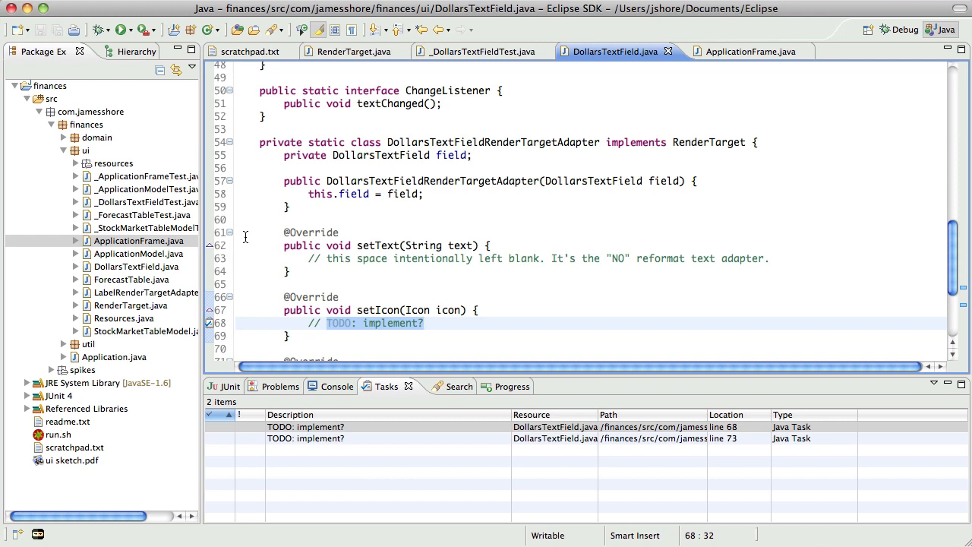
{"action": "mouse_move", "coordinate": [202, 234]}
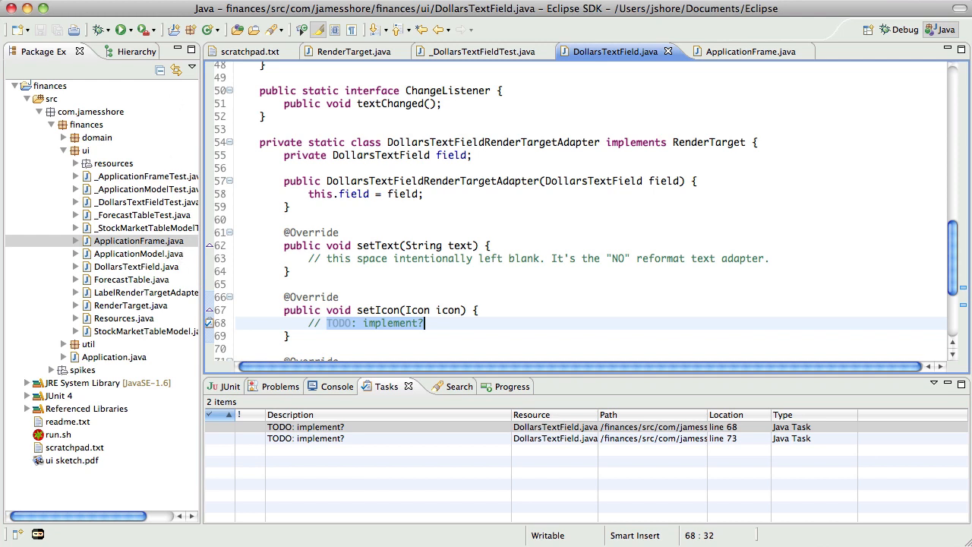
{"action": "left_click", "coordinate": [137, 266]}
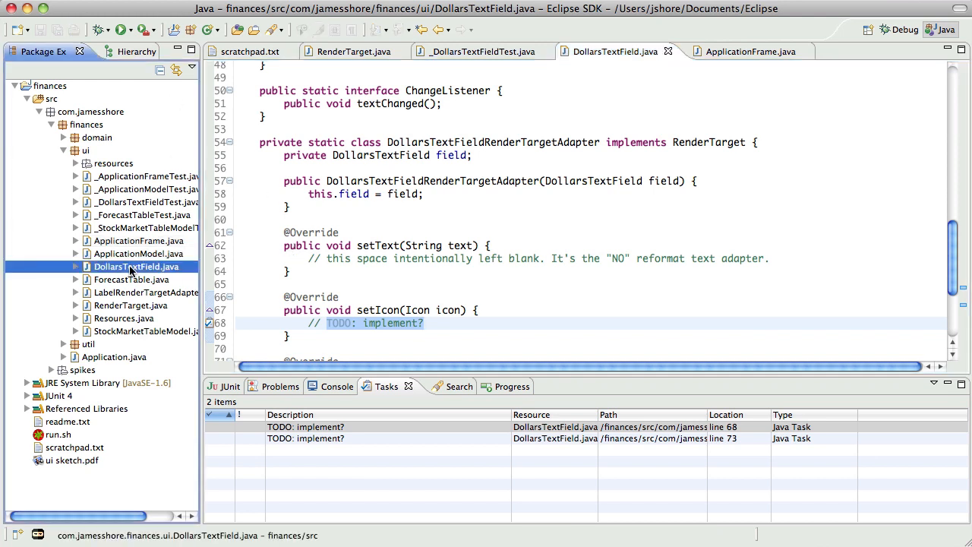
{"action": "mouse_move", "coordinate": [148, 296]}
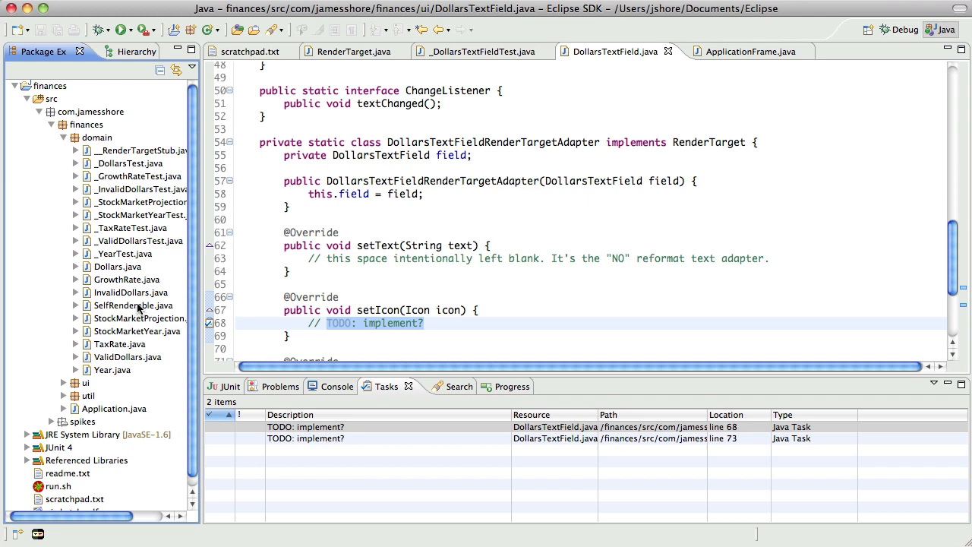
{"action": "mouse_move", "coordinate": [139, 362]}
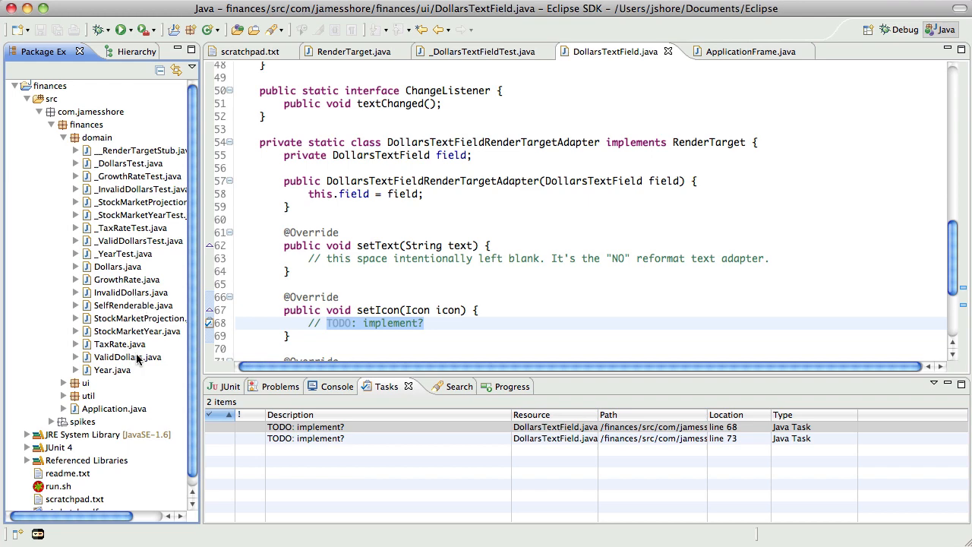
{"action": "double_click", "coordinate": [127, 356]}
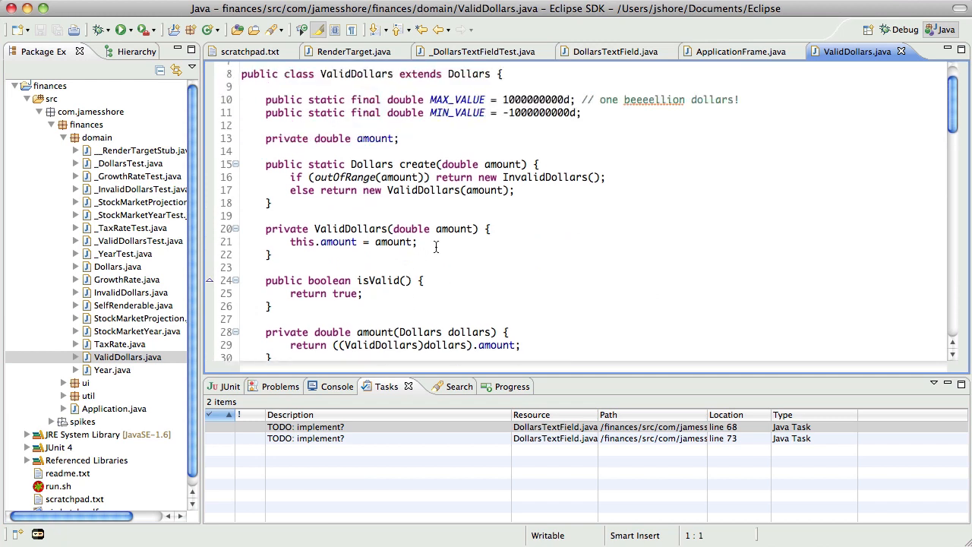
- Inspect the create factory method that returns InvalidDollars for out-of-range amounts
{"action": "left_click", "coordinate": [457, 229]}
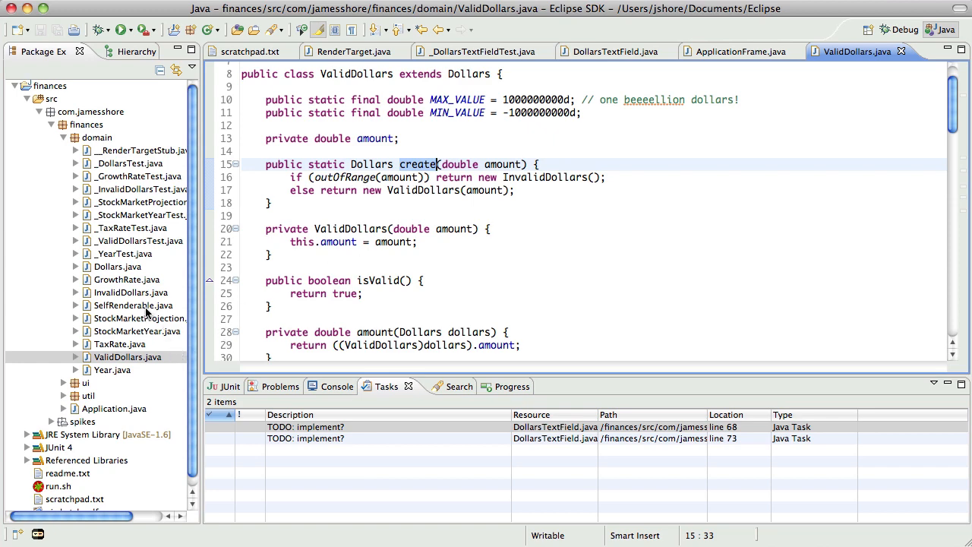
{"action": "mouse_move", "coordinate": [133, 258]}
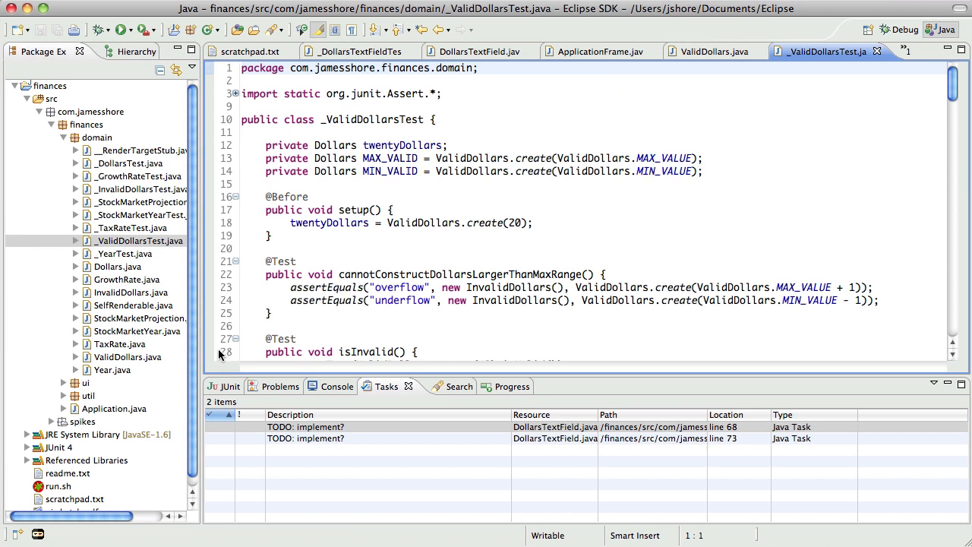
- Rename the range test method to cannotConstructDollarsOutsideValidRange
{"action": "left_click", "coordinate": [553, 222]}
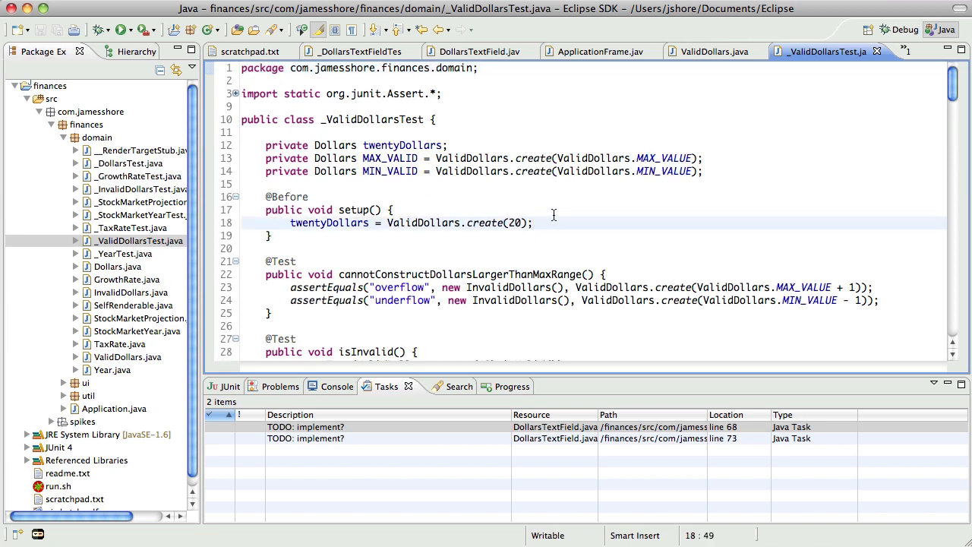
{"action": "left_click", "coordinate": [534, 274]}
{"action": "type", "text": "pu"}
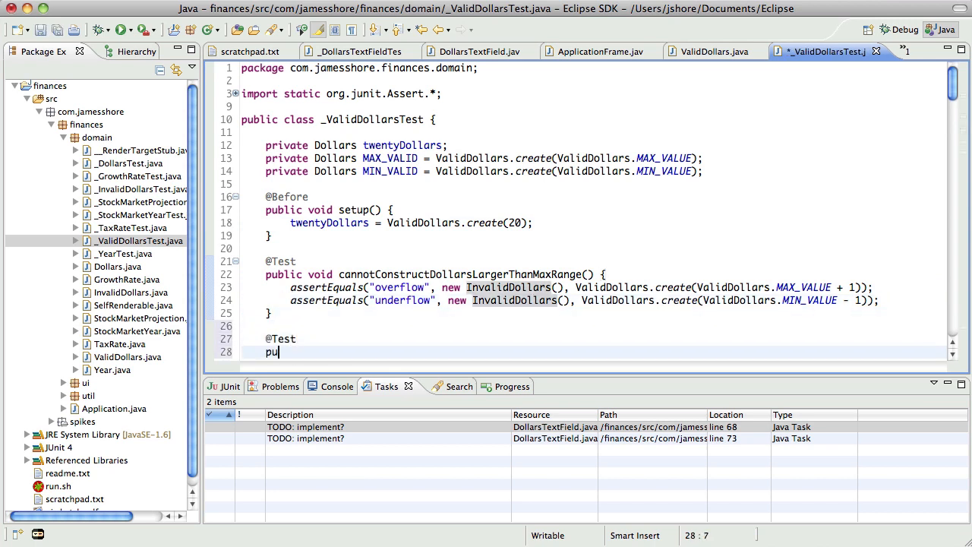
{"action": "type", "text": "blic void cannon"}
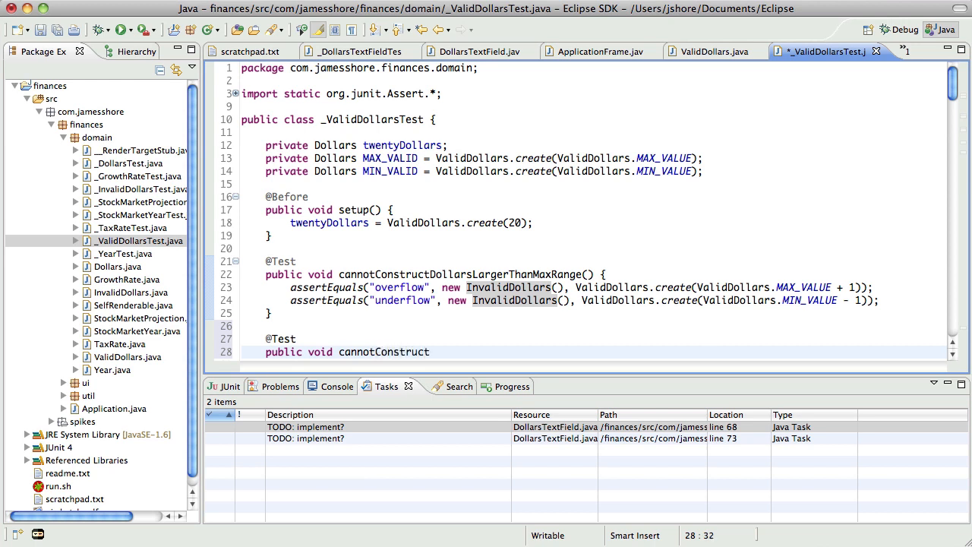
{"action": "type", "text": "Dollars"}
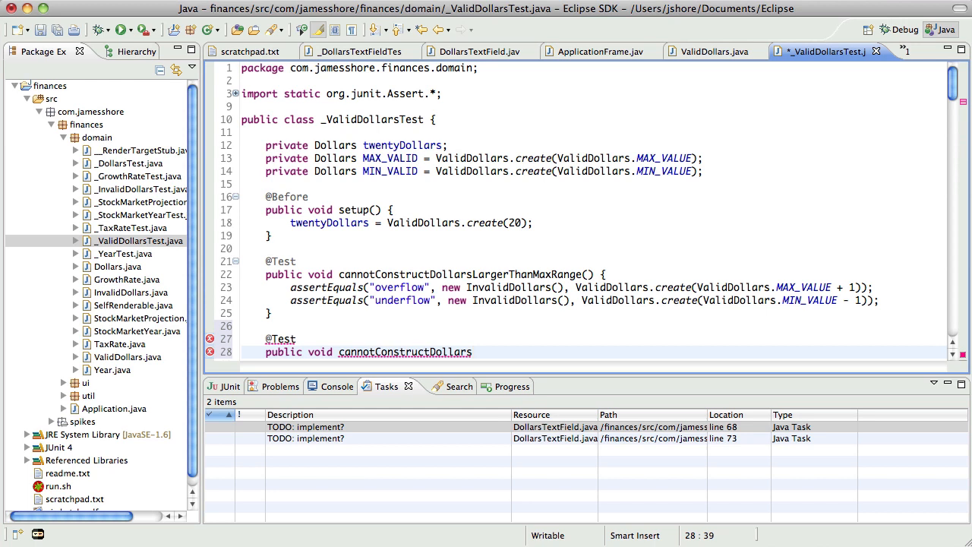
- Add a 'not a number' assertEquals expecting InvalidDollars from ValidDollars.create(1/0)
{"action": "left_click", "coordinate": [280, 339]}
{"action": "type", "text": "OutsideValid"}
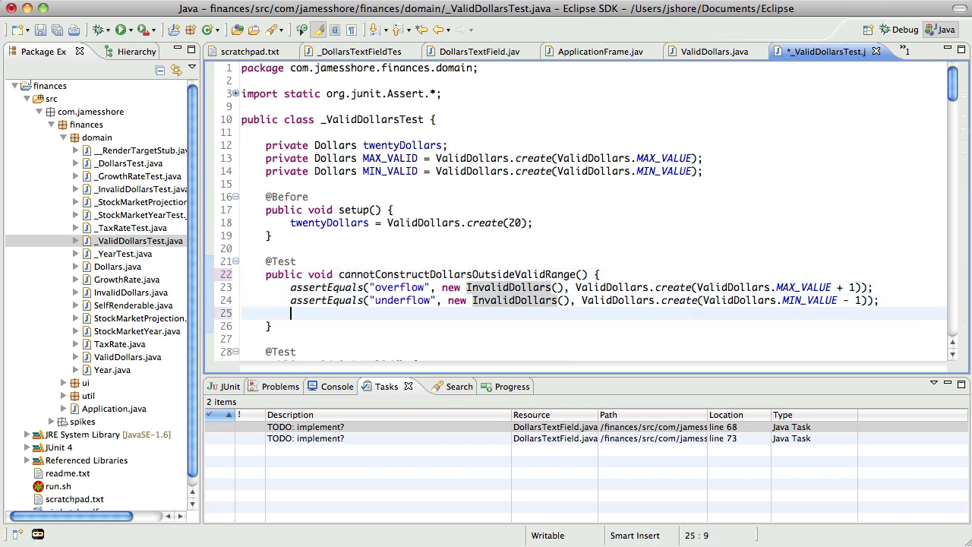
{"action": "type", "text": "assertEquals(\""}
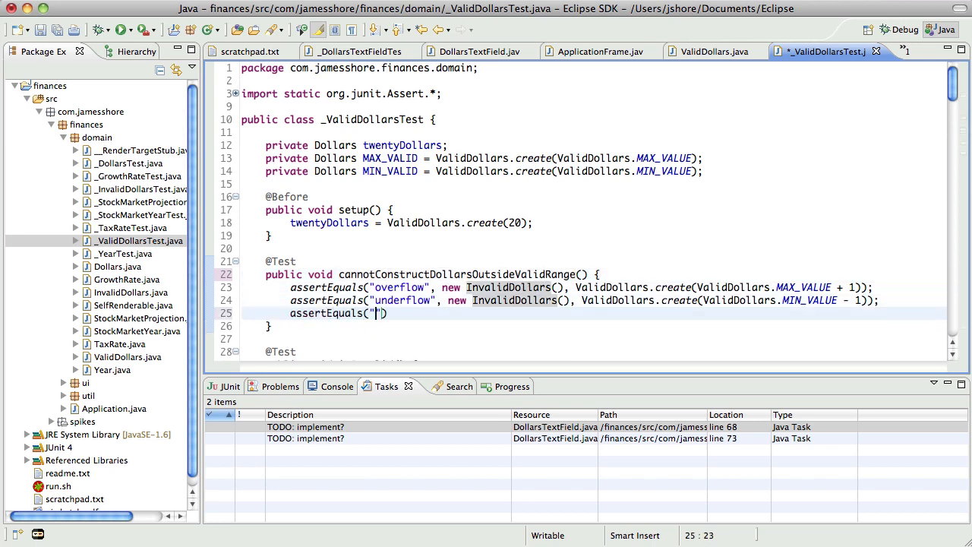
{"action": "type", "text": "not a number\", new InvalidDollars("}
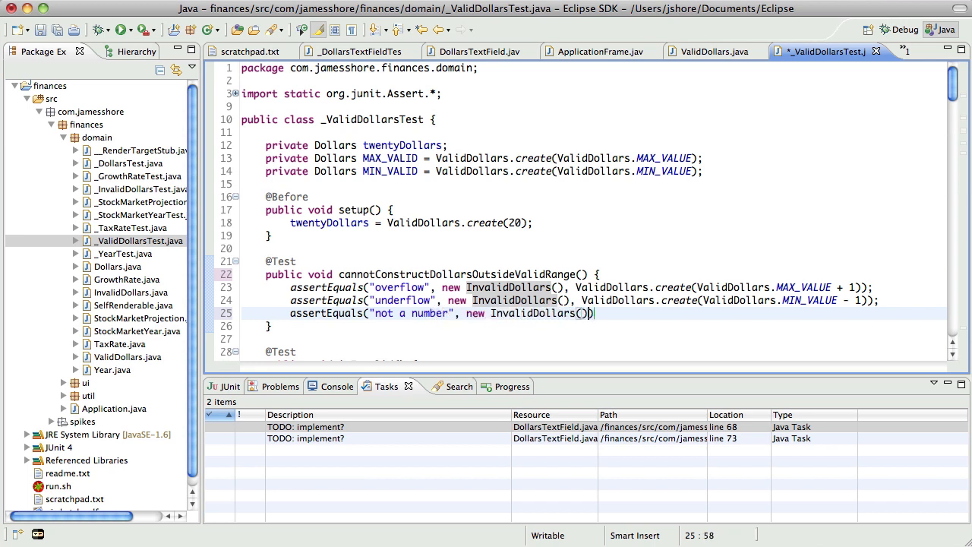
{"action": "type", "text": ", ValidDollars.create("}
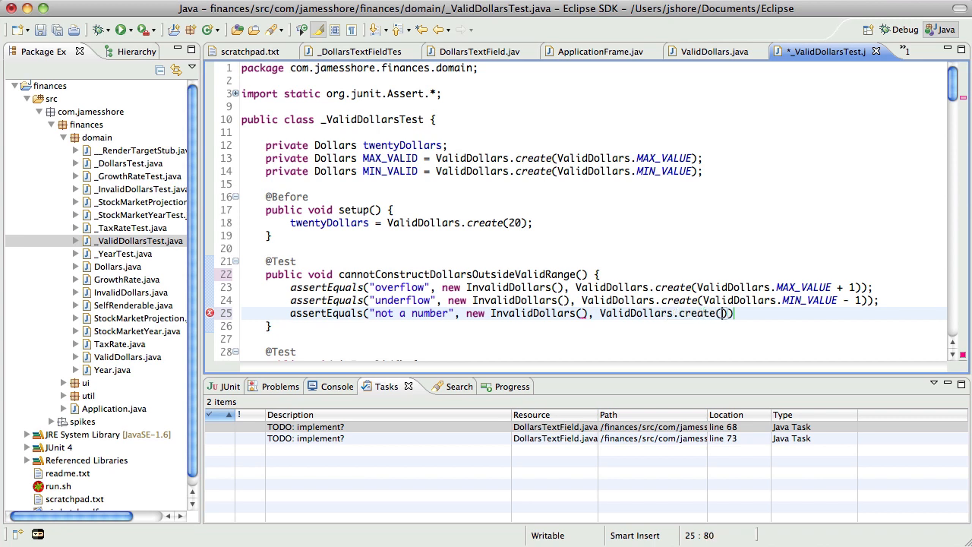
{"action": "type", "text": "NaN"}
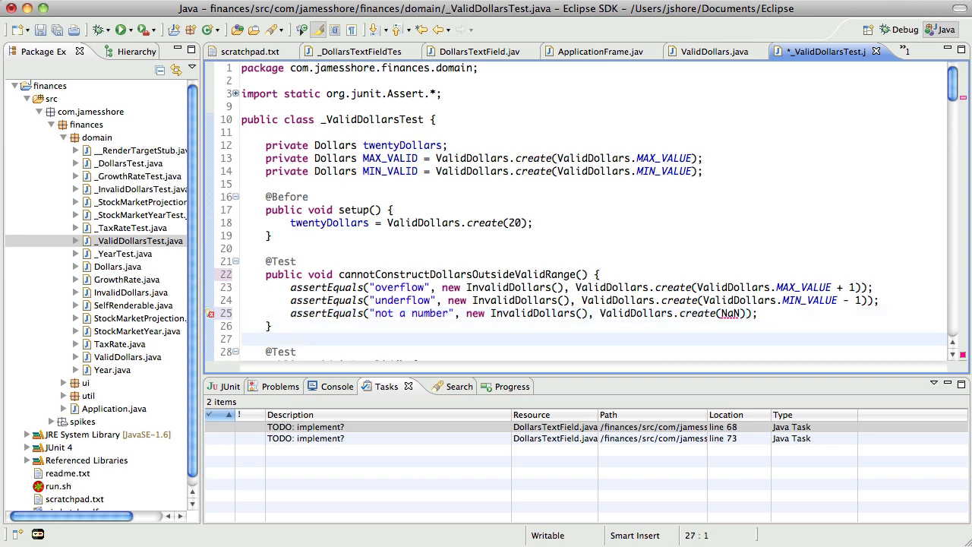
{"action": "left_click", "coordinate": [757, 313]}
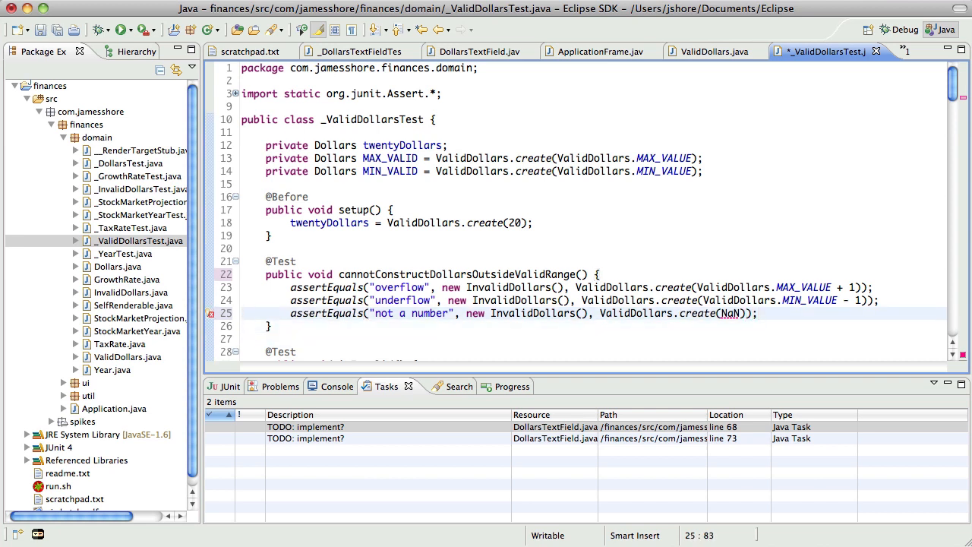
{"action": "type", "text": "1/"}
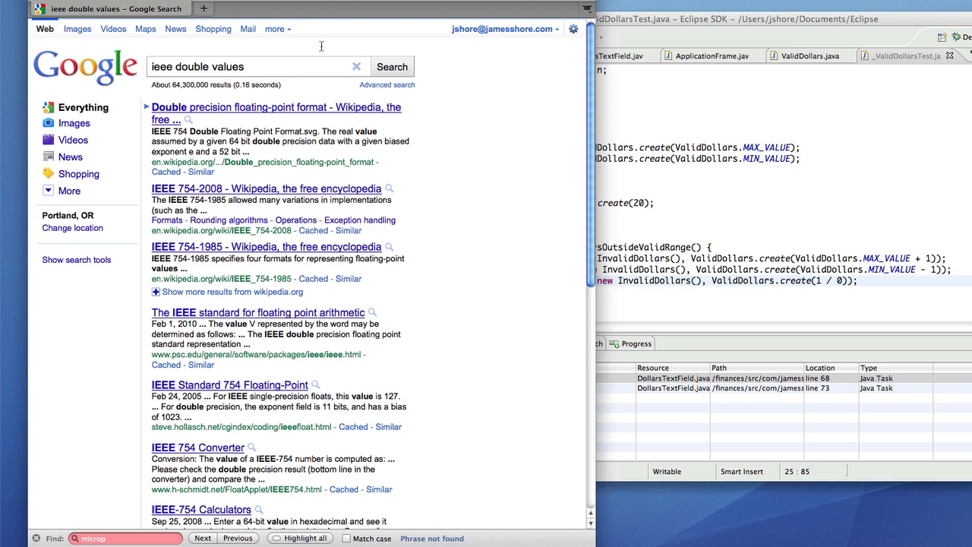
{"action": "mouse_move", "coordinate": [256, 112]}
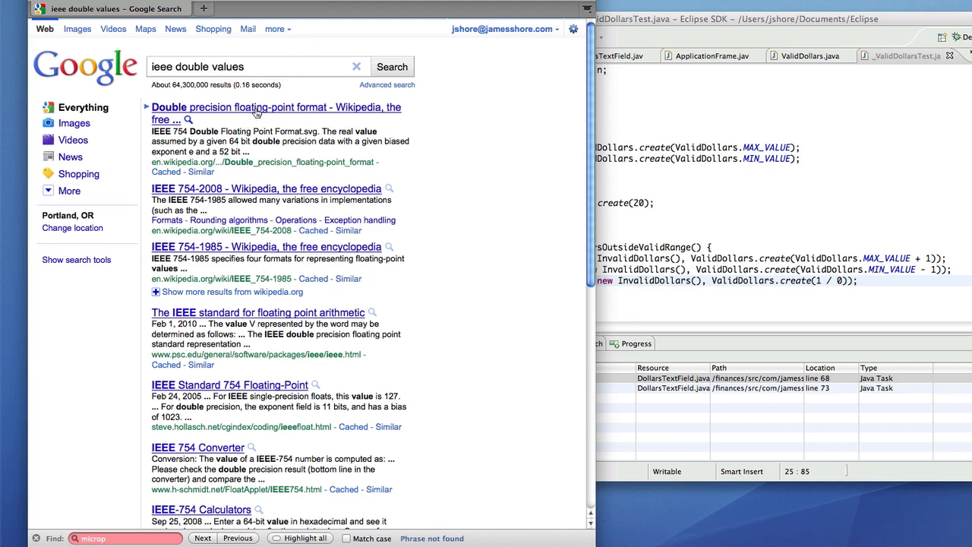
- Read the Wikipedia double-precision article down to how infinity and NaN are encoded
{"action": "left_click", "coordinate": [275, 107]}
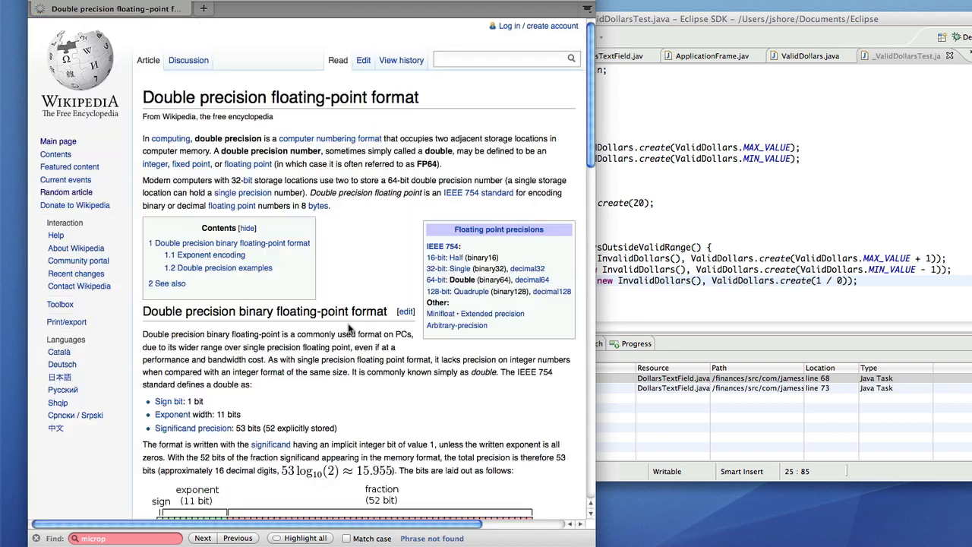
{"action": "scroll", "scroll_direction": "down", "scroll_amount": 3}
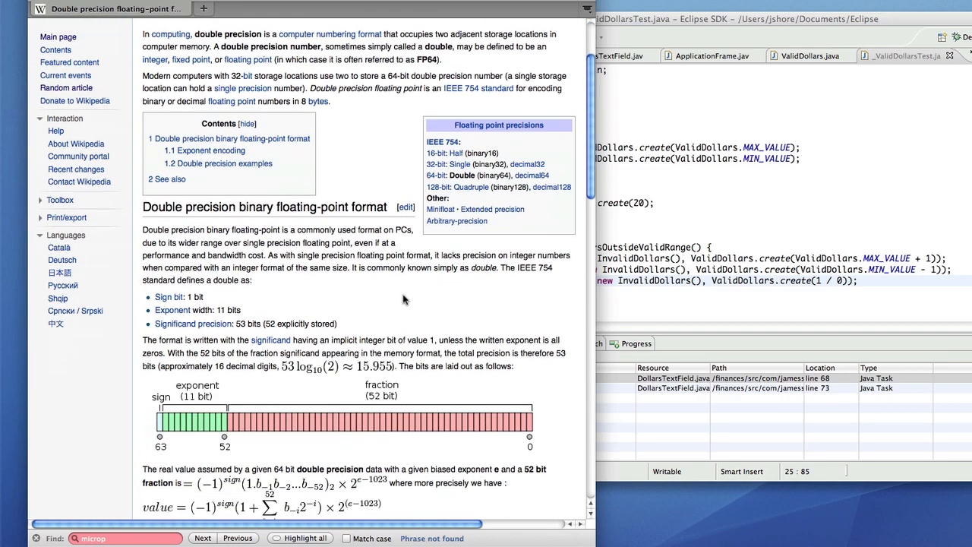
{"action": "scroll", "scroll_direction": "down", "scroll_amount": 3}
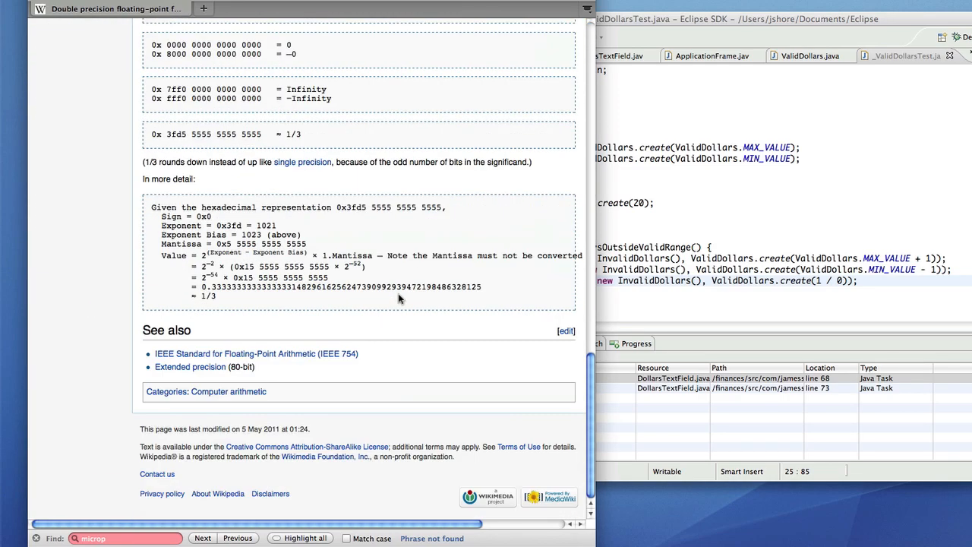
{"action": "scroll", "scroll_direction": "up", "scroll_amount": 3}
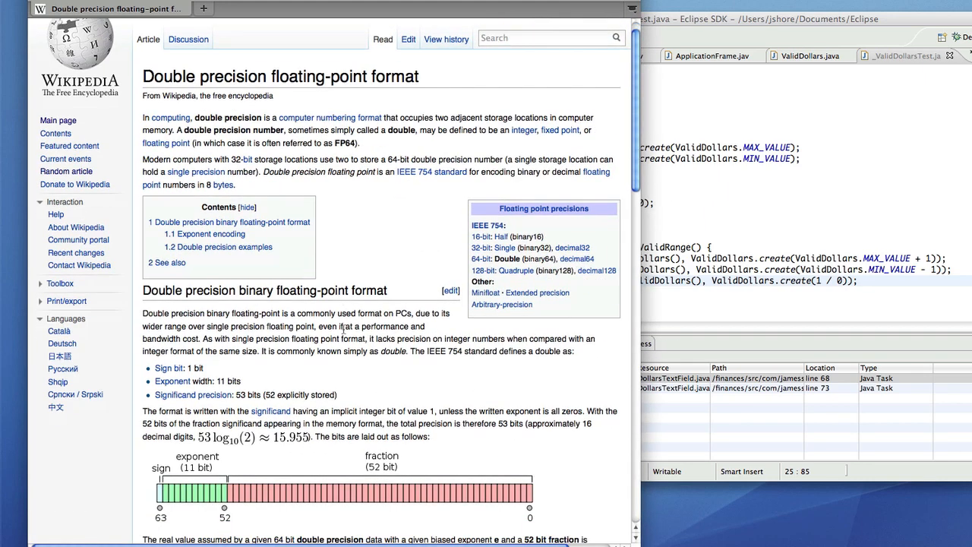
{"action": "scroll", "scroll_direction": "down", "scroll_amount": 3}
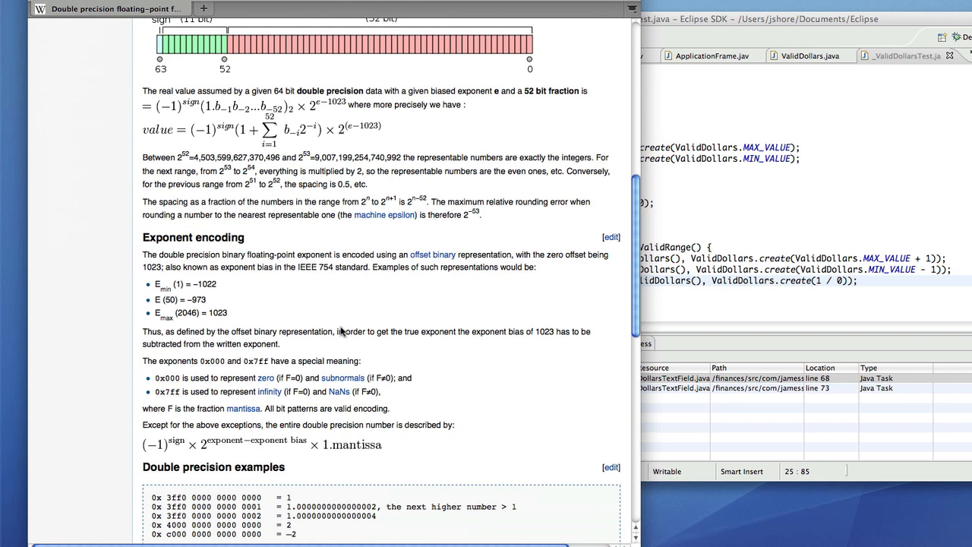
{"action": "mouse_move", "coordinate": [260, 399]}
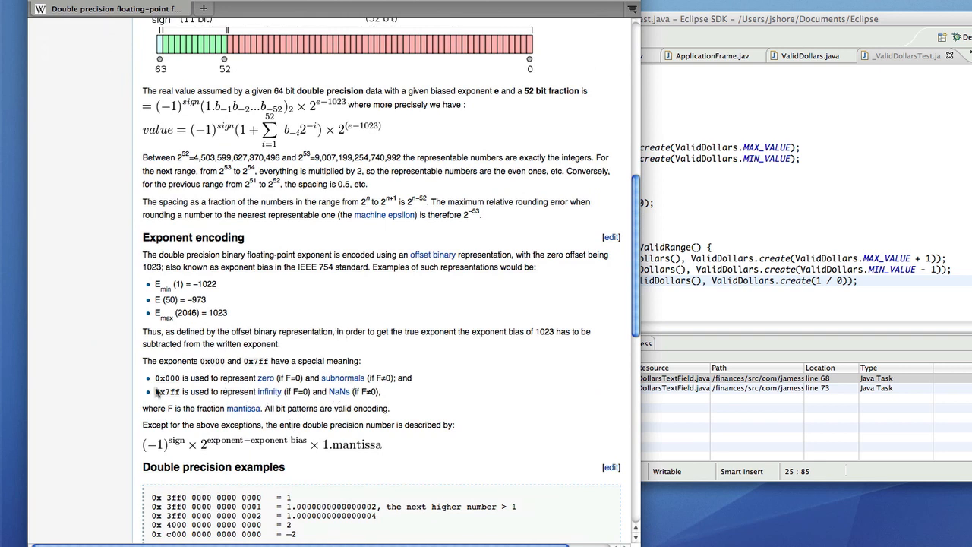
{"action": "mouse_move", "coordinate": [349, 410]}
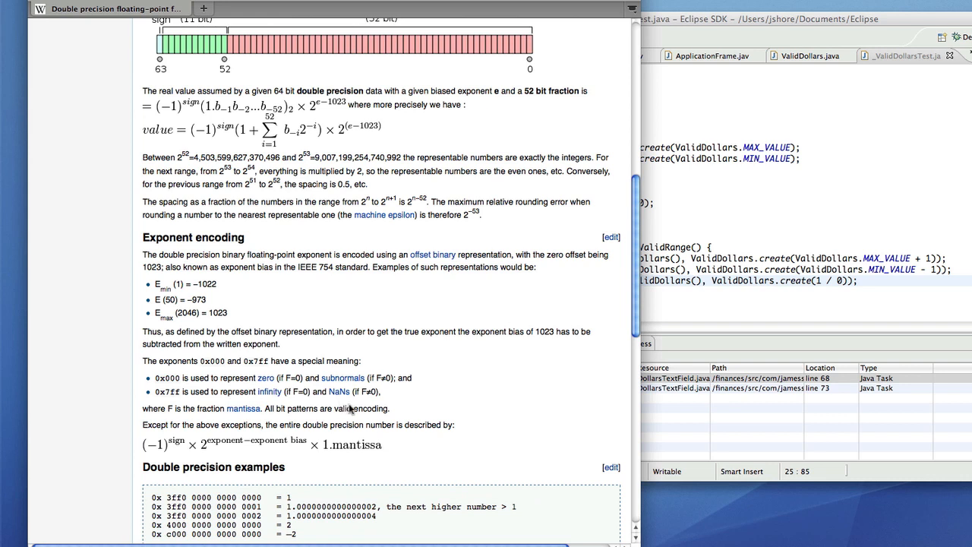
{"action": "mouse_move", "coordinate": [414, 391]}
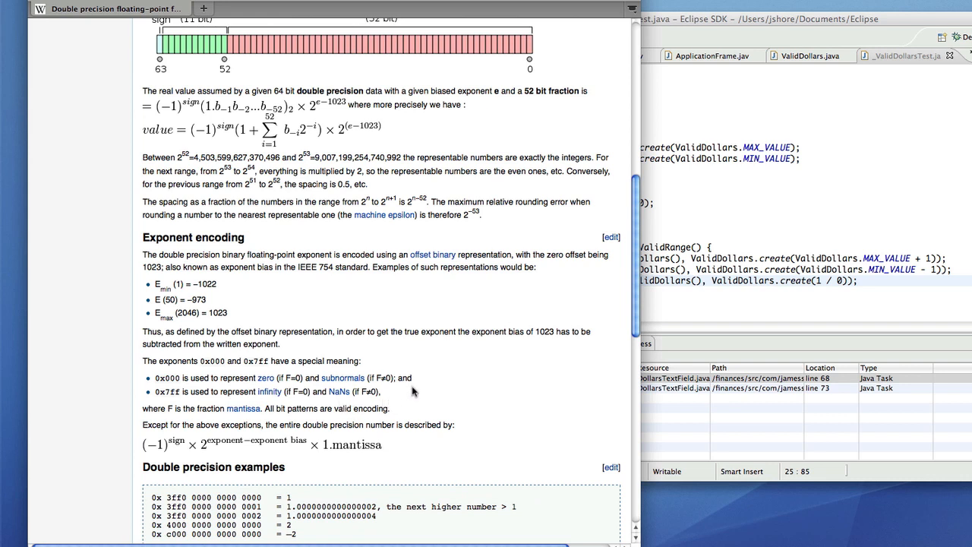
{"action": "mouse_move", "coordinate": [600, 275]}
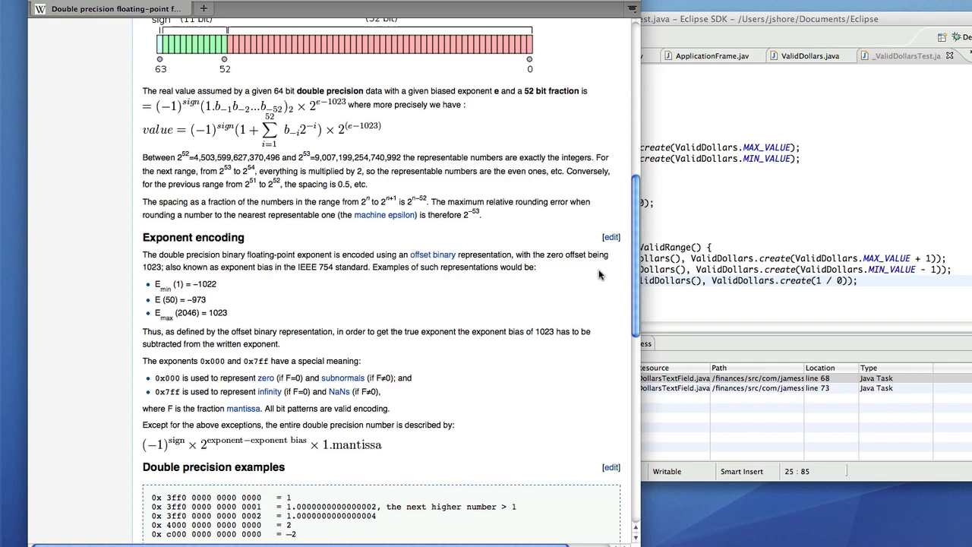
{"action": "scroll", "scroll_direction": "up", "scroll_amount": 3}
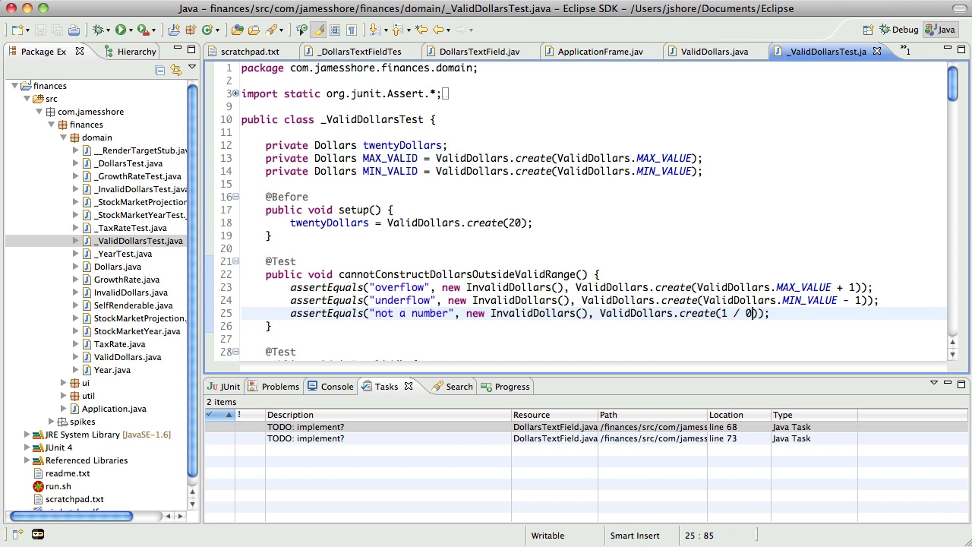
- Run the JUnit suite and inspect the 'by zero' error in cannotConstructDollarsOutsideValidRange
{"action": "left_click", "coordinate": [120, 29]}
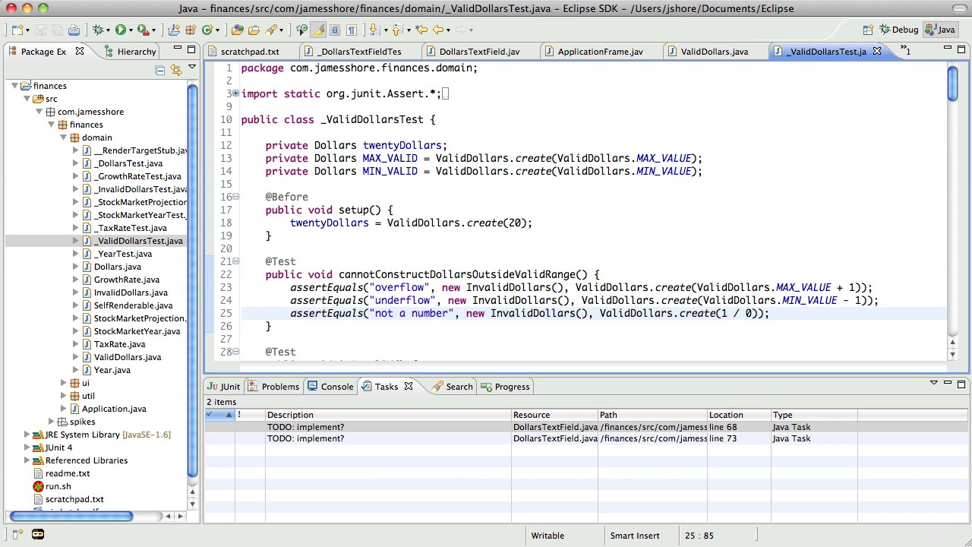
{"action": "left_click", "coordinate": [214, 386]}
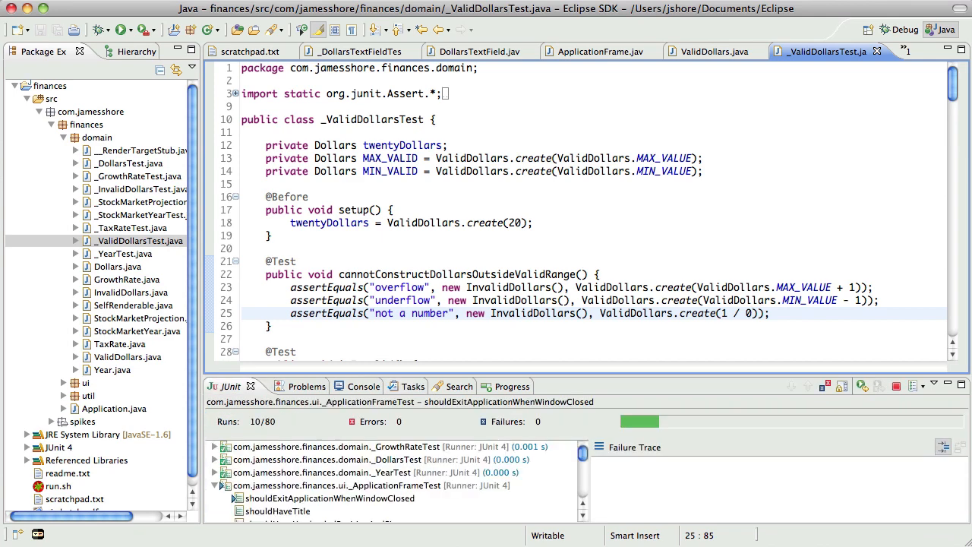
{"action": "left_click", "coordinate": [121, 30]}
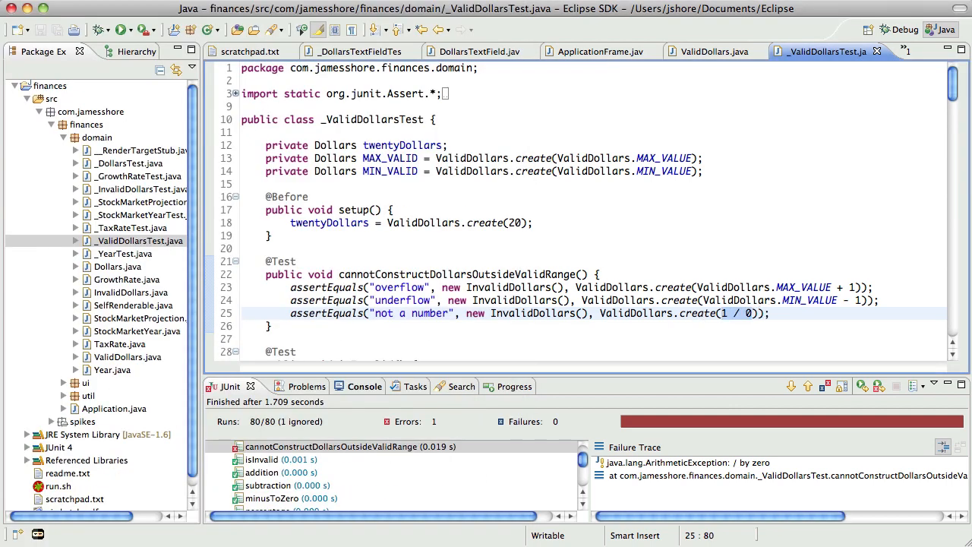
- Replace 1 / 0 with Double.parseDouble("NaN") on line 25 and rerun the tests
{"action": "type", "text": "Double.parseDouble(arg"}
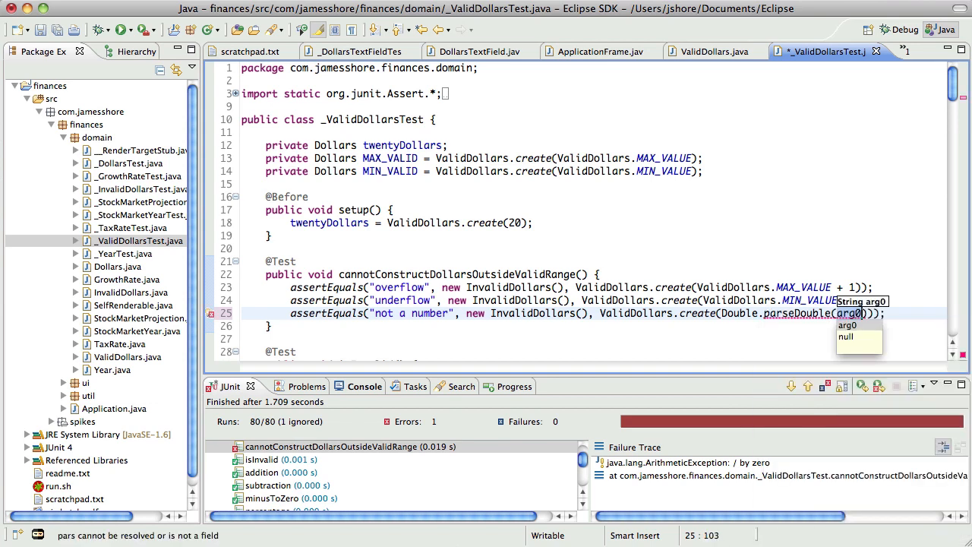
{"action": "type", "text": "\"NaN\""}
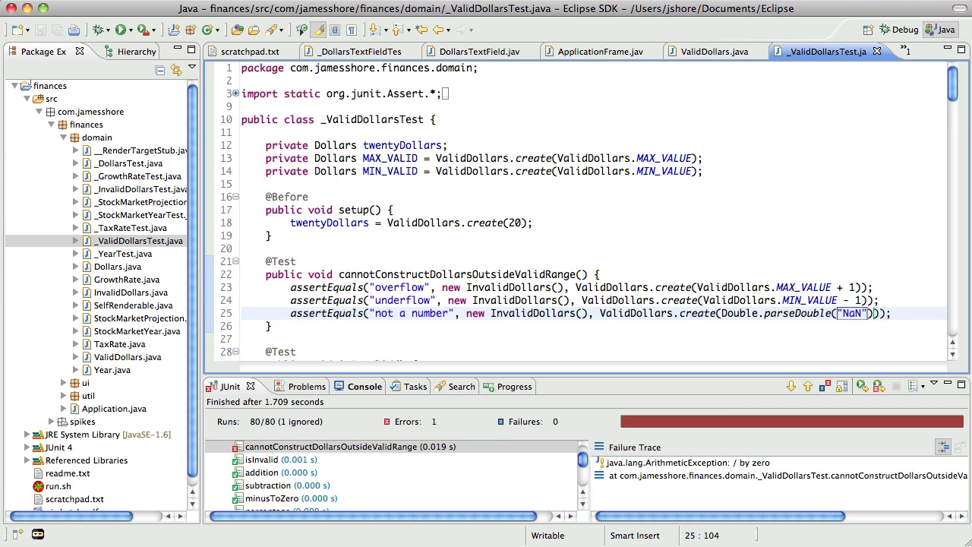
{"action": "left_click", "coordinate": [120, 30]}
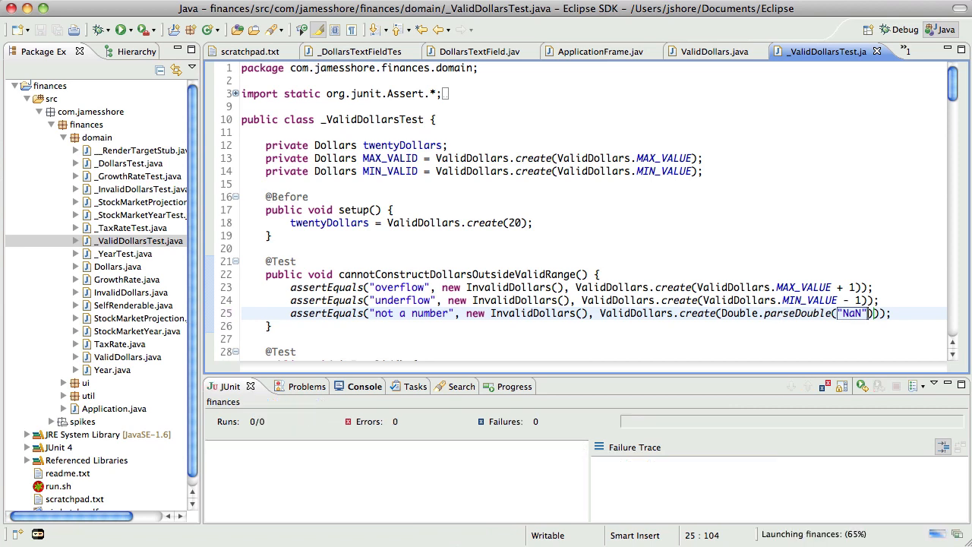
{"action": "left_click", "coordinate": [120, 30]}
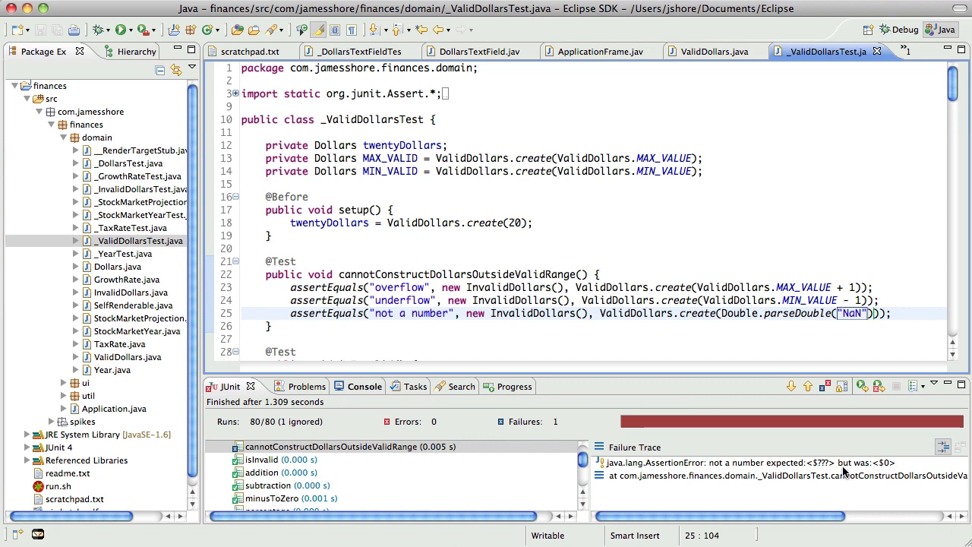
{"action": "mouse_move", "coordinate": [717, 59]}
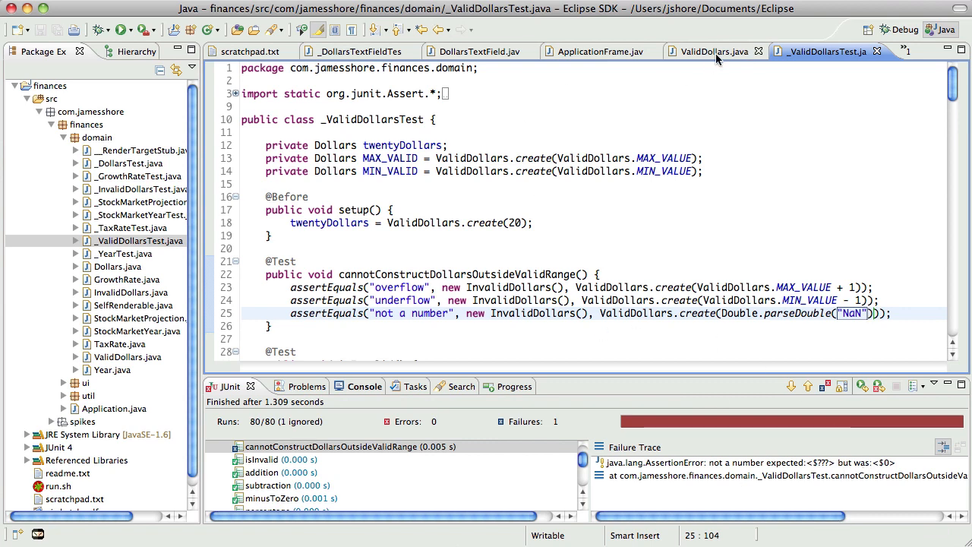
- Open ValidDollars.java and scroll through its create and outOfRange methods
{"action": "left_click", "coordinate": [710, 51]}
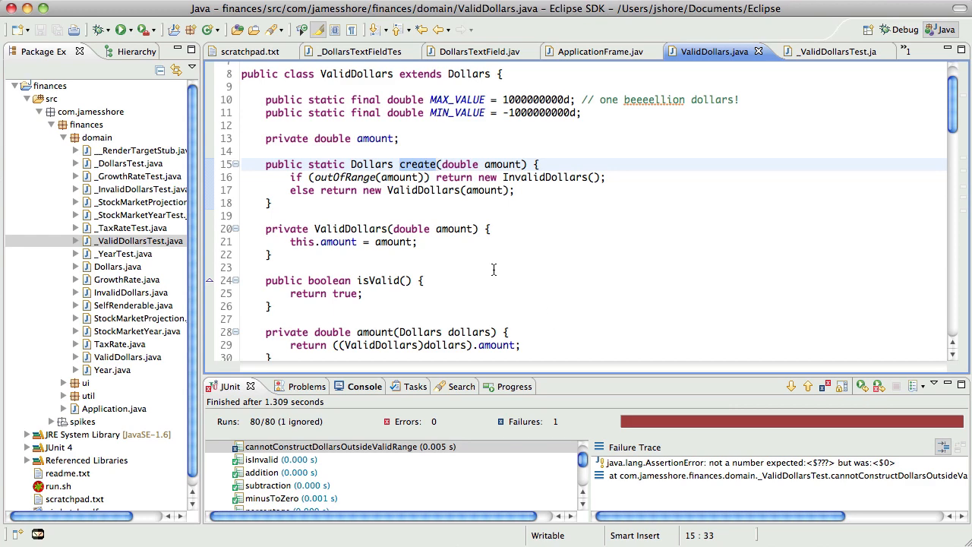
{"action": "scroll", "scroll_direction": "down", "scroll_amount": 3}
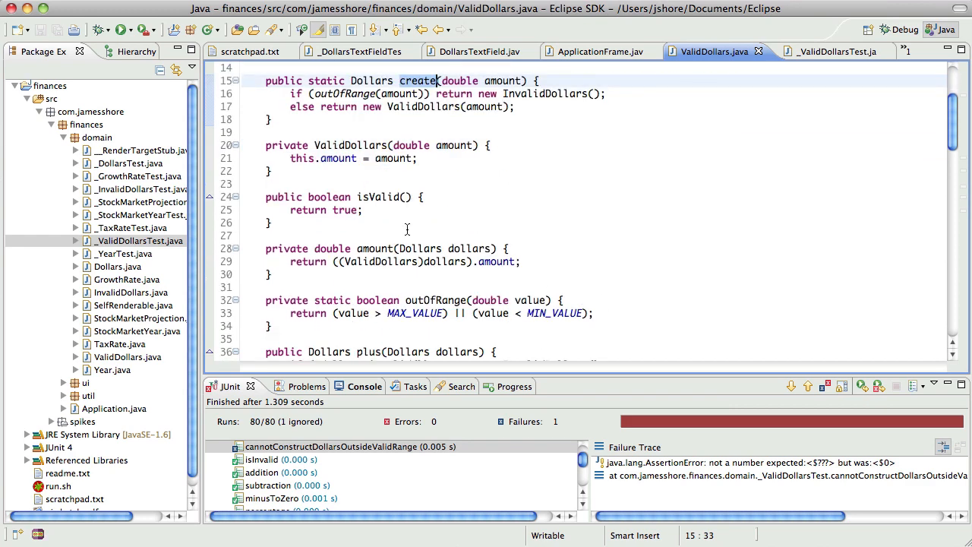
{"action": "scroll", "scroll_direction": "down", "scroll_amount": 3}
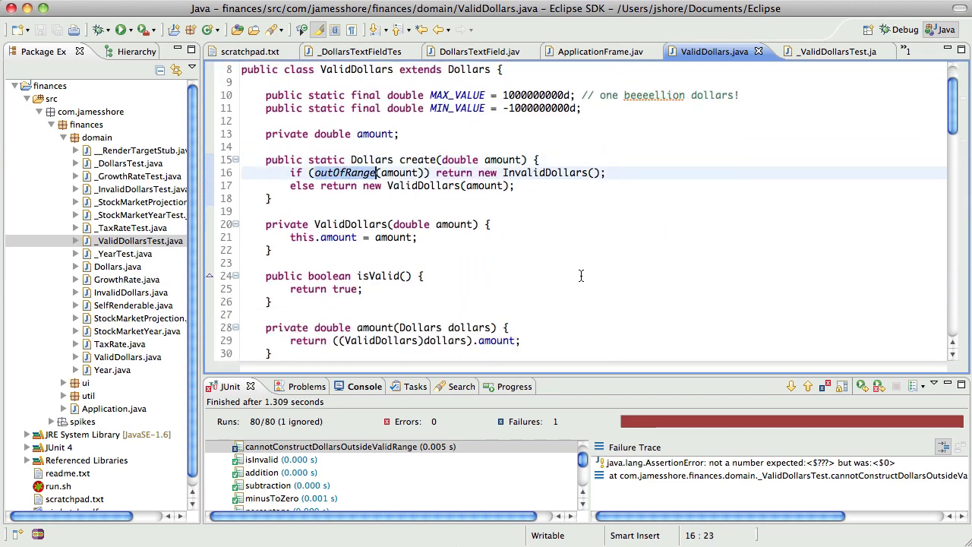
{"action": "scroll", "scroll_direction": "down", "scroll_amount": 3}
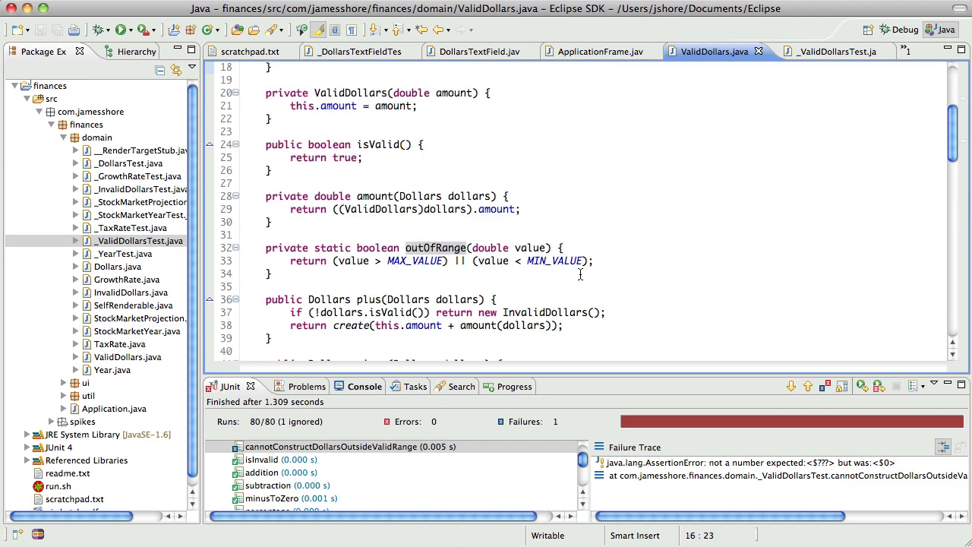
{"action": "scroll", "scroll_direction": "up", "scroll_amount": 3}
{"action": "type", "text": "outOfRang"}
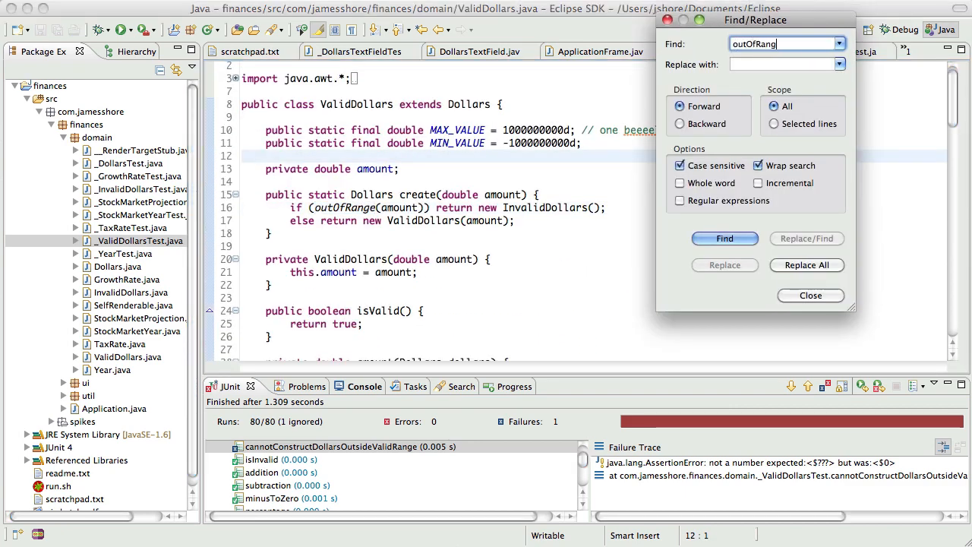
- Search for outOfRange to reach its declaration and place the cursor on line 33
{"action": "left_click", "coordinate": [723, 238]}
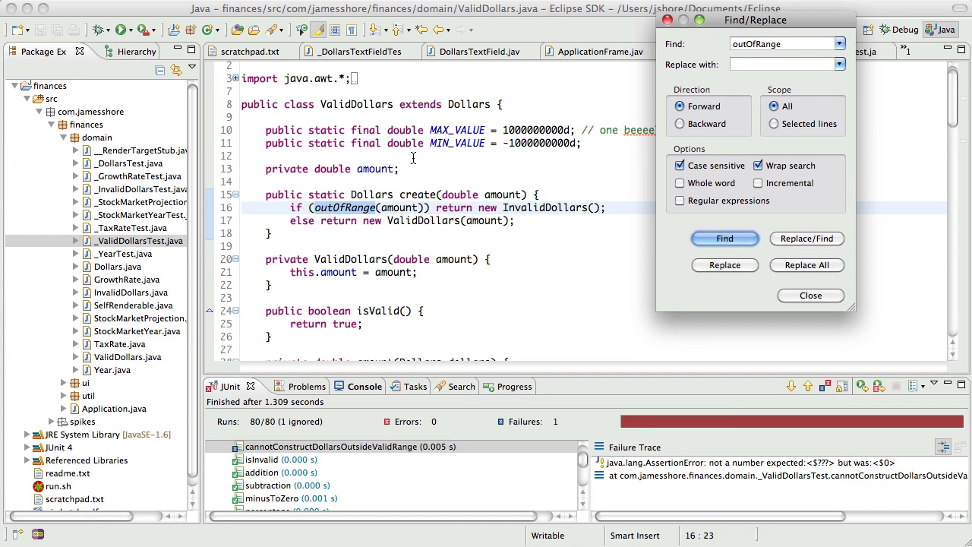
{"action": "left_click", "coordinate": [810, 295]}
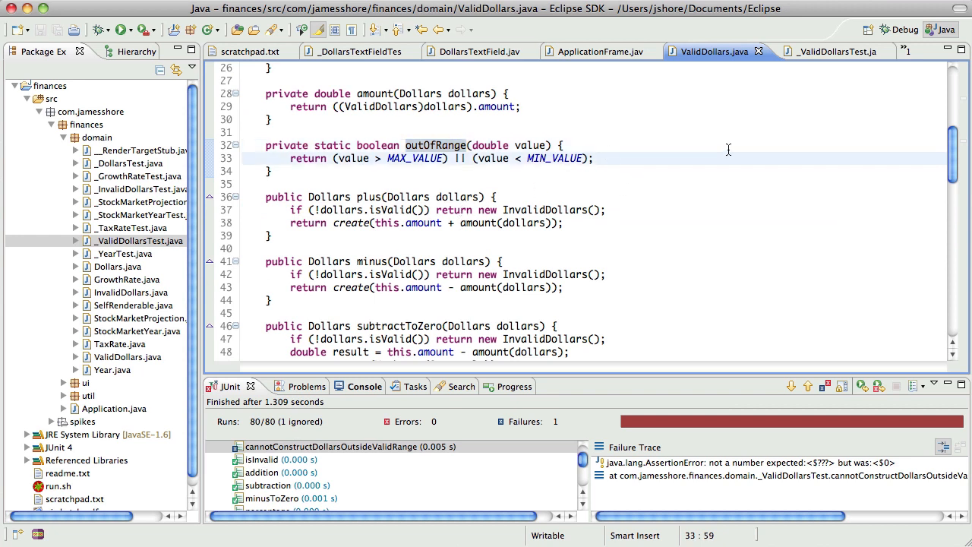
{"action": "left_click", "coordinate": [332, 157]}
{"action": "type", "text": " Double."}
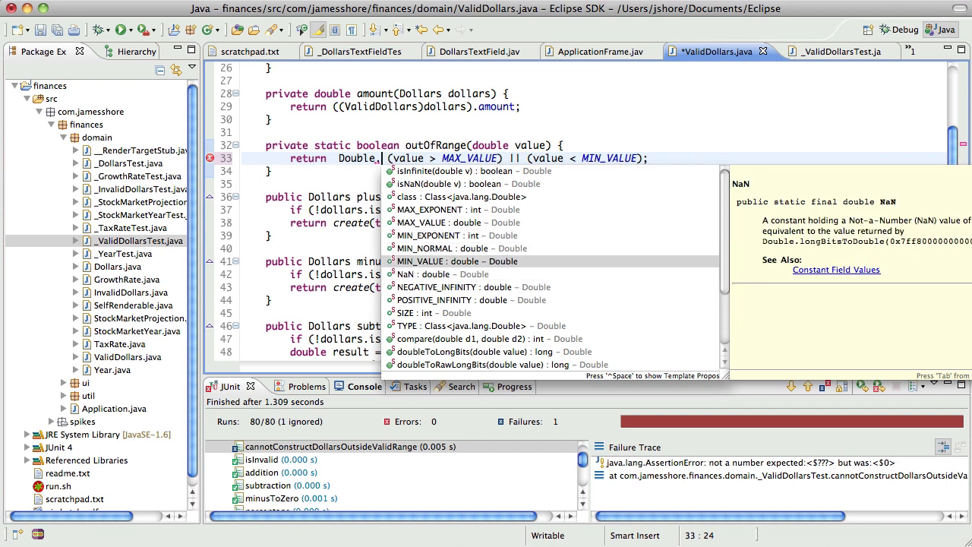
- Prefix outOfRange's condition with !Double.isNaN(value) ||, save, and rerun the tests
{"action": "left_click", "coordinate": [470, 183]}
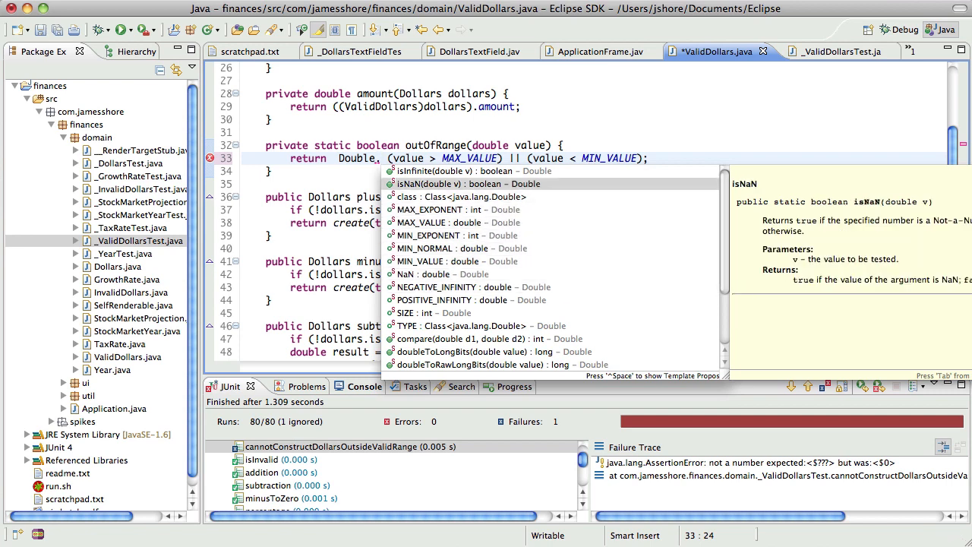
{"action": "key", "text": "Escape"}
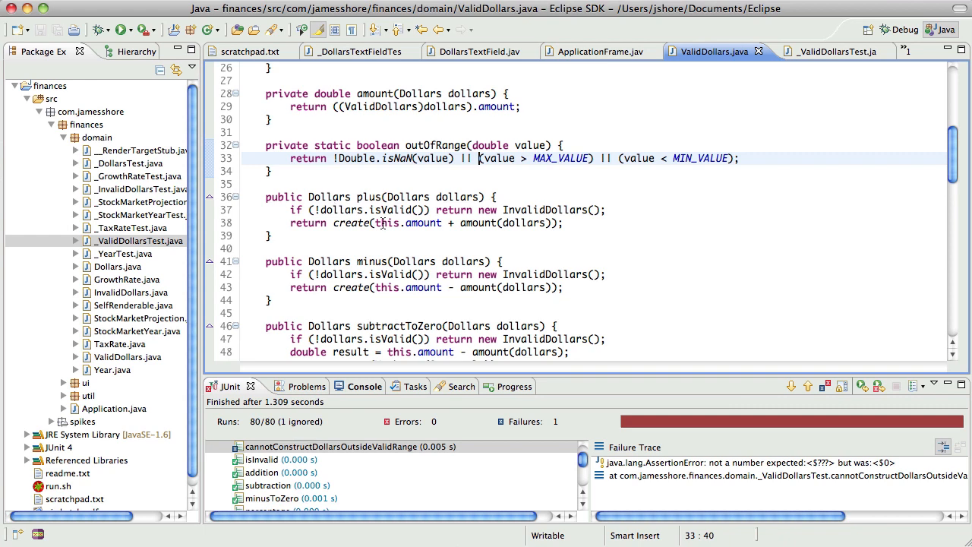
{"action": "left_click", "coordinate": [528, 183]}
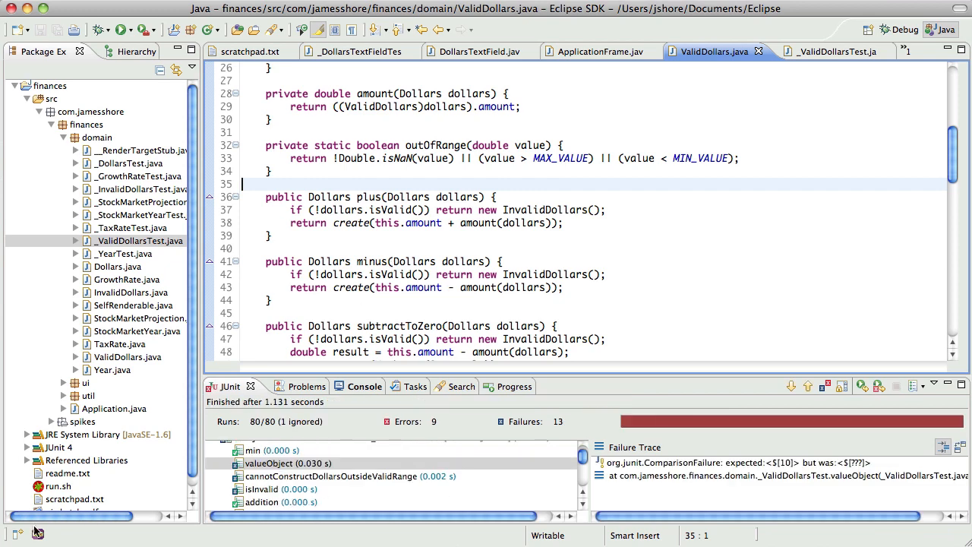
- Inspect the failing valueObject test, then return to ValidDollars.java to drop the negation
{"action": "left_click", "coordinate": [38, 534]}
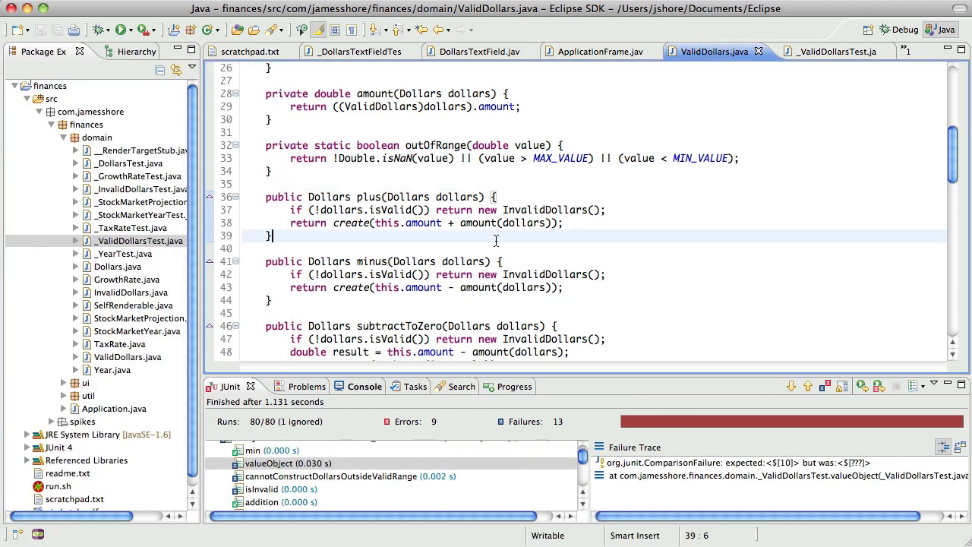
{"action": "mouse_move", "coordinate": [470, 242]}
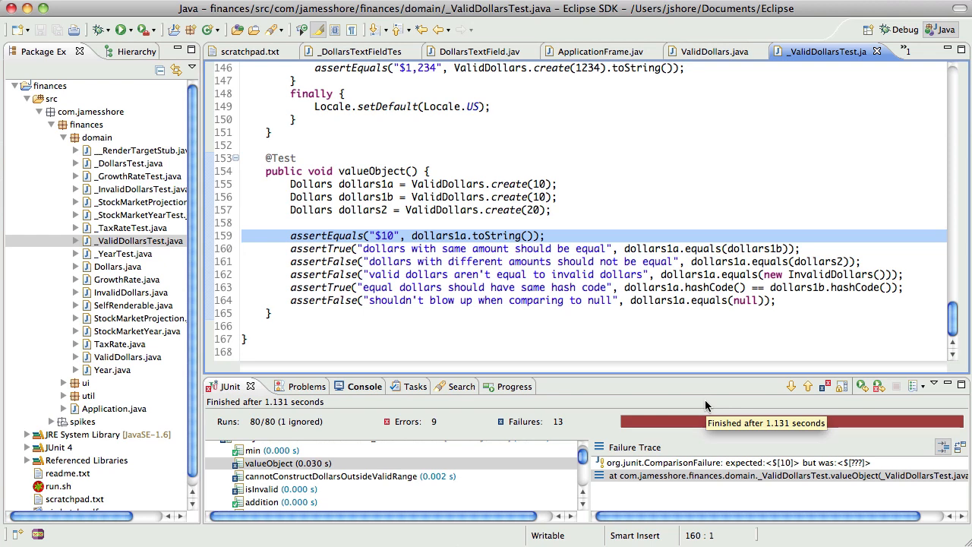
{"action": "left_click", "coordinate": [711, 51]}
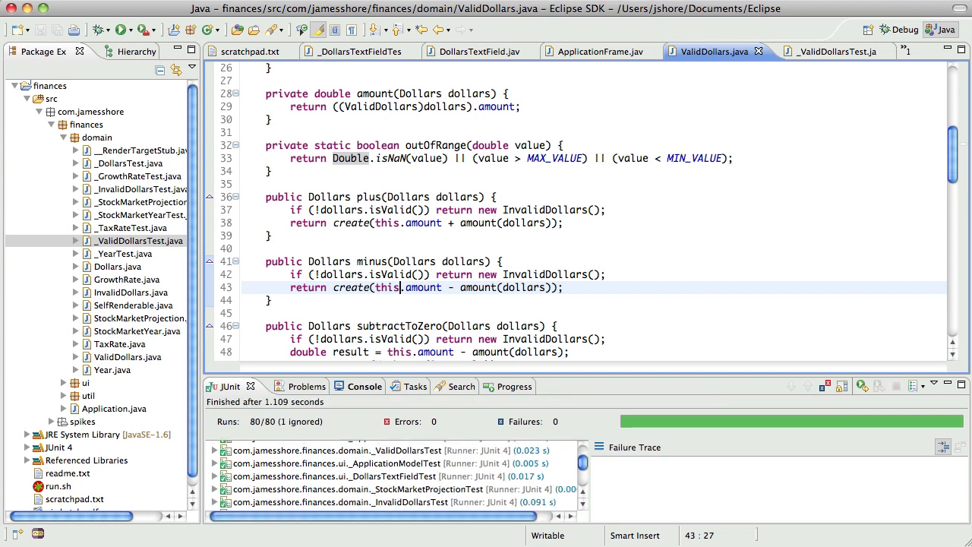
{"action": "mouse_move", "coordinate": [508, 178]}
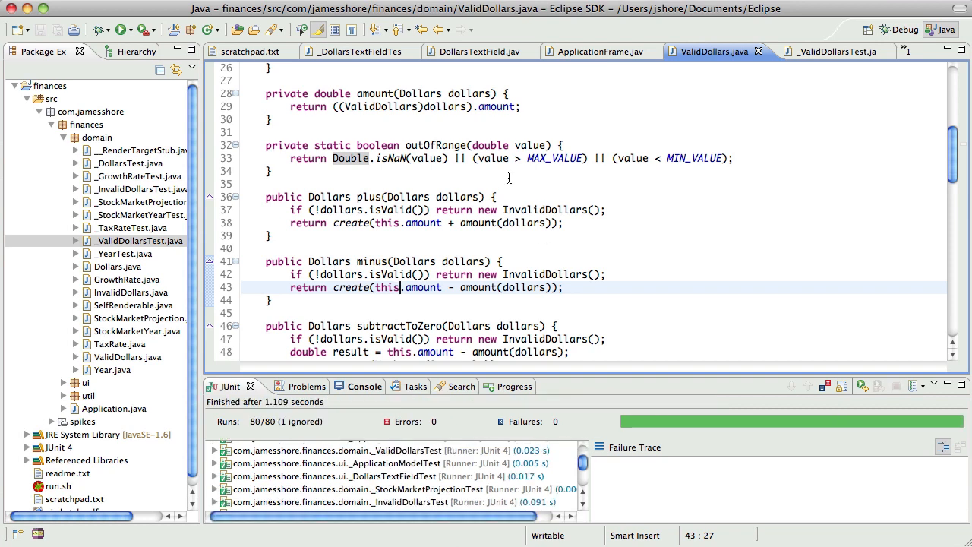
- Make the not-a-number assertion in _ValidDollarsTest.java pass Double.NaN directly
{"action": "left_click", "coordinate": [714, 51]}
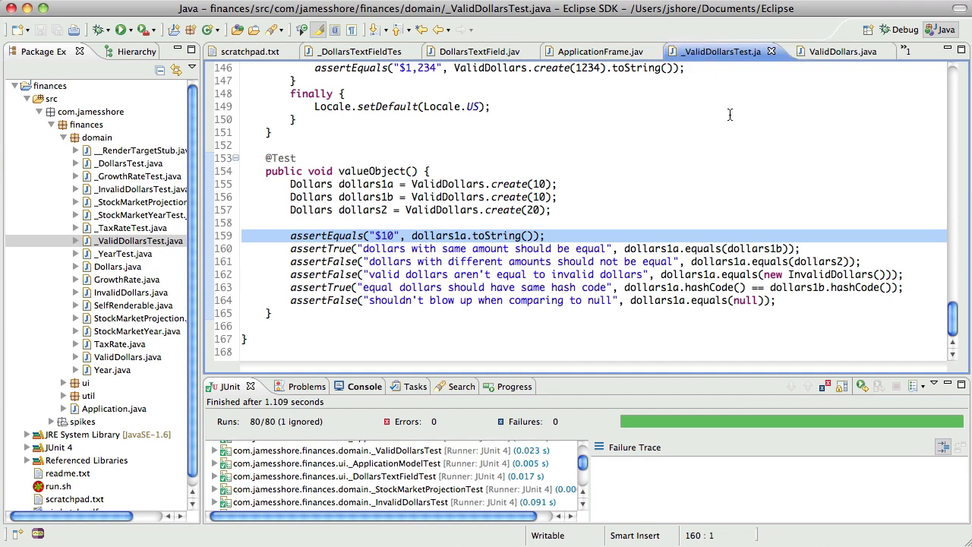
{"action": "scroll", "scroll_direction": "up", "scroll_amount": 3}
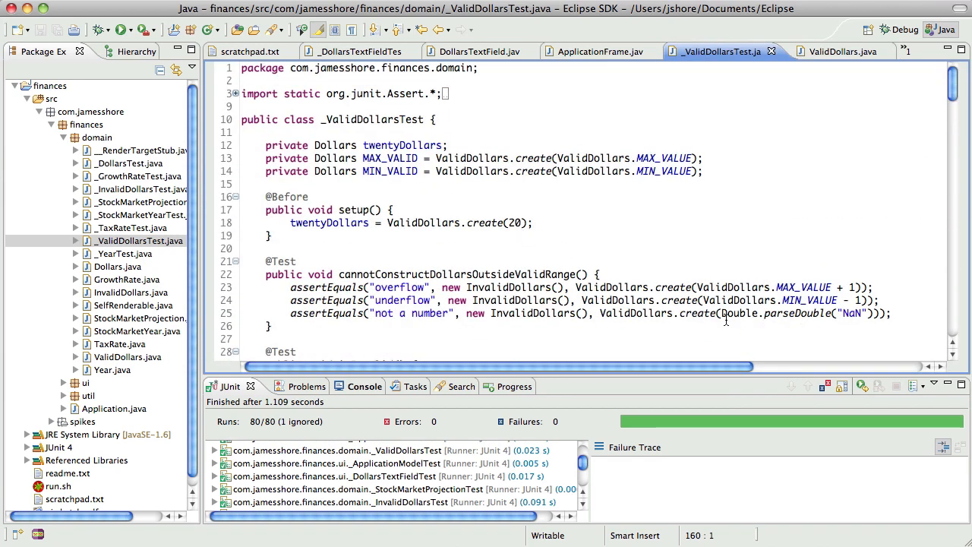
{"action": "left_click", "coordinate": [830, 314]}
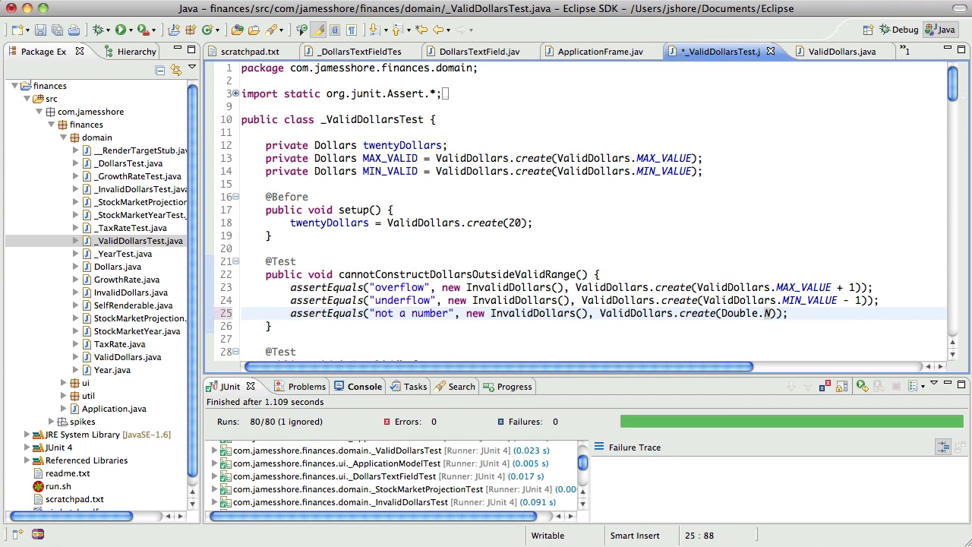
{"action": "type", "text": "aN"}
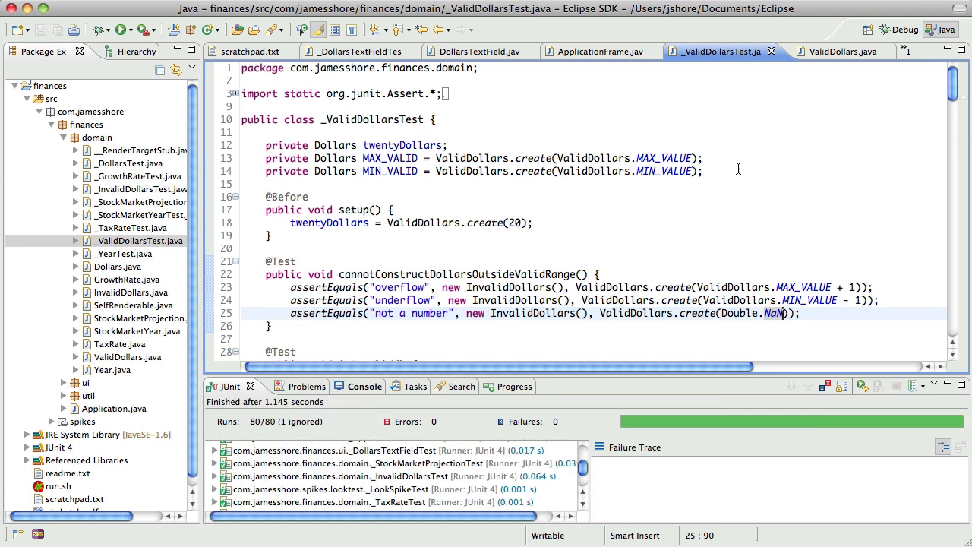
- Locate outOfRange in ValidDollars.java and rename the method to inRange via Refactor > Rename
{"action": "left_click", "coordinate": [833, 51]}
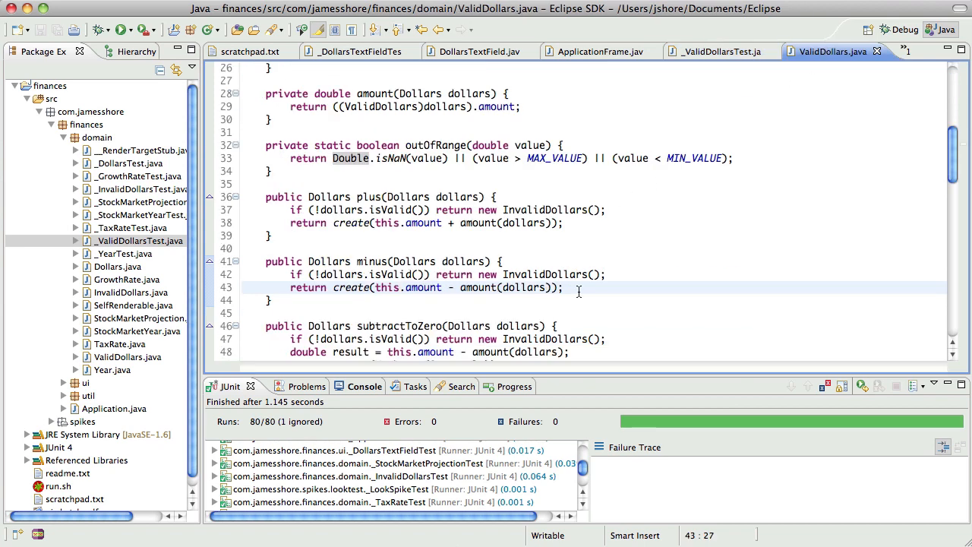
{"action": "scroll", "scroll_direction": "up", "scroll_amount": 3}
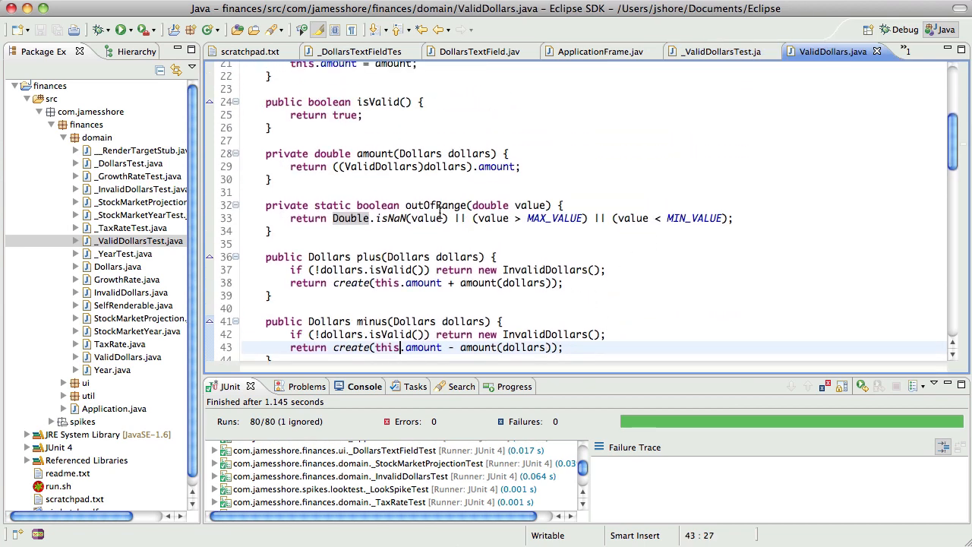
{"action": "scroll", "scroll_direction": "up", "scroll_amount": 3}
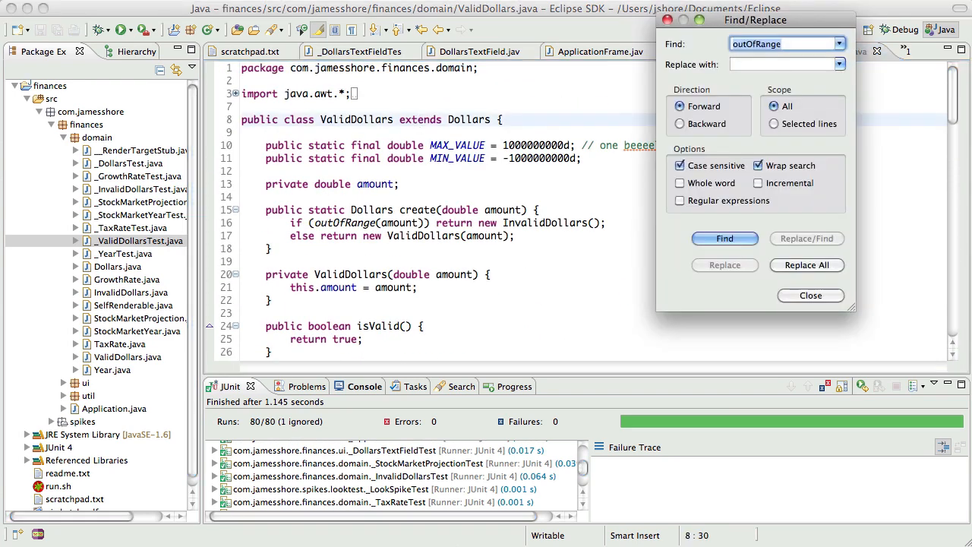
{"action": "left_click", "coordinate": [724, 238]}
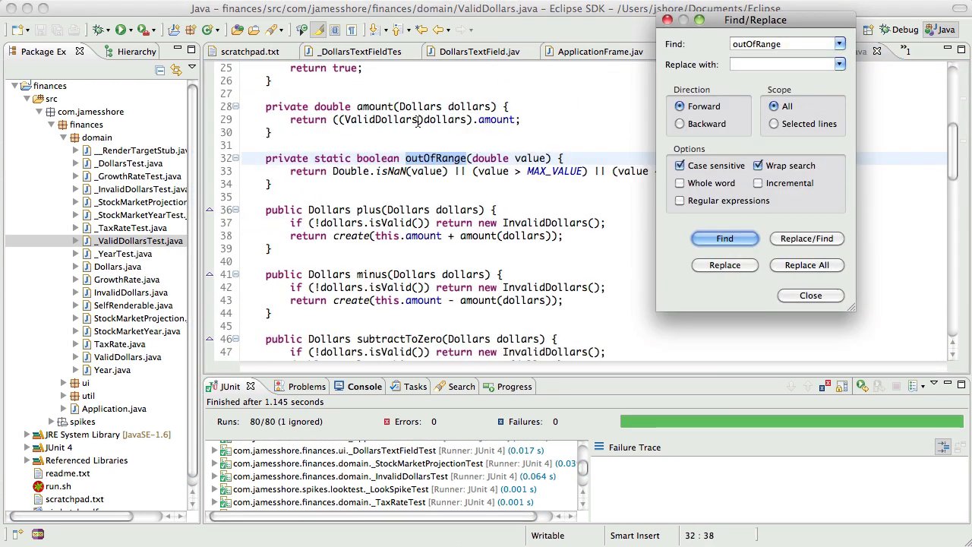
{"action": "left_click", "coordinate": [723, 238]}
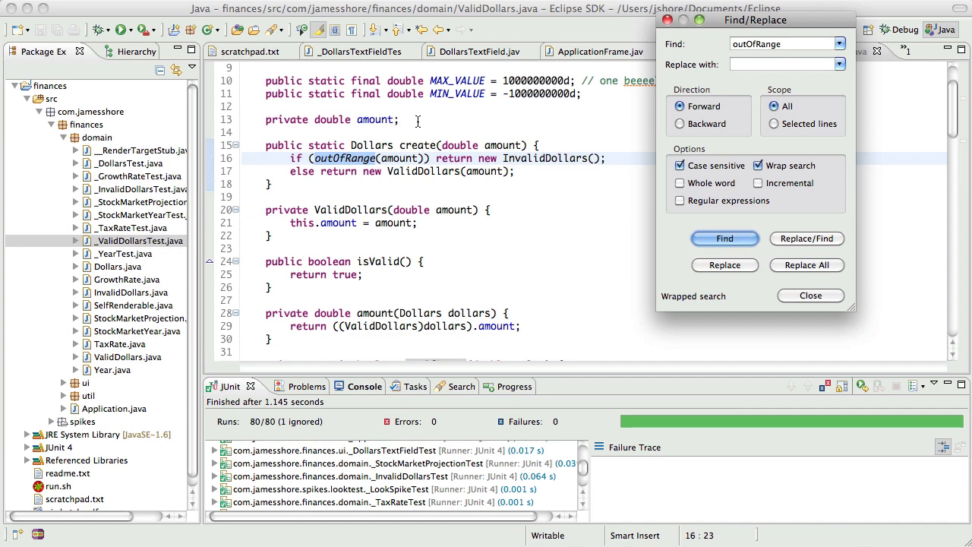
{"action": "left_click", "coordinate": [810, 295]}
{"action": "type", "text": "inRange"}
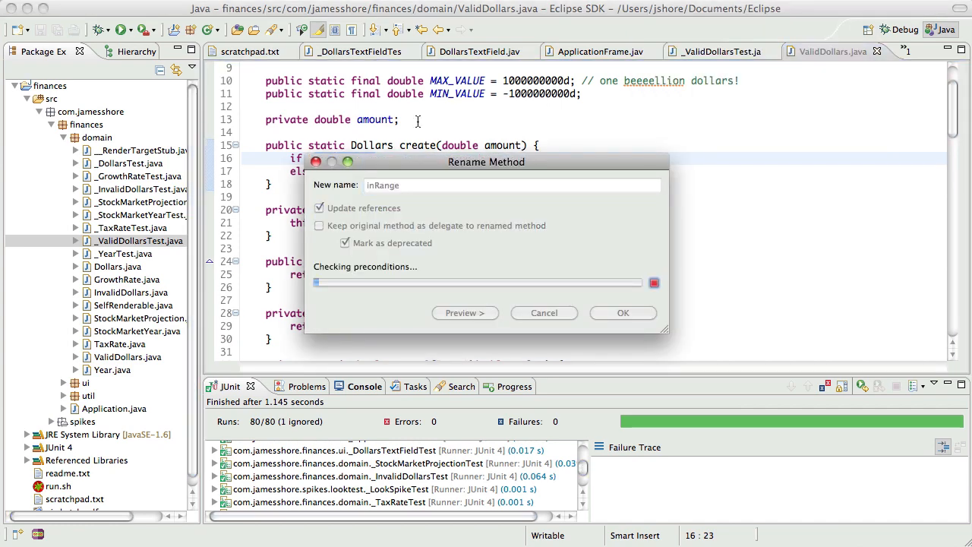
{"action": "left_click", "coordinate": [623, 312]}
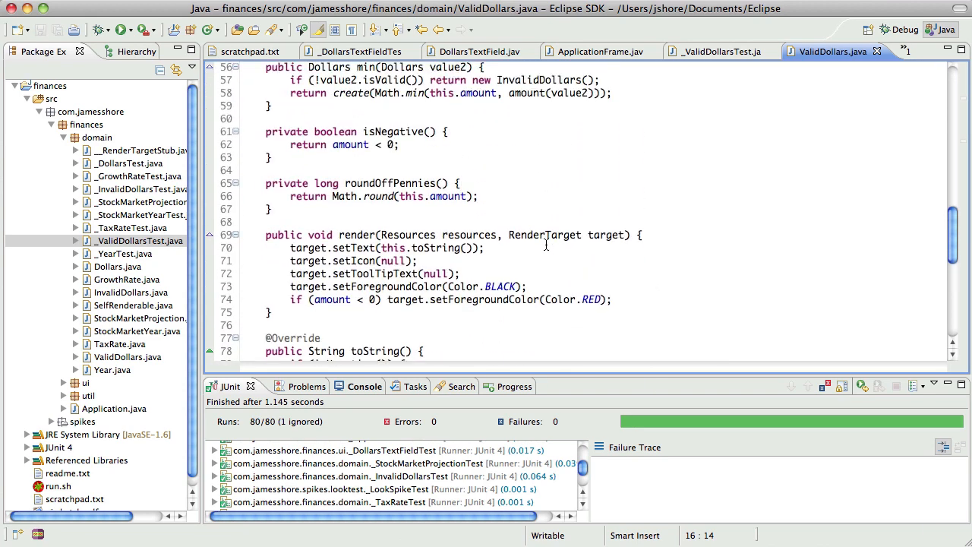
- Rewrite inRange to return (value >= MIN_VALUE) && (value <= MAX_VALUE), dropping the isNaN check
{"action": "scroll", "scroll_direction": "down", "scroll_amount": 3}
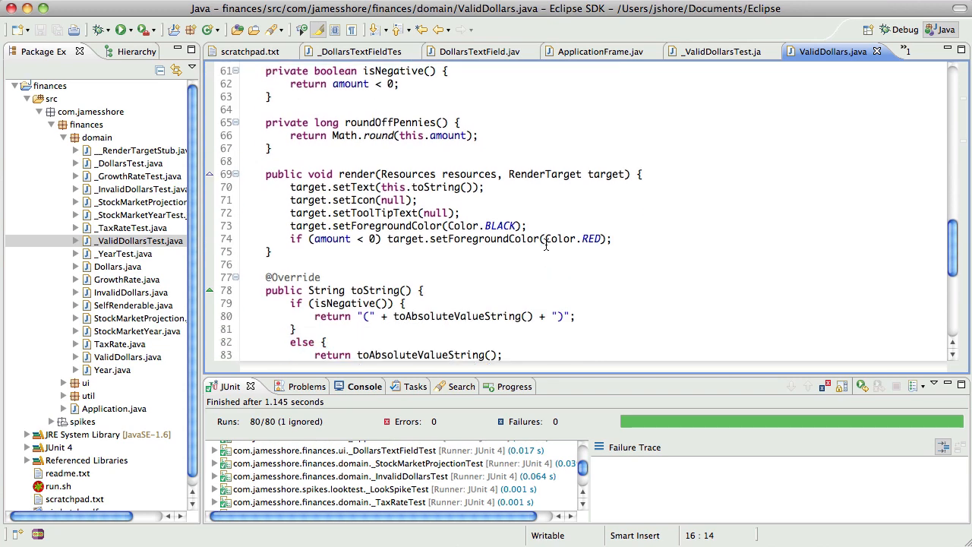
{"action": "scroll", "scroll_direction": "down", "scroll_amount": 3}
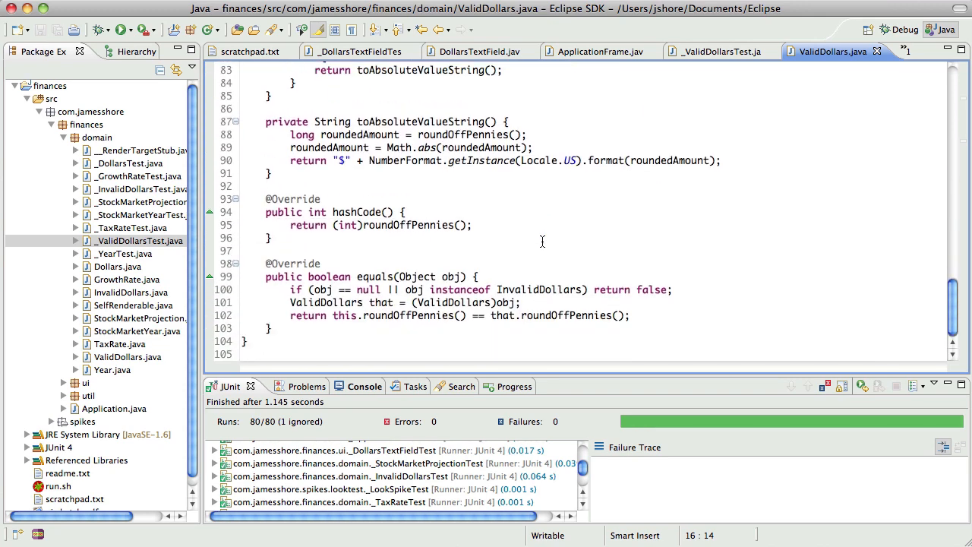
{"action": "scroll", "scroll_direction": "up", "scroll_amount": 3}
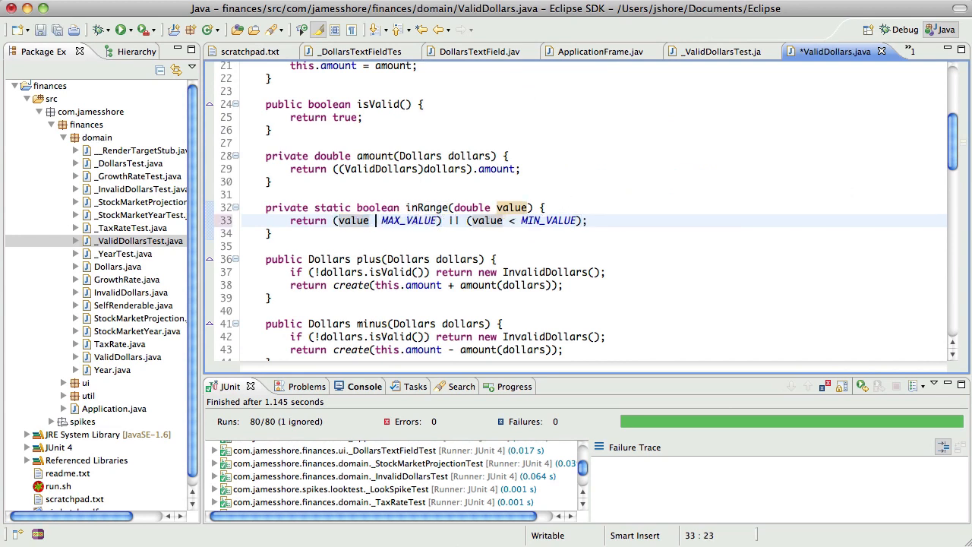
{"action": "type", "text": "<="}
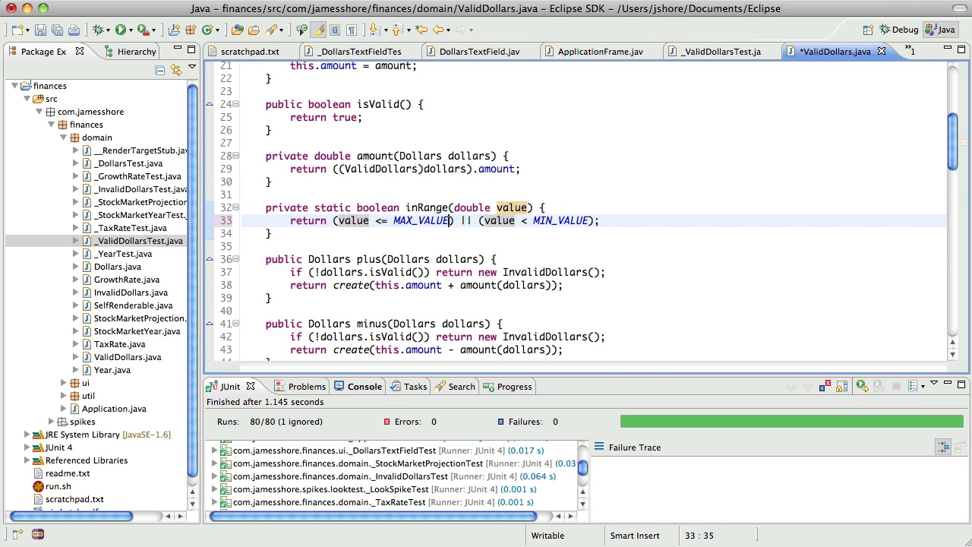
{"action": "type", "text": ">="}
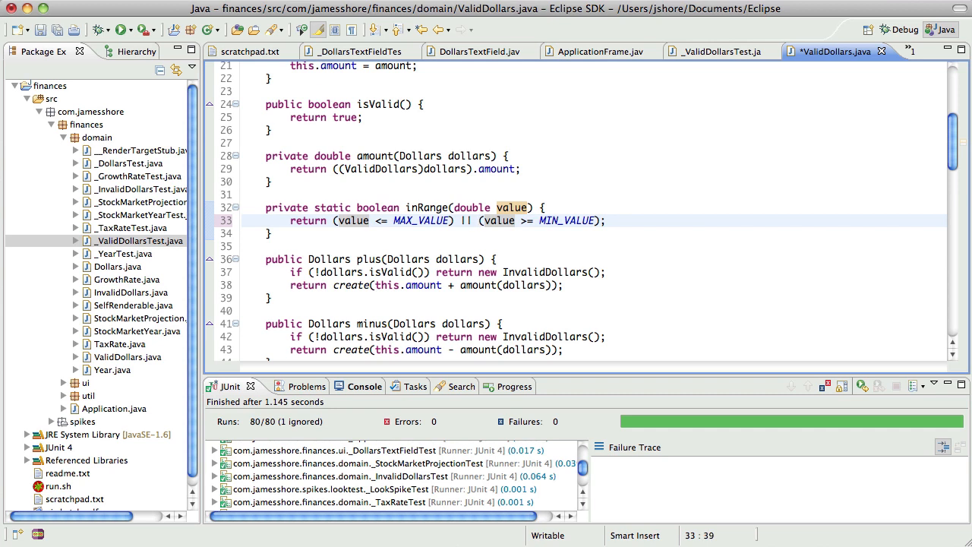
{"action": "type", "text": "&&"}
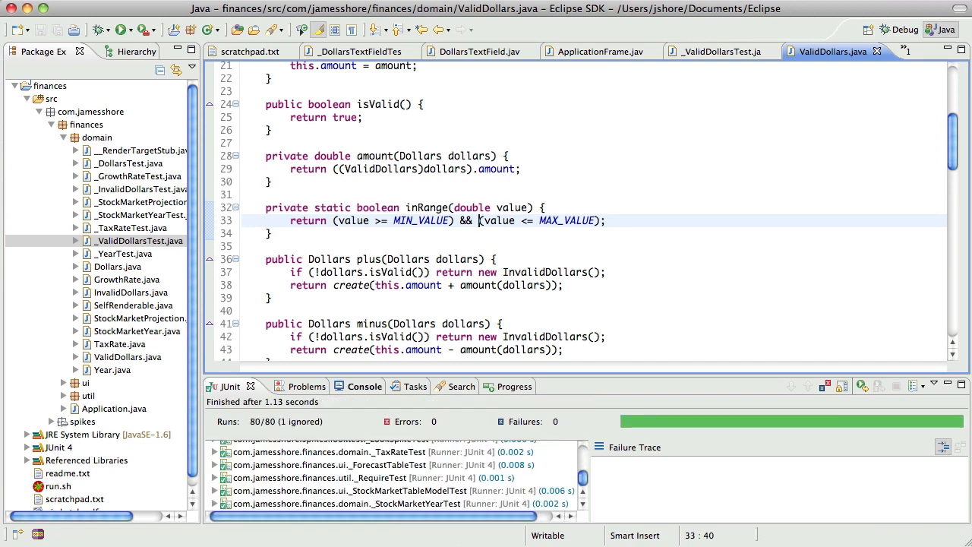
{"action": "scroll", "scroll_direction": "up", "scroll_amount": 3}
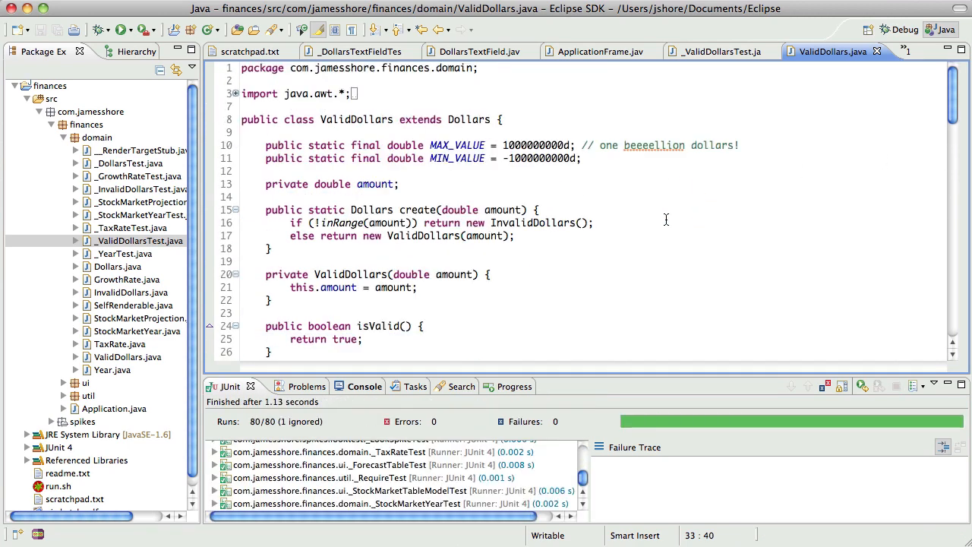
- Remove the !inRange negation in create, swap its two return branches, and rerun tests
{"action": "left_click", "coordinate": [424, 223]}
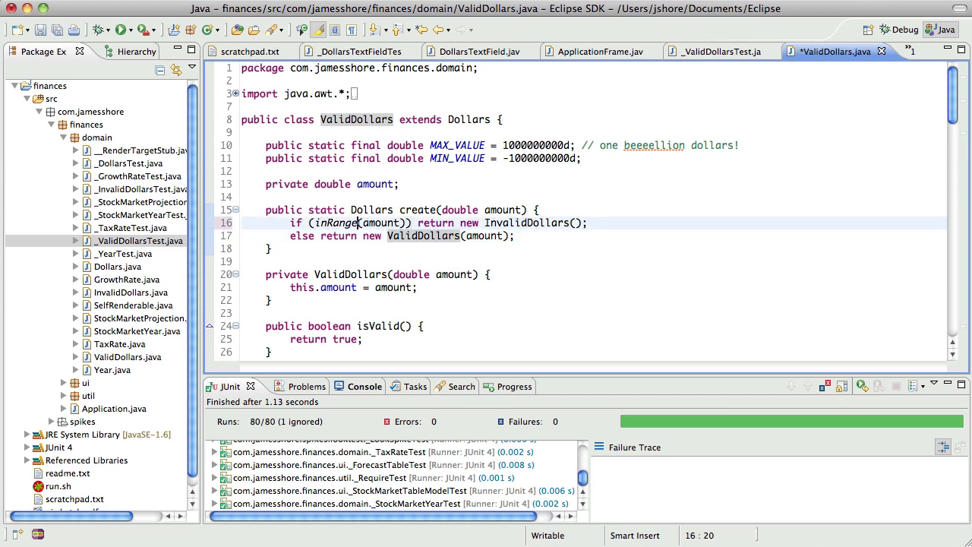
{"action": "left_click", "coordinate": [461, 235]}
{"action": "type", "text": "Inv"}
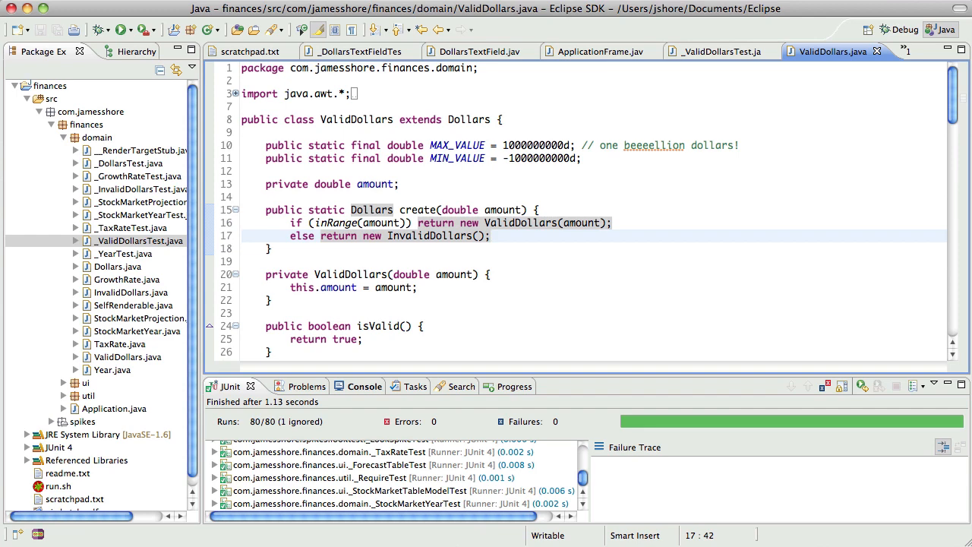
{"action": "left_click", "coordinate": [121, 29]}
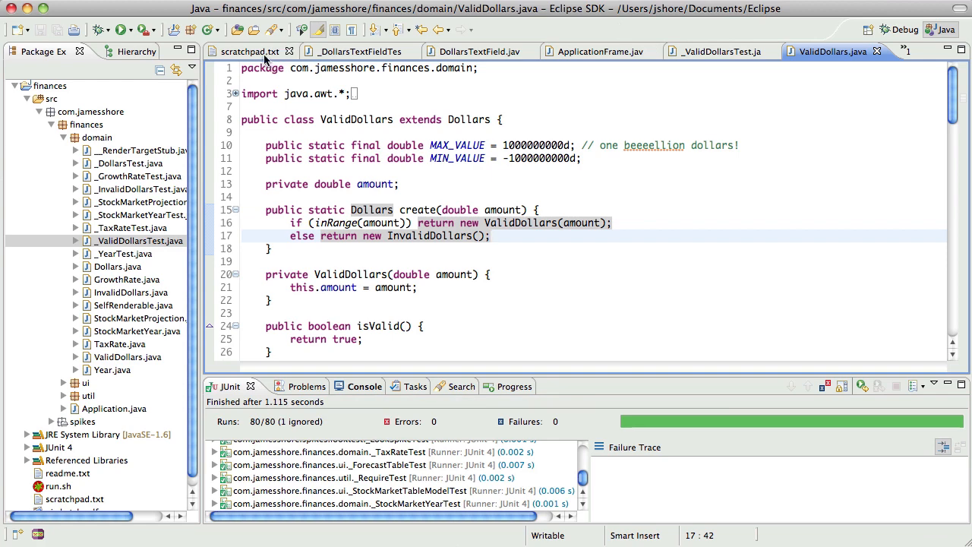
- Remove the 'find a better way to test Dollars rendering' note from scratchpad.txt
{"action": "left_click", "coordinate": [249, 51]}
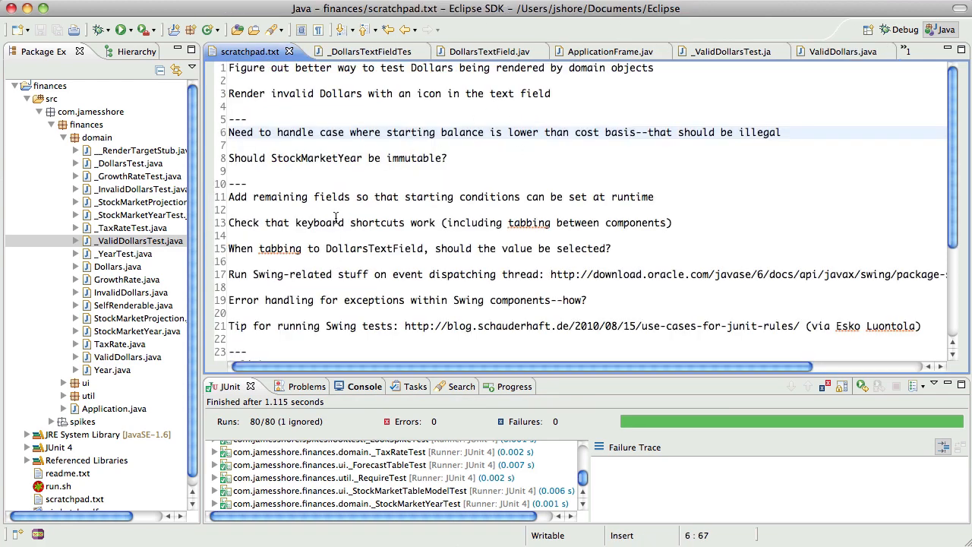
{"action": "left_click", "coordinate": [229, 67]}
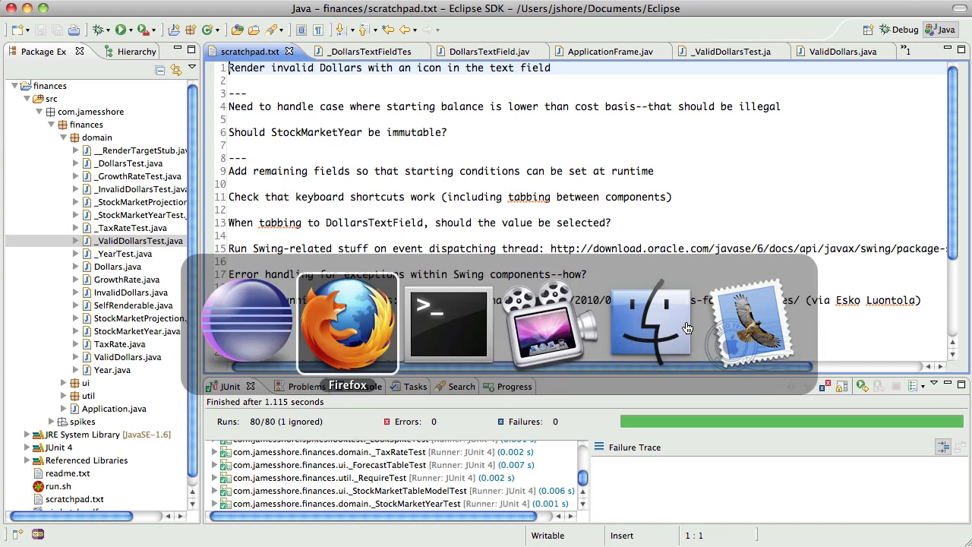
- Relaunch Financial Projector from the terminal with ./run.sh
{"action": "left_click", "coordinate": [448, 323]}
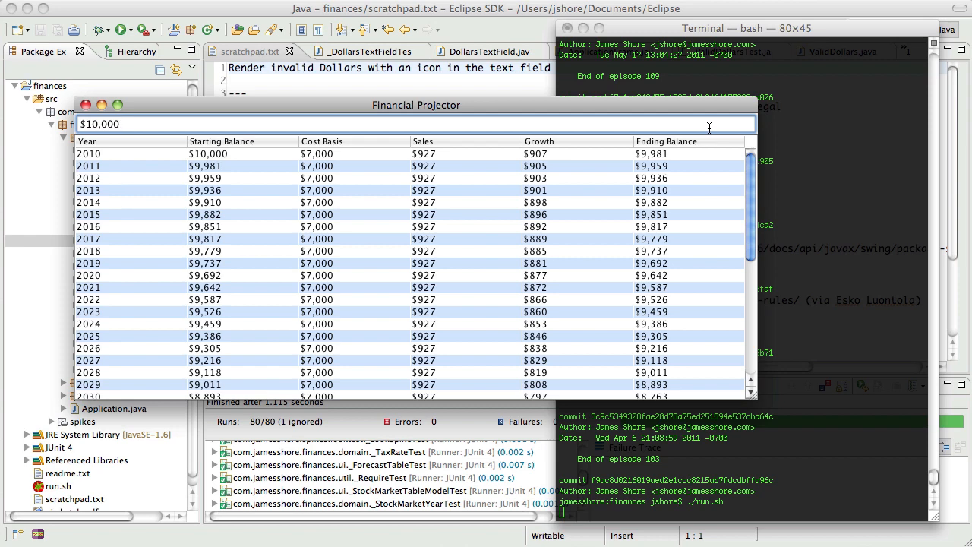
{"action": "mouse_move", "coordinate": [717, 124]}
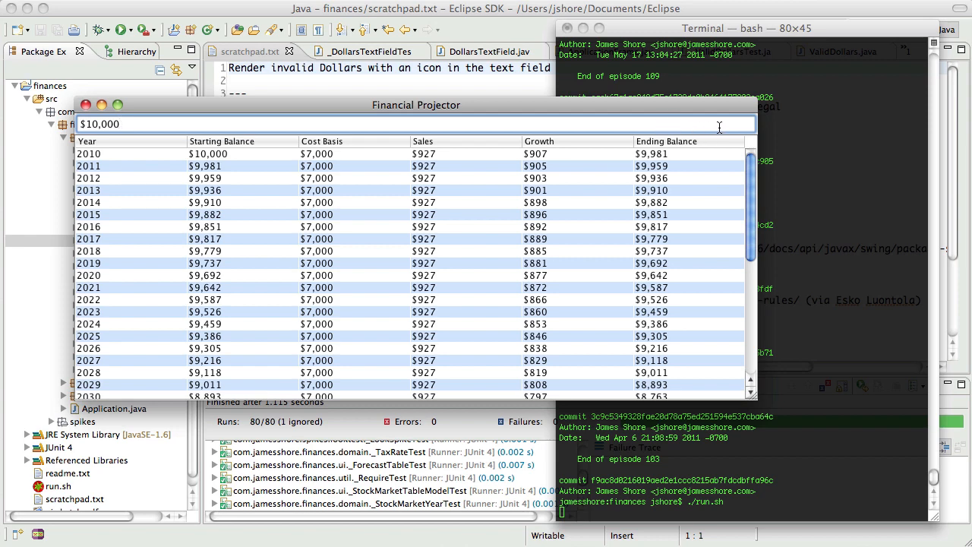
{"action": "mouse_move", "coordinate": [812, 135]}
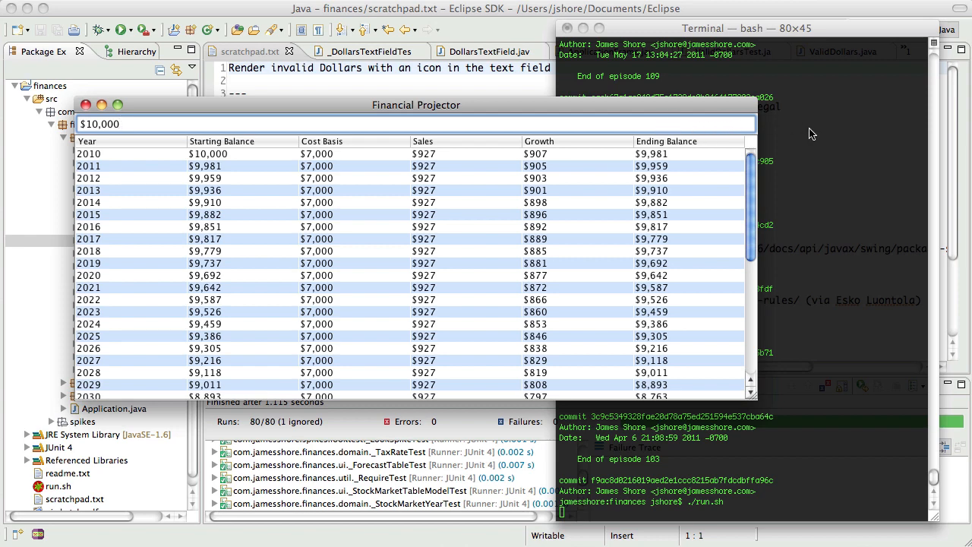
{"action": "mouse_move", "coordinate": [163, 139]}
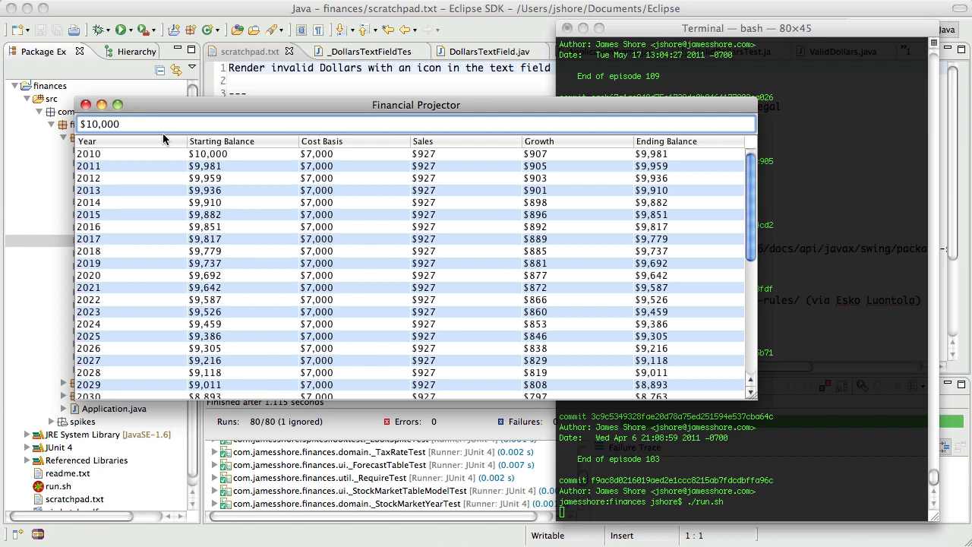
- Type extra digits (42, 23) into the starting balance, then restore it to $10,000
{"action": "type", "text": "42"}
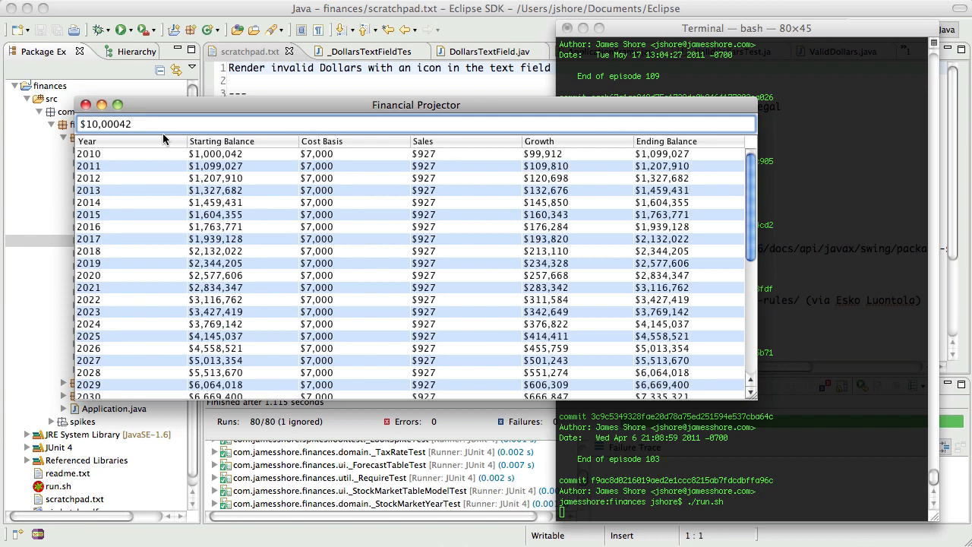
{"action": "type", "text": "23"}
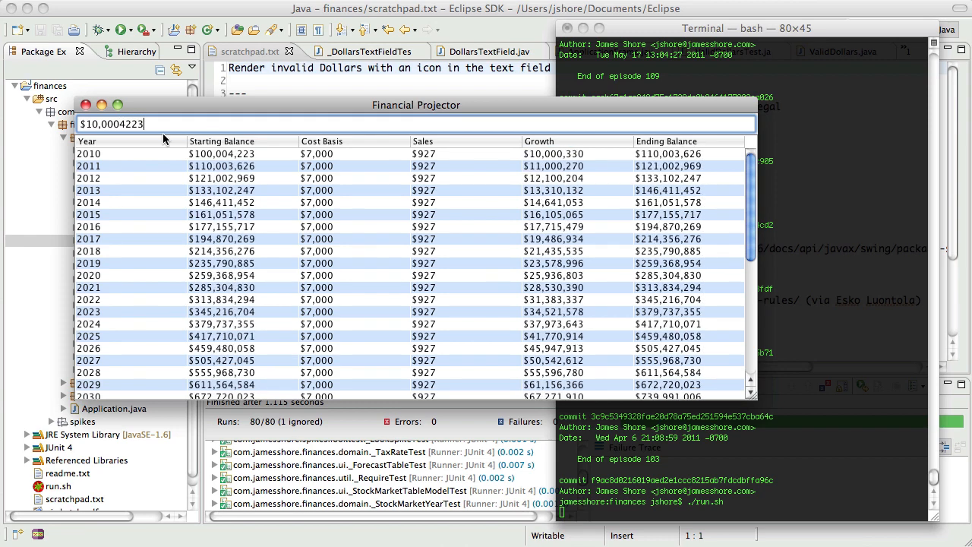
{"action": "key", "text": "BackSpace"}
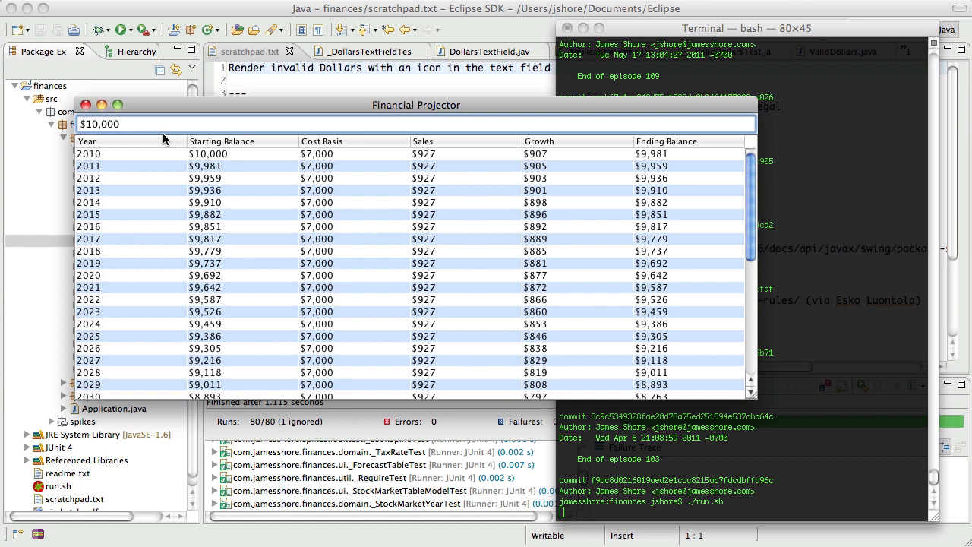
{"action": "mouse_move", "coordinate": [220, 143]}
{"action": "type", "text": "-"}
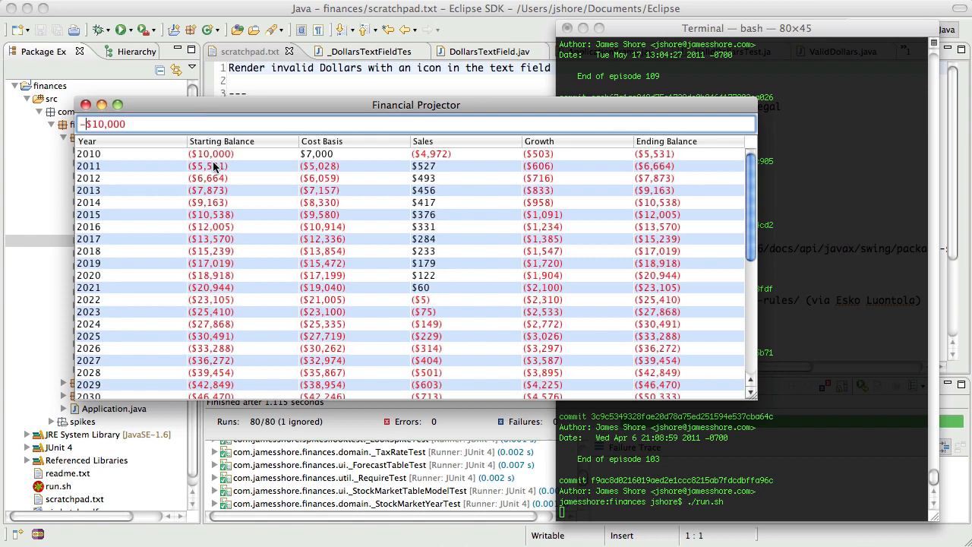
- Type the letter 'd' into the starting balance to make it invalid
{"action": "type", "text": "d"}
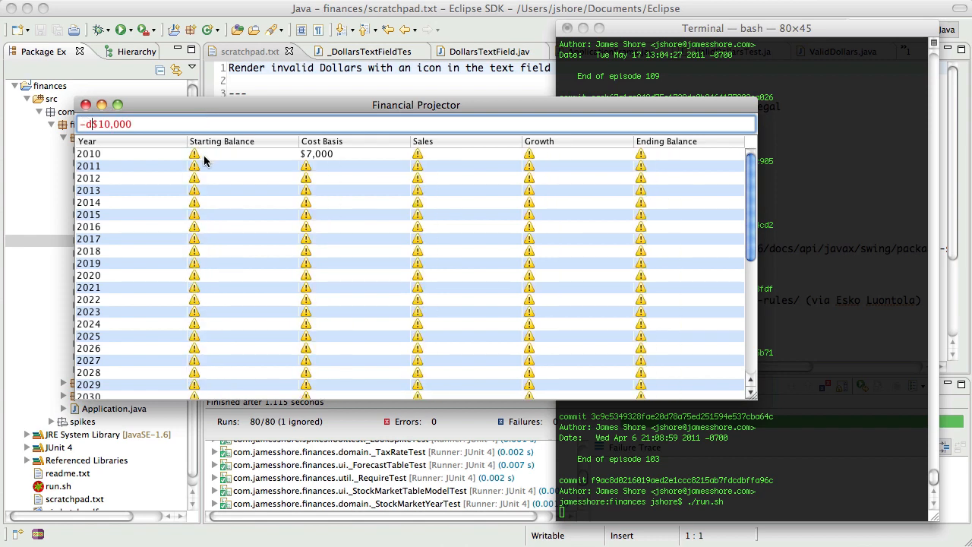
{"action": "mouse_move", "coordinate": [194, 165]}
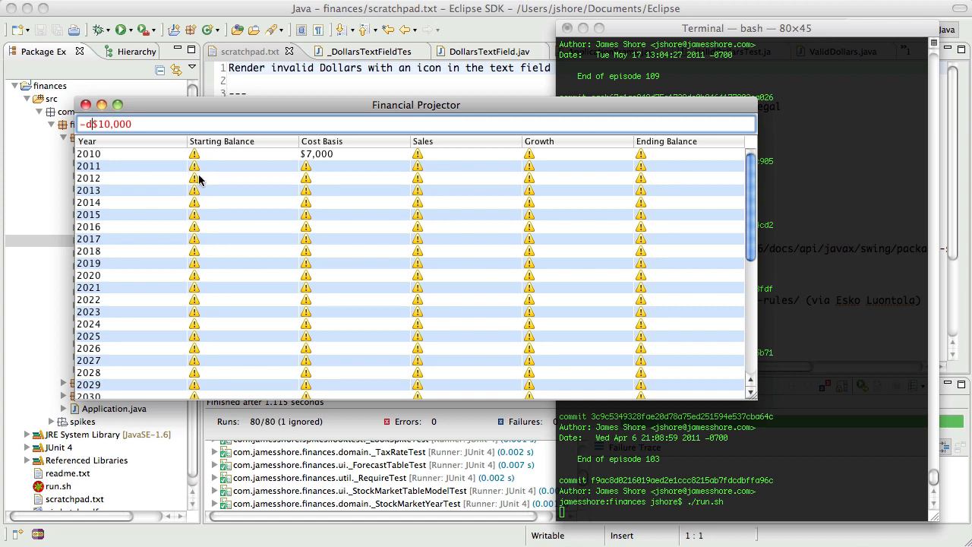
{"action": "mouse_move", "coordinate": [195, 178]}
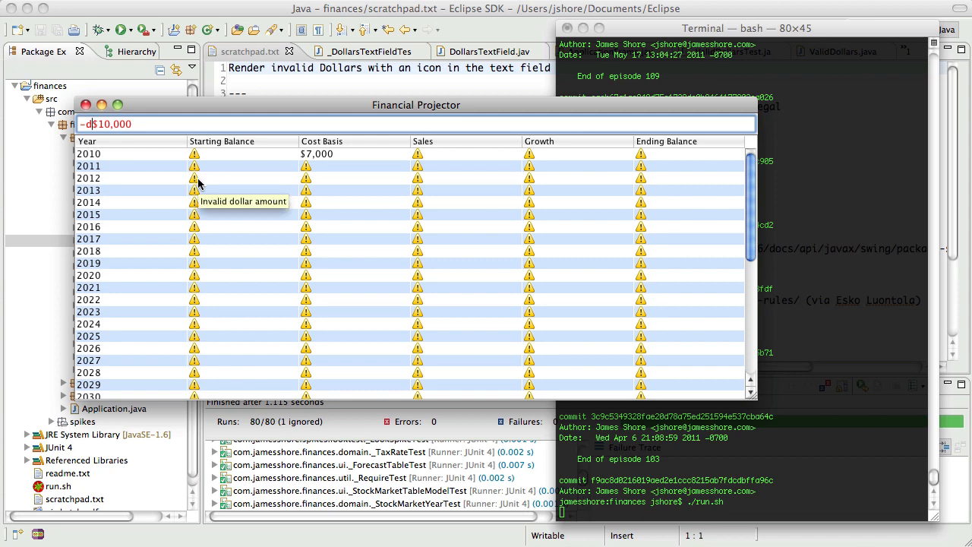